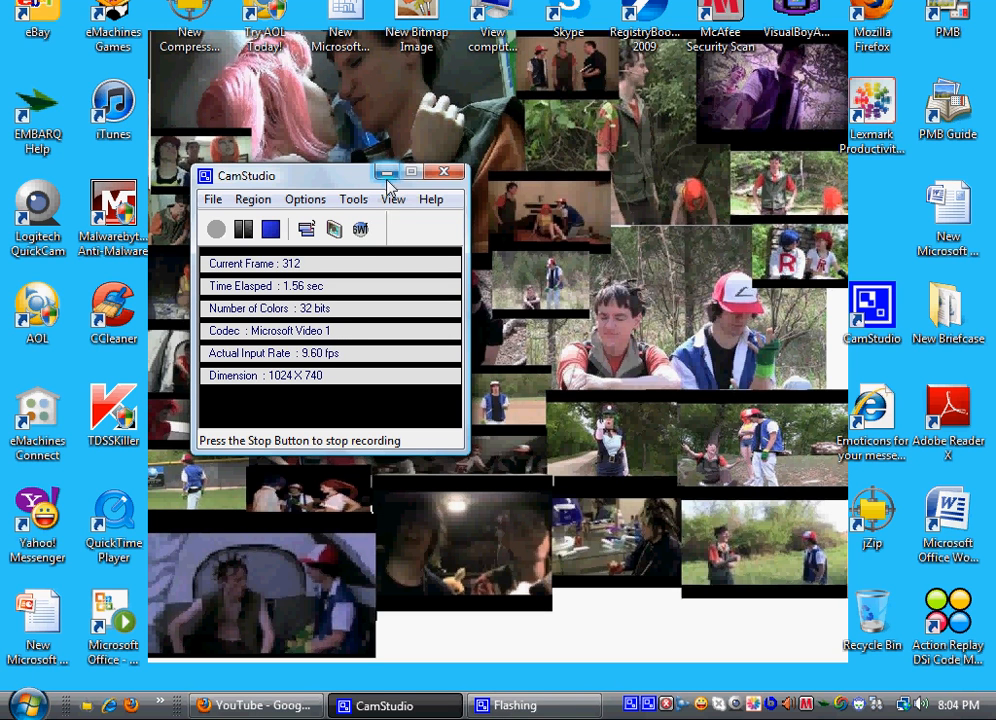
# - Minimize the CamStudio window so recording keeps running in the background
pyautogui.click(387, 172)
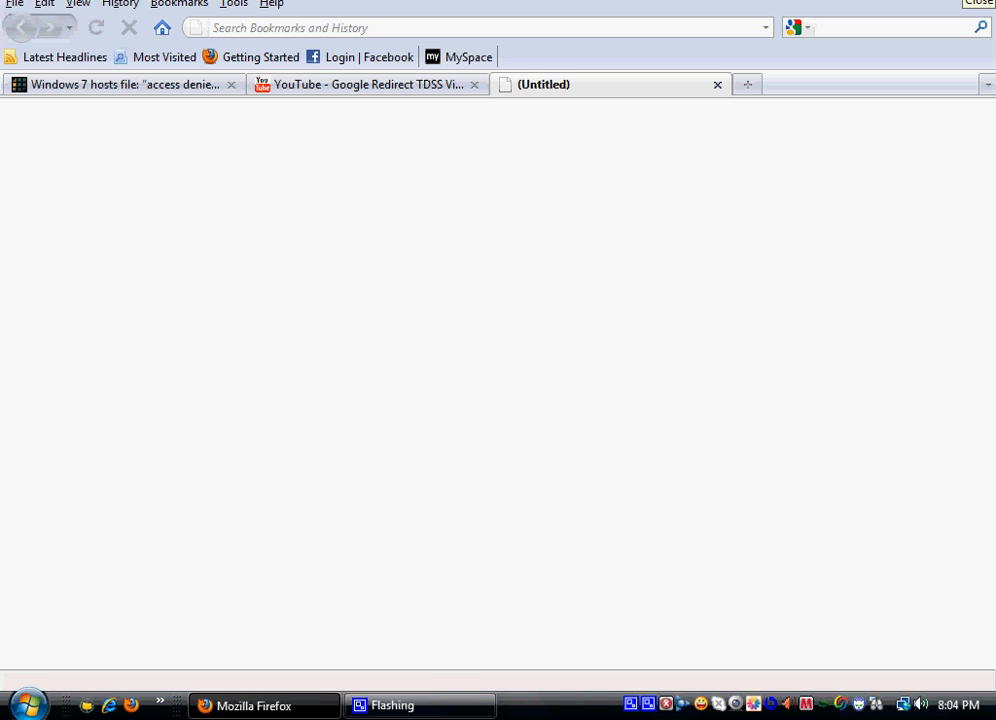
# - Enter 'site advisor' as a Google search and return to the YouTube virus-removal video
pyautogui.write('K')
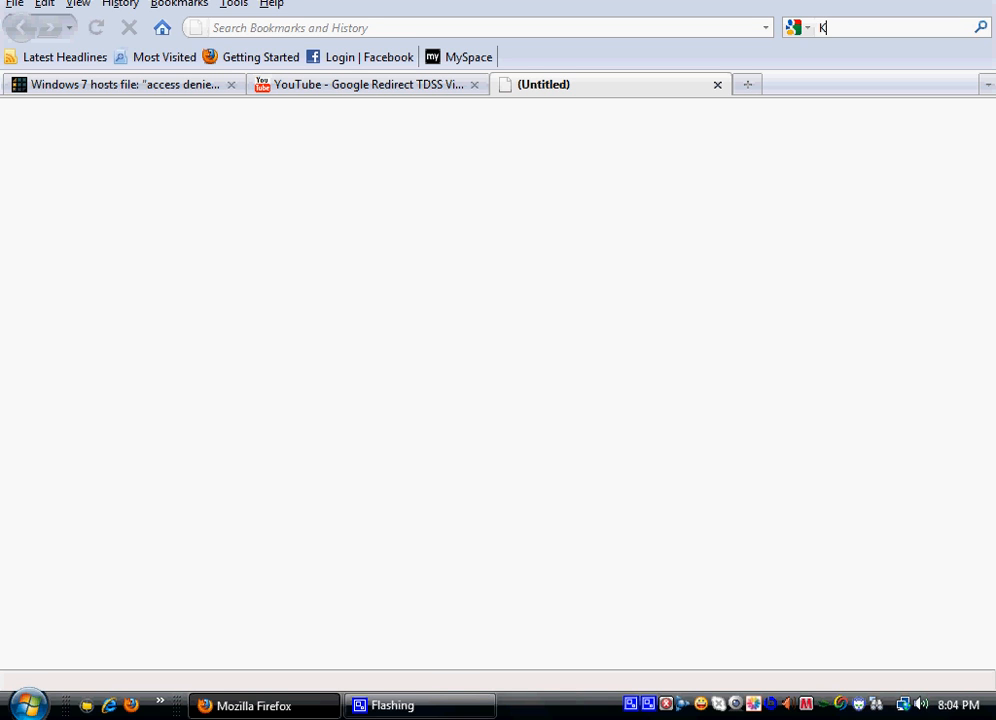
pyautogui.write('site advisor')
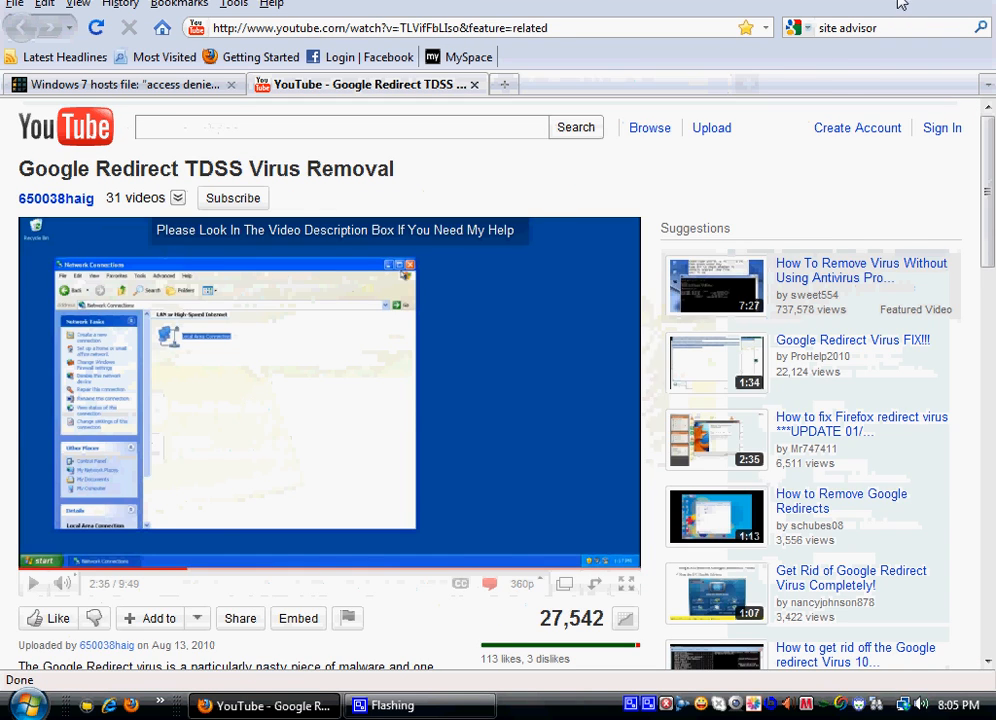
# - Briefly open the Start menu, then dismiss it back to the Firefox video page
pyautogui.click(27, 709)
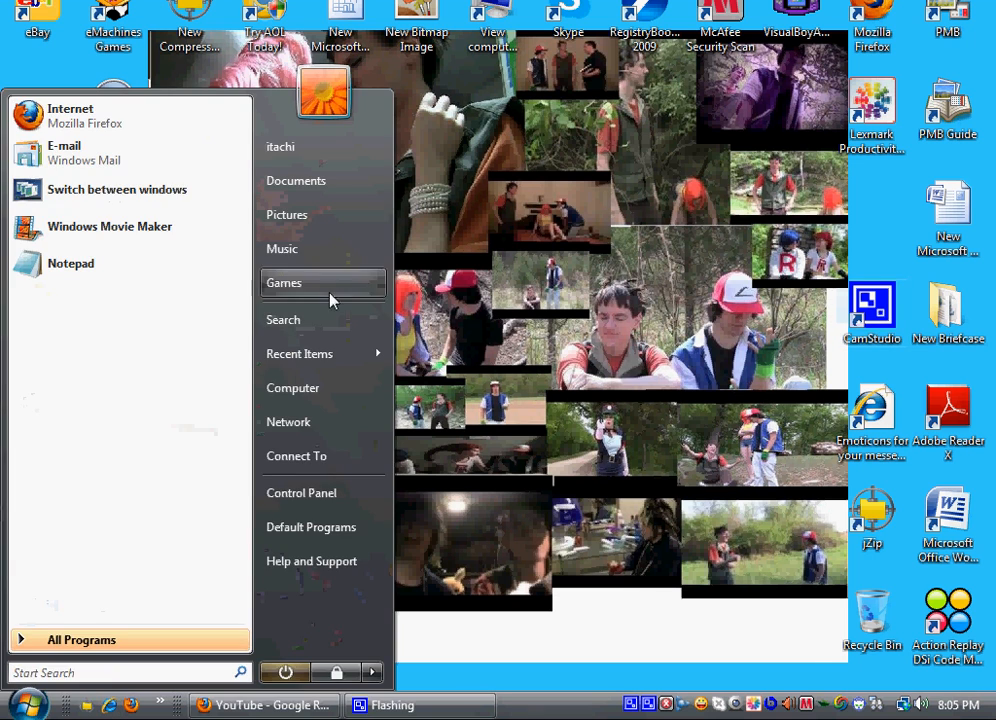
pyautogui.click(259, 704)
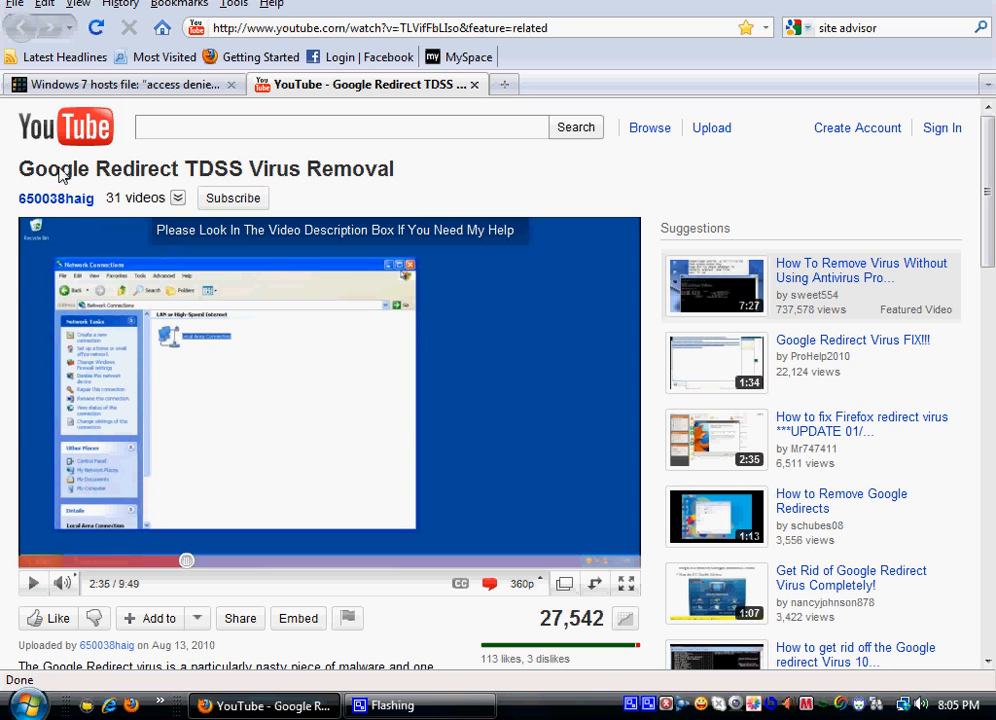
pyautogui.moveTo(250, 229)
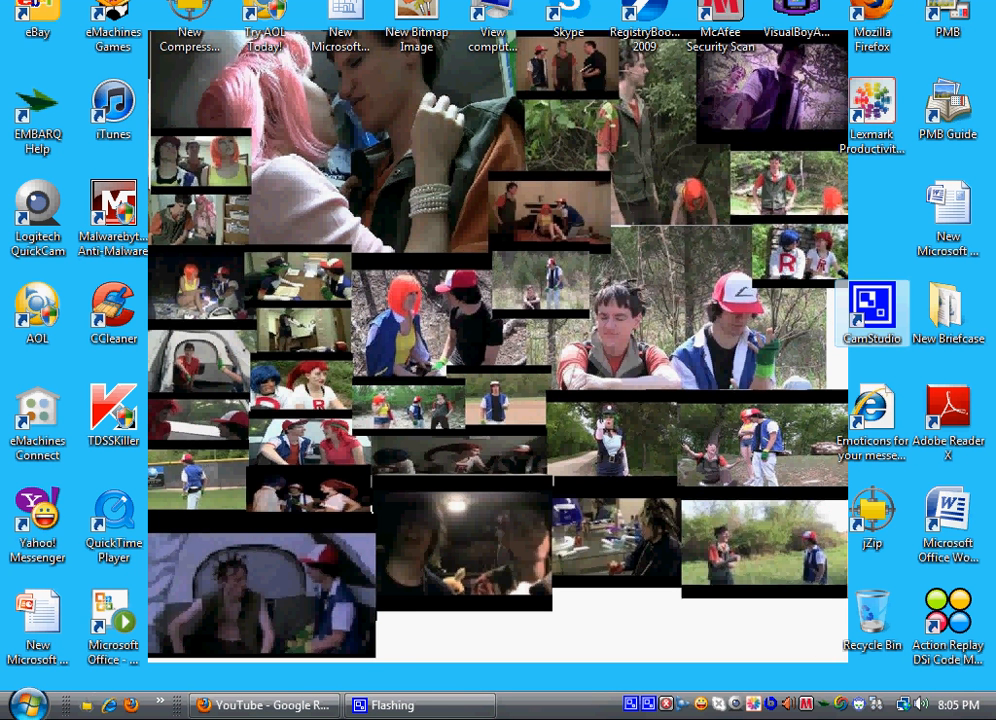
# - Open Control Panel from the Start menu and scroll the Classic View items toward Internet Options
pyautogui.click(27, 699)
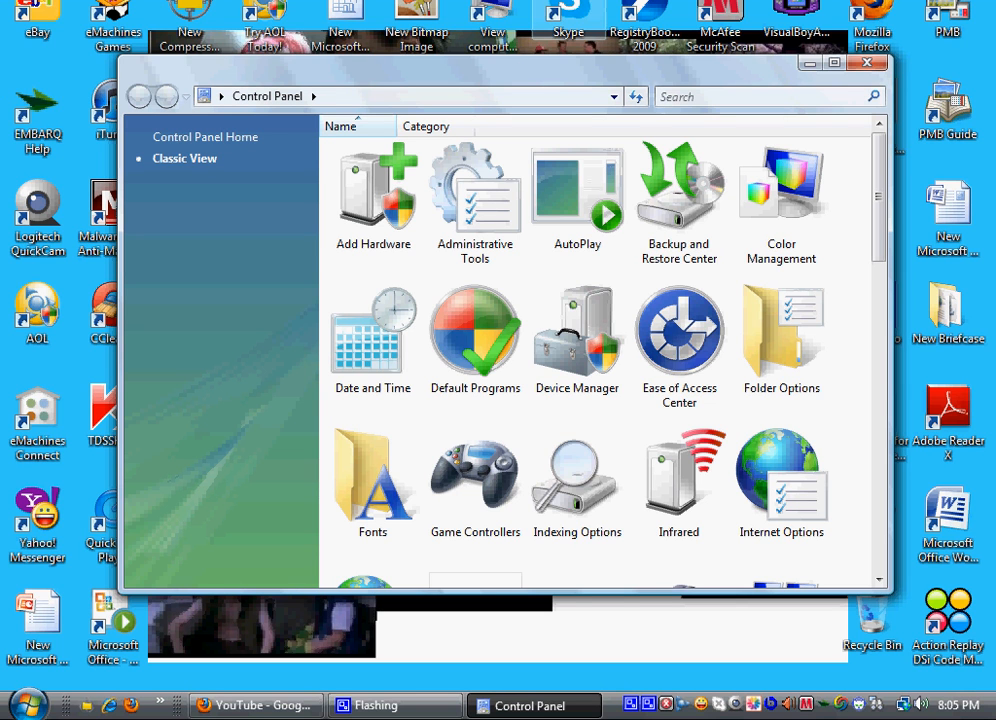
pyautogui.moveTo(214, 147)
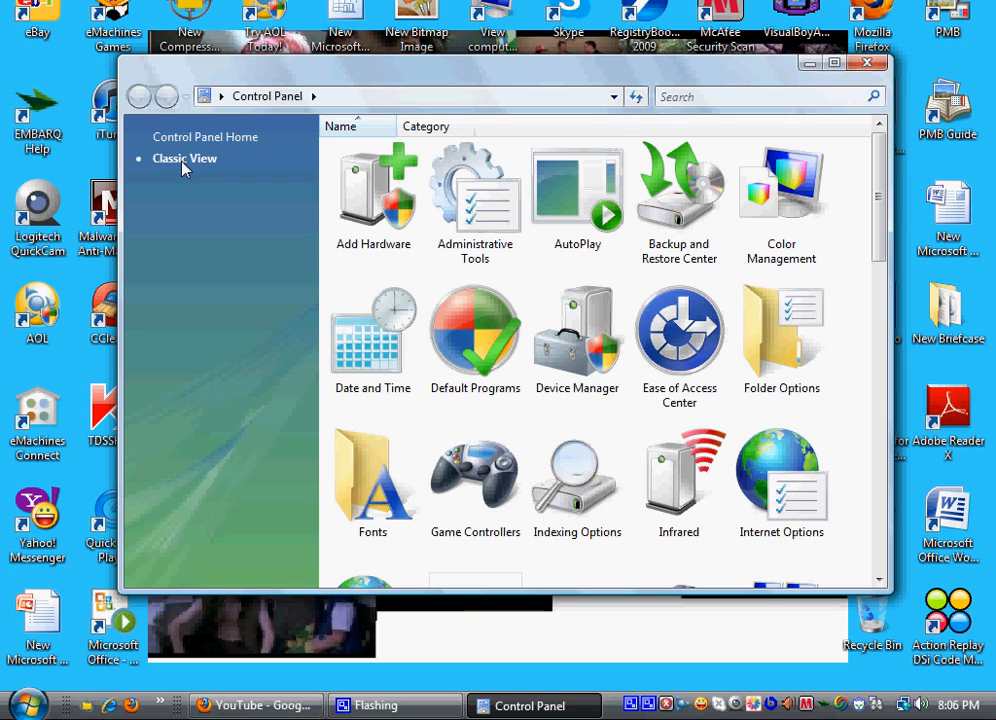
pyautogui.moveTo(192, 163)
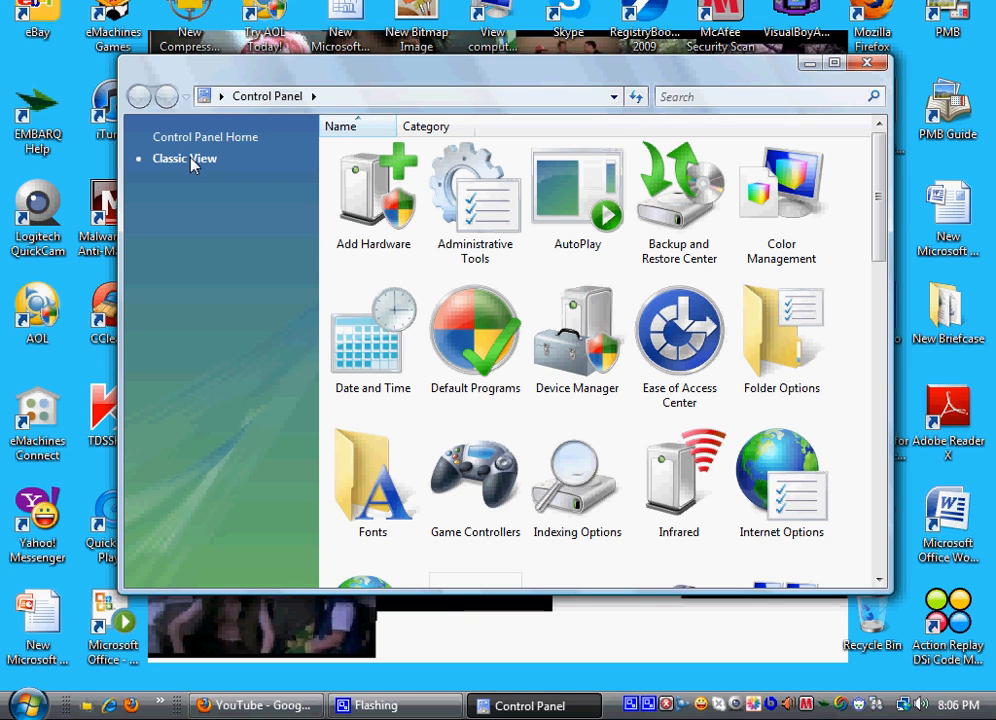
pyautogui.moveTo(197, 148)
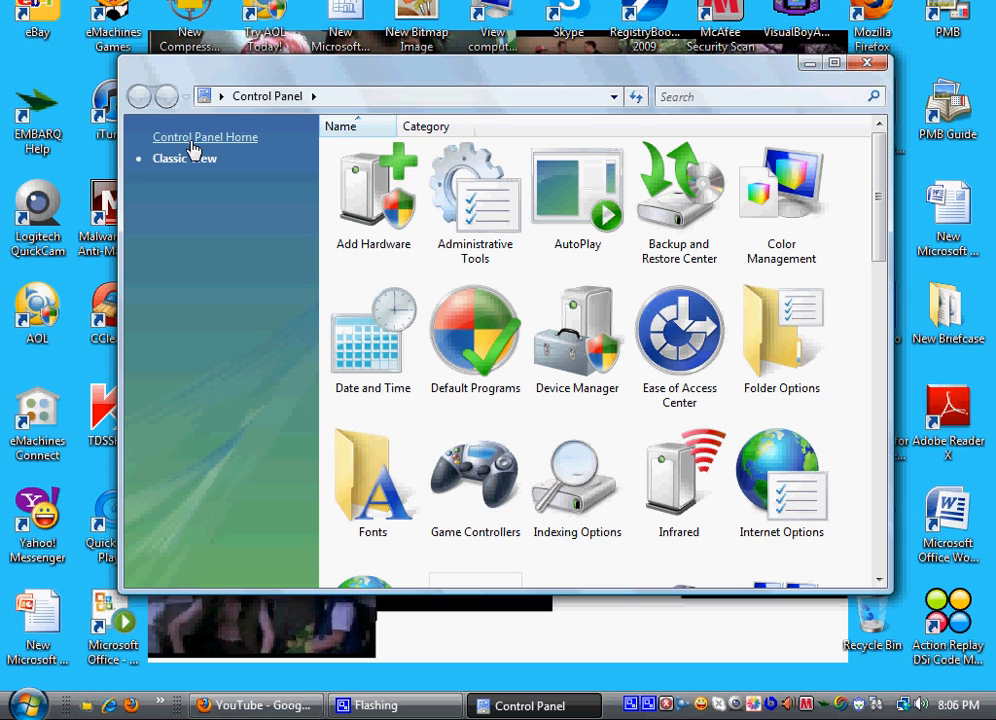
pyautogui.scroll(-3)
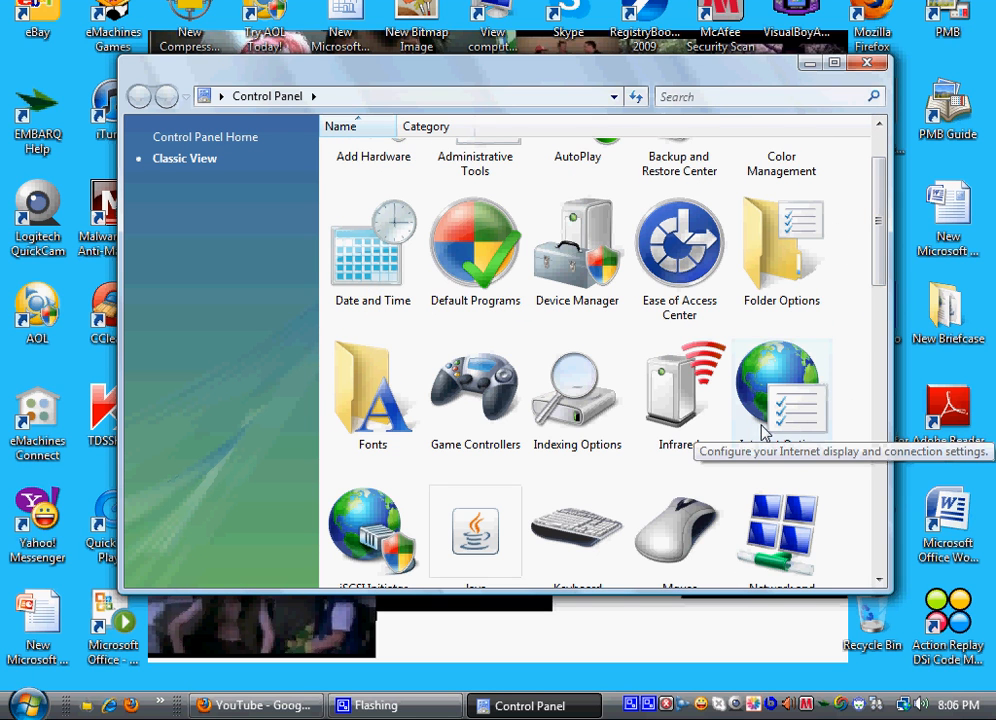
pyautogui.moveTo(808, 360)
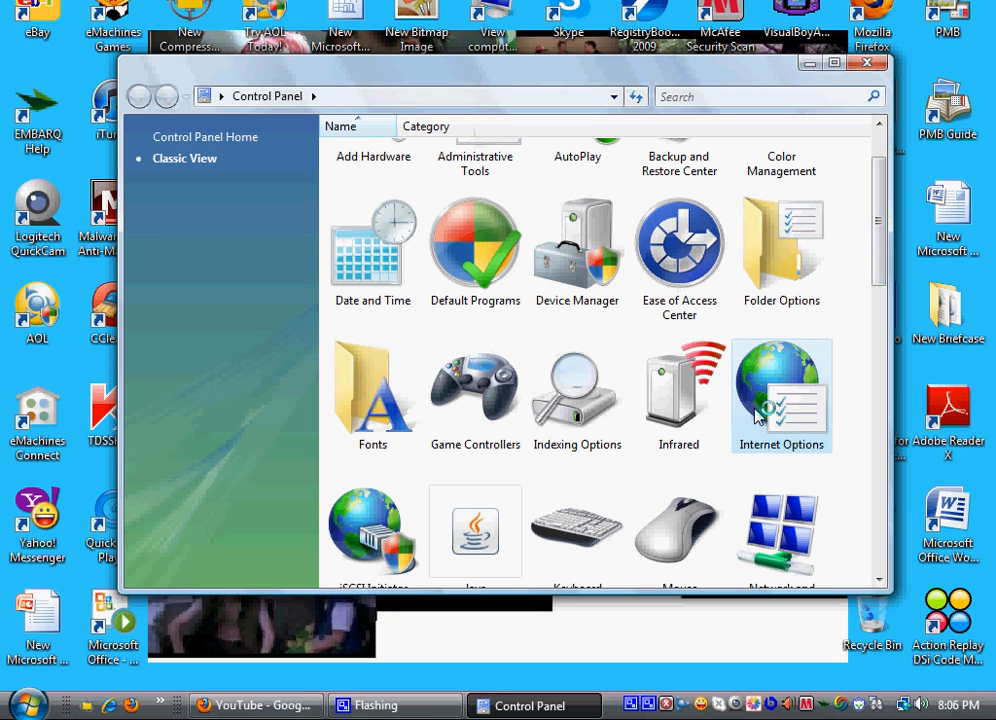
pyautogui.doubleClick(781, 390)
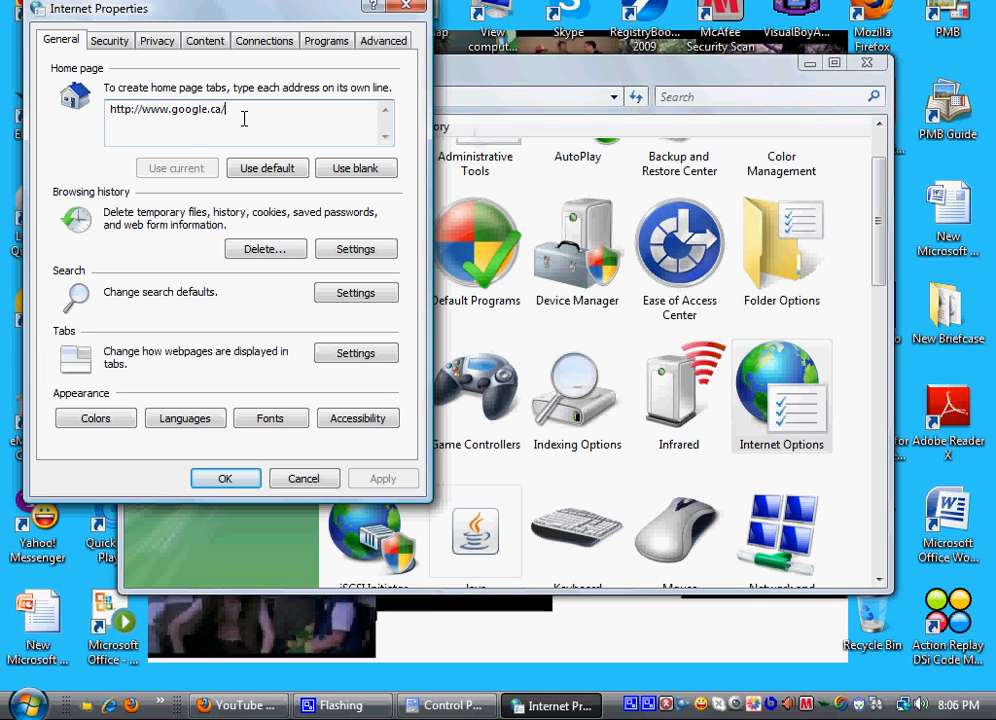
pyautogui.tripleClick(170, 108)
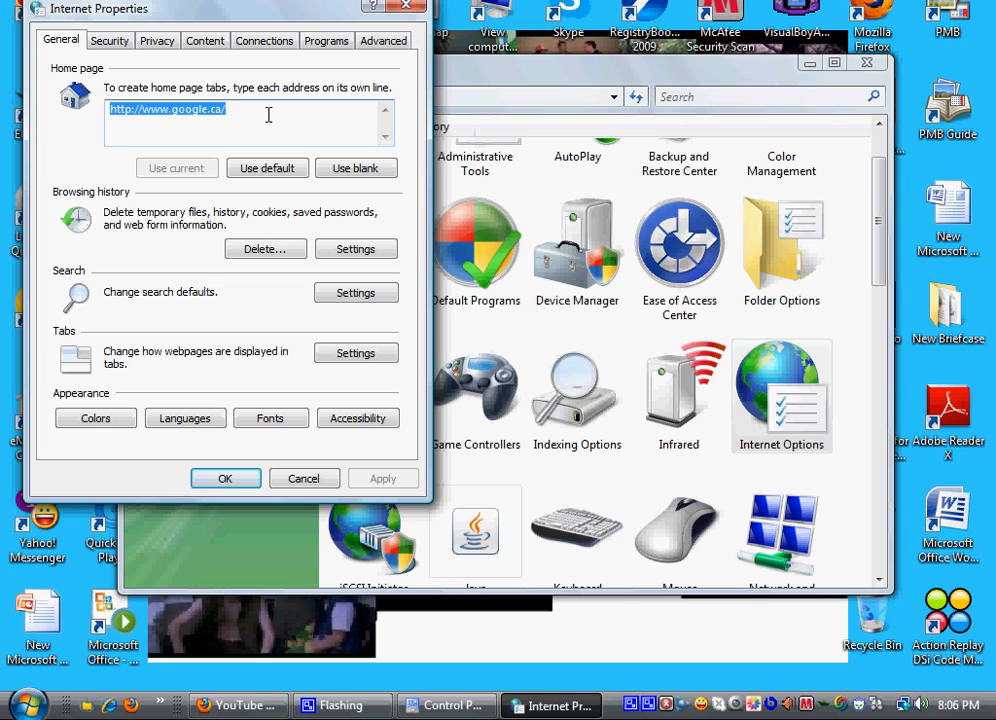
pyautogui.moveTo(271, 118)
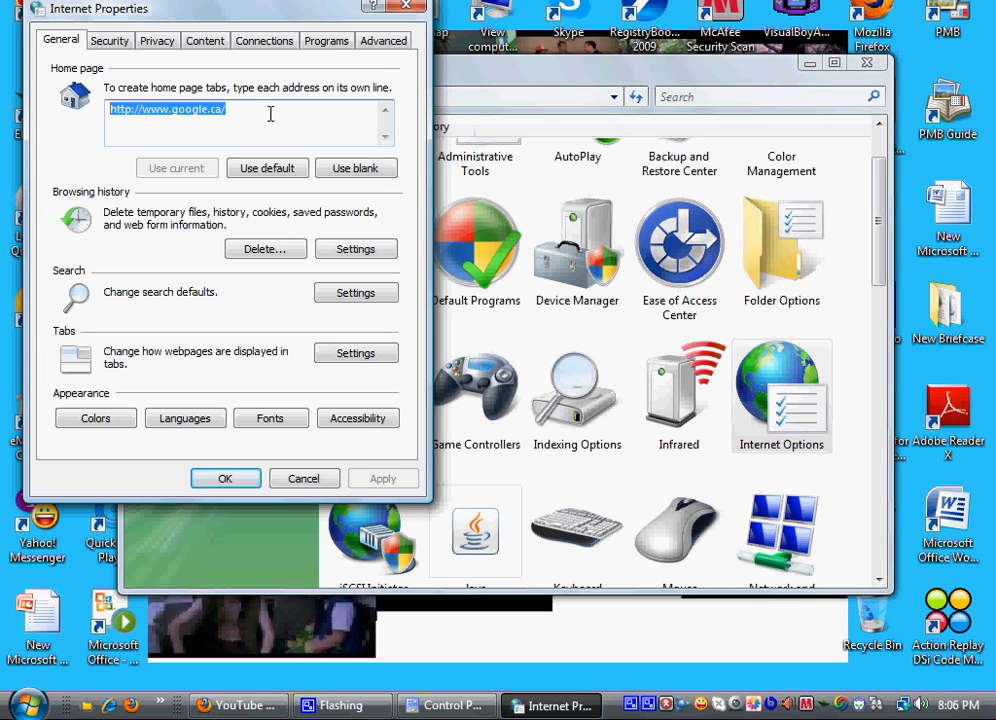
pyautogui.moveTo(277, 78)
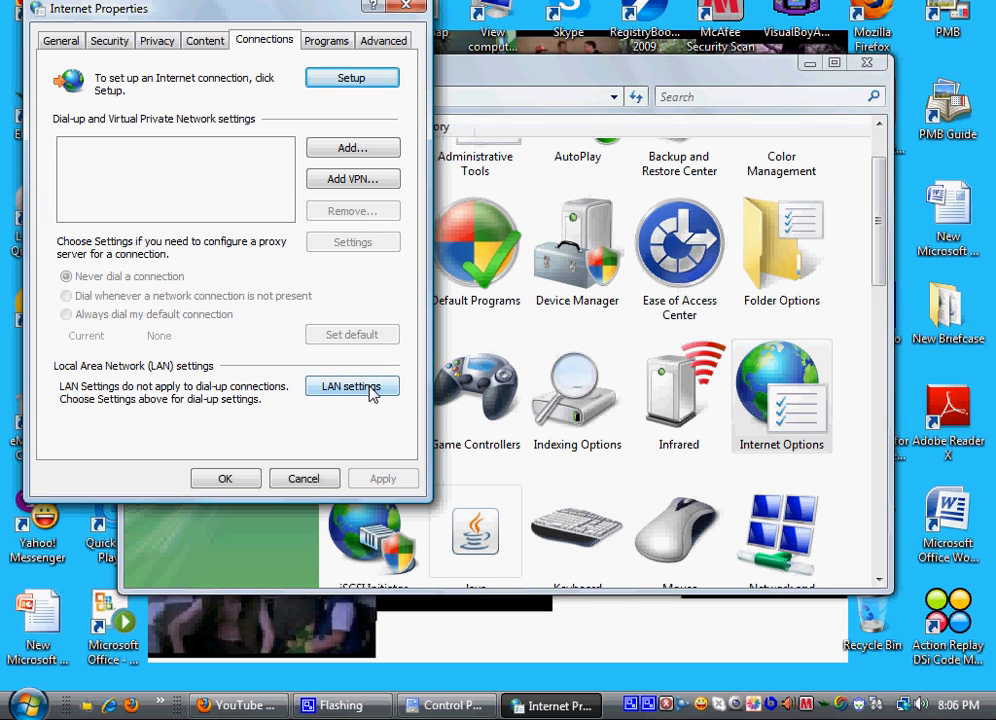
pyautogui.click(351, 386)
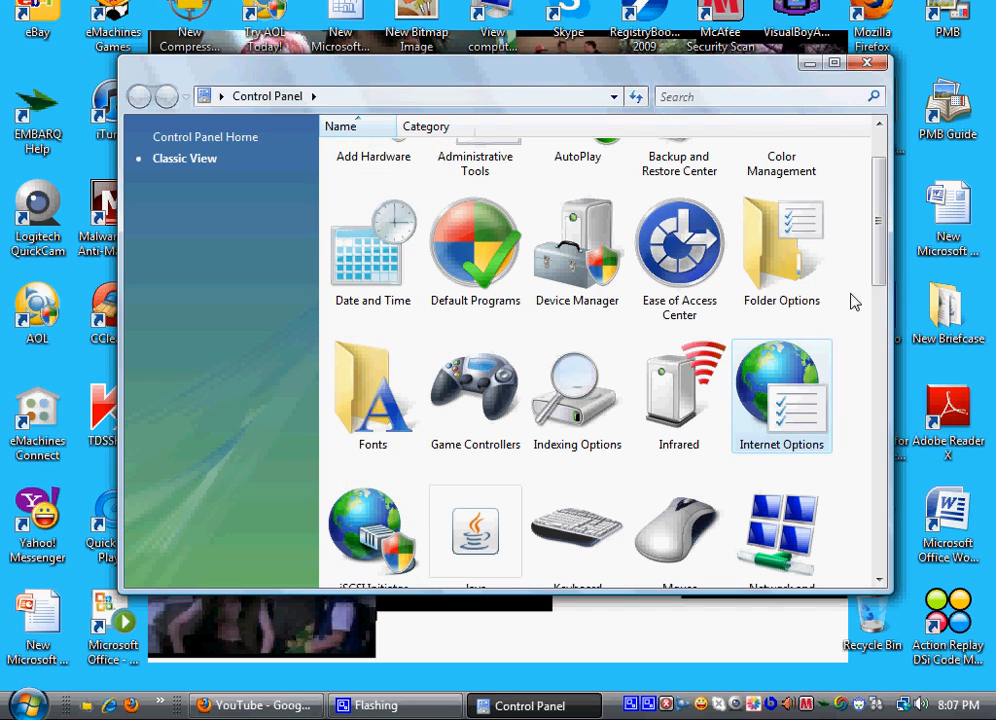
# - Scroll the Classic View list down to Network and Sharing Center
pyautogui.scroll(-3)
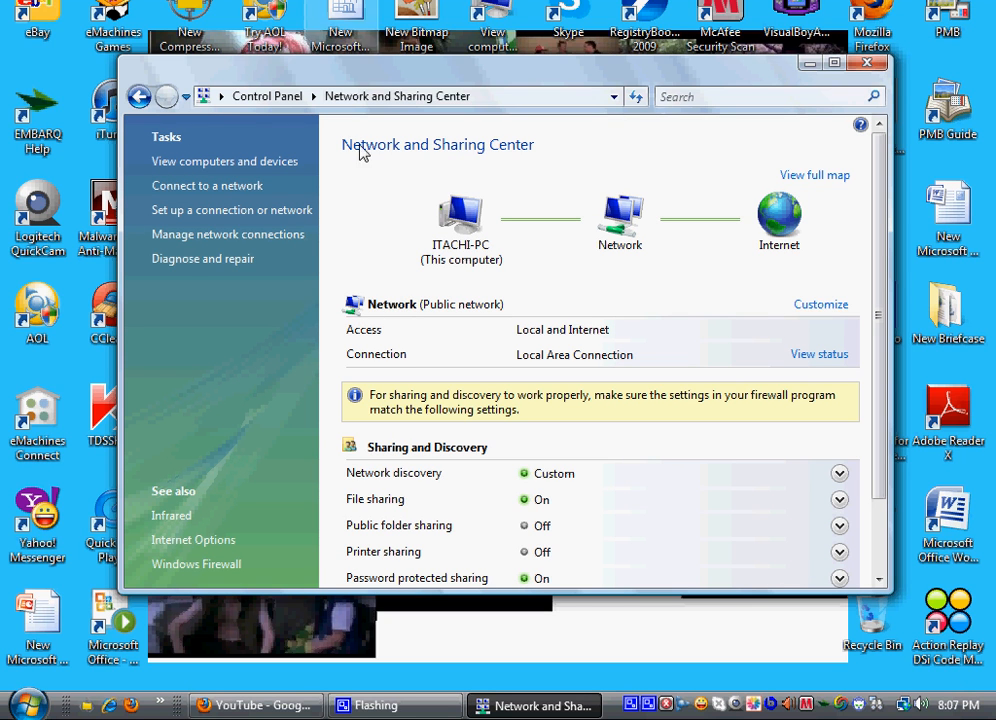
pyautogui.moveTo(211, 246)
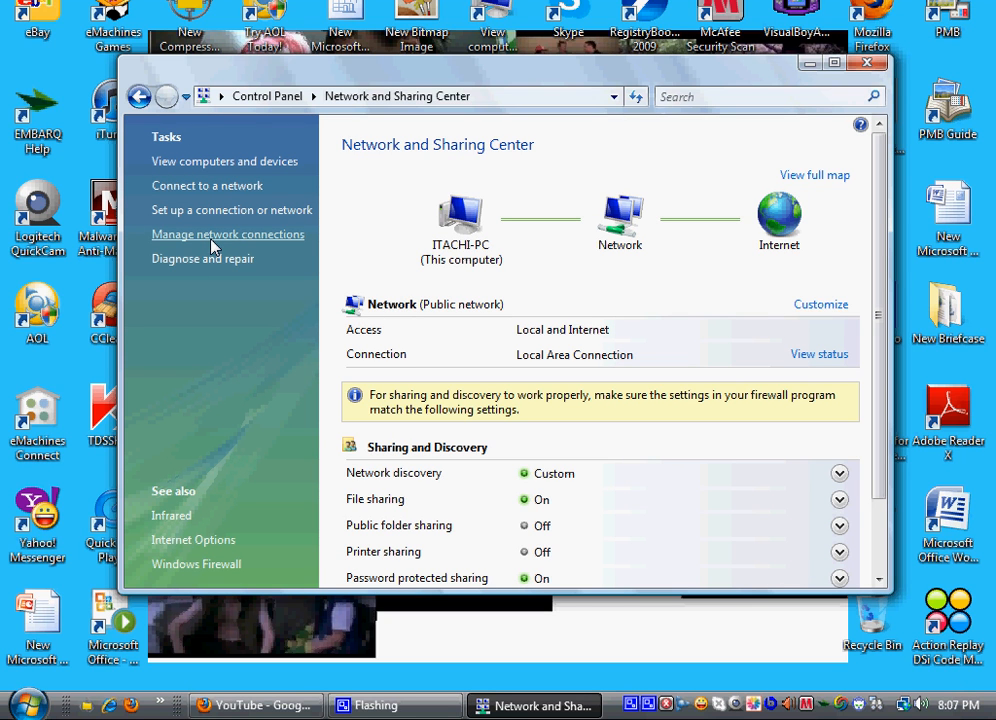
# - Open Manage network connections and choose Properties for Local Area Connection
pyautogui.click(227, 234)
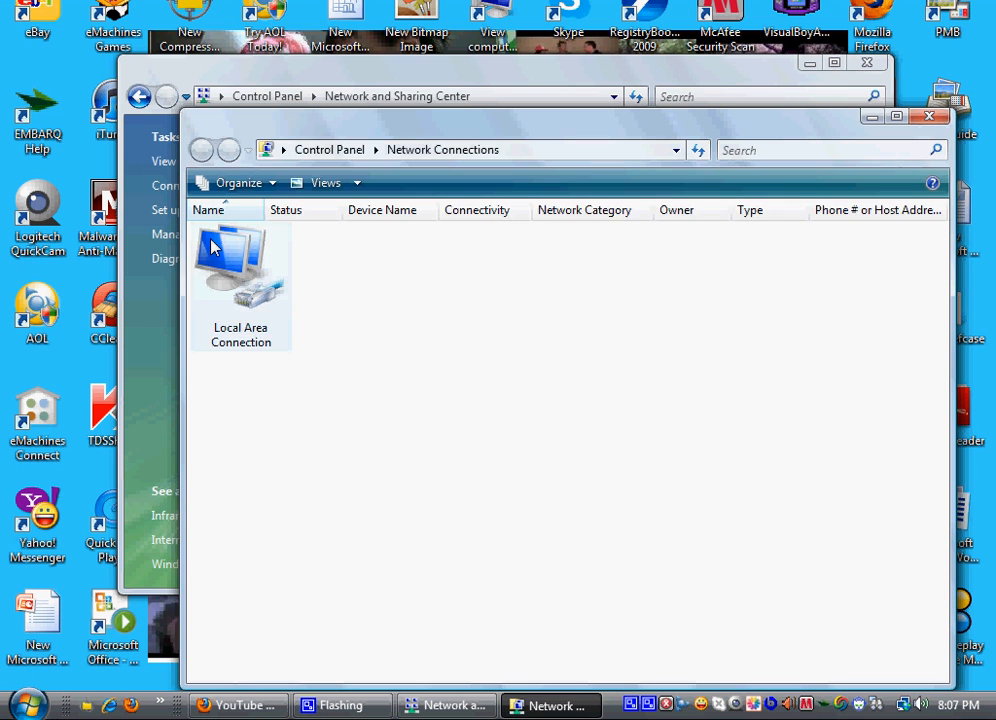
pyautogui.rightClick(240, 270)
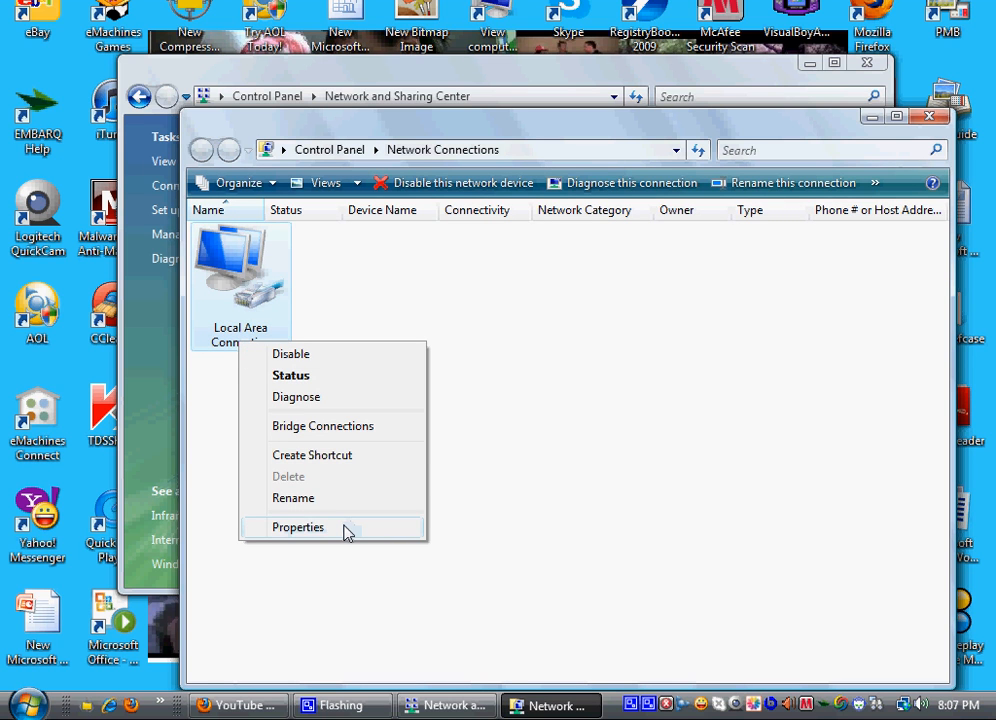
pyautogui.click(298, 527)
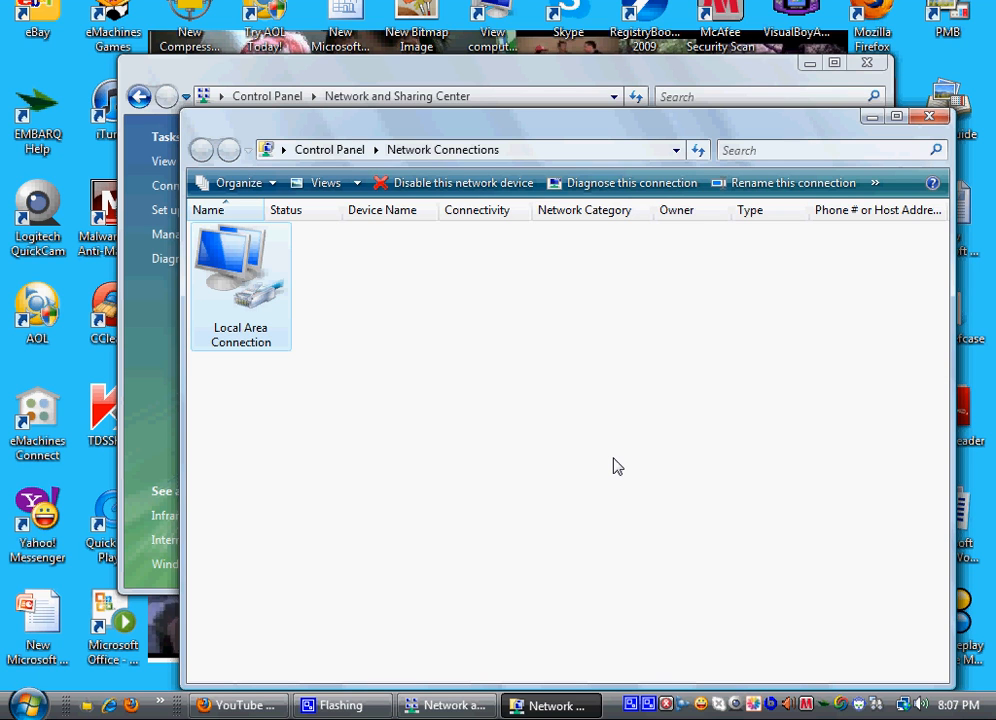
# - Review Local Area Connection Properties, selecting Internet Protocol Version 6, then close the dialog
pyautogui.doubleClick(240, 270)
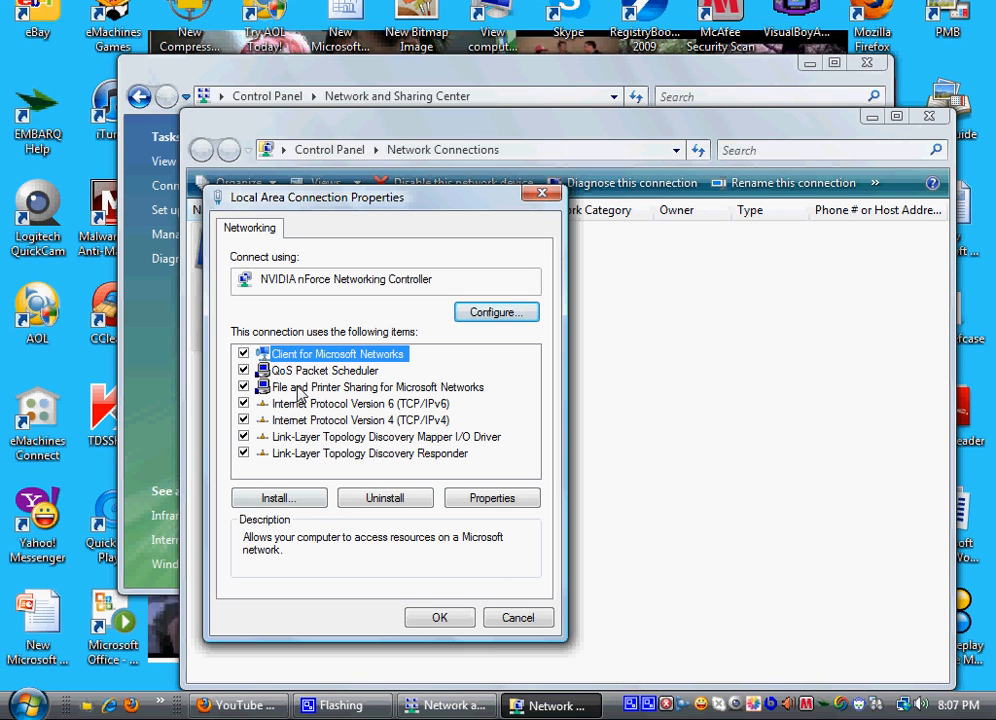
pyautogui.moveTo(352, 403)
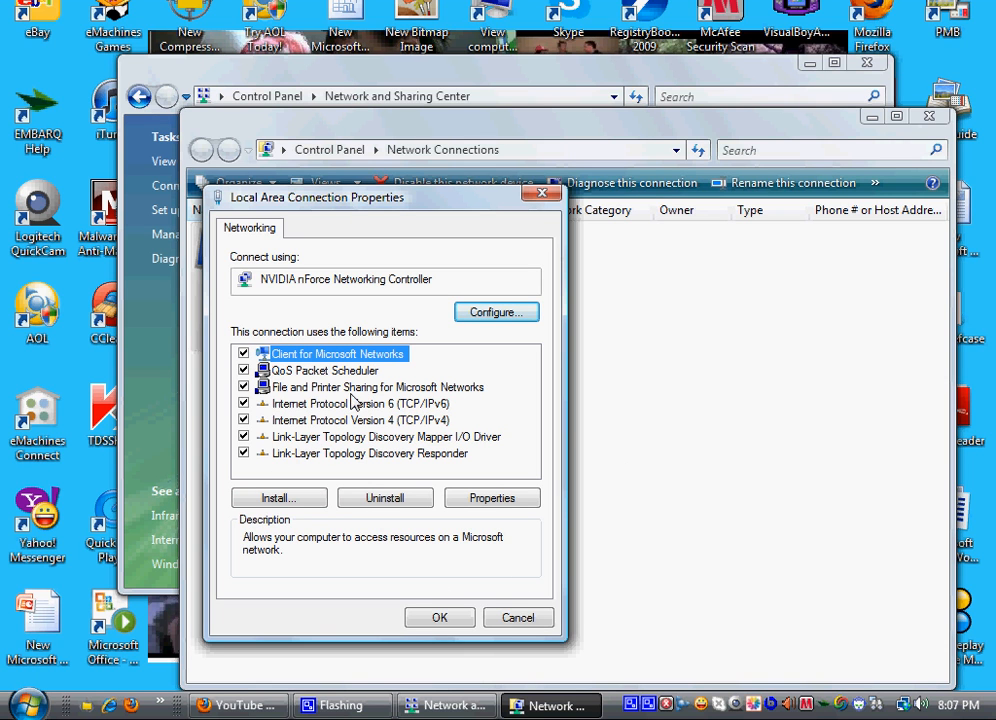
pyautogui.moveTo(277, 418)
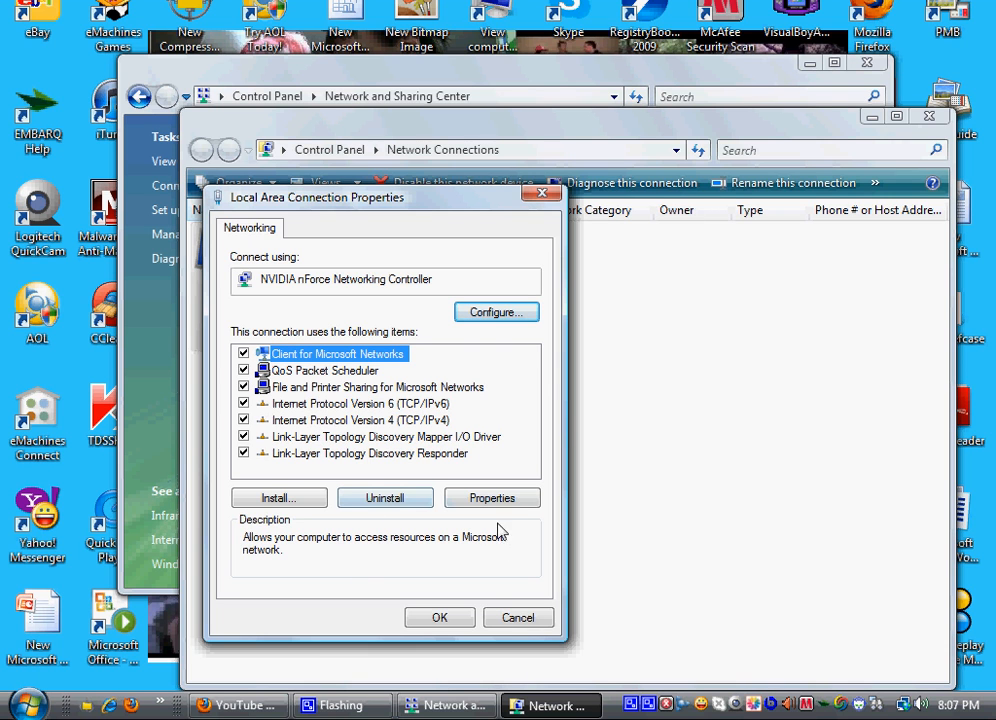
pyautogui.click(491, 497)
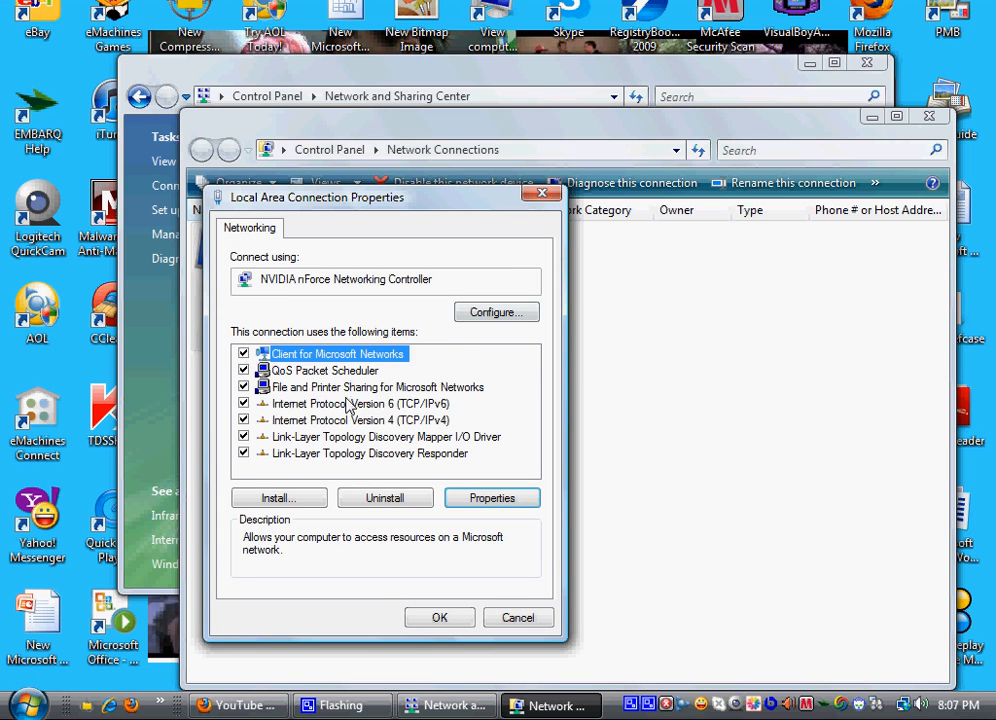
pyautogui.click(356, 403)
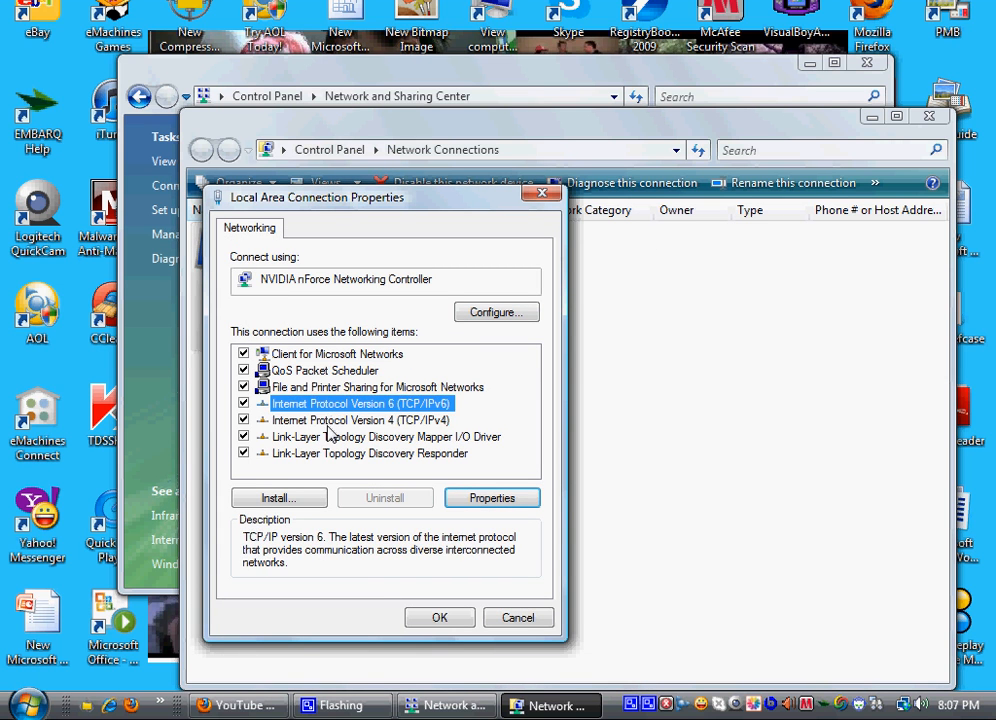
pyautogui.click(492, 497)
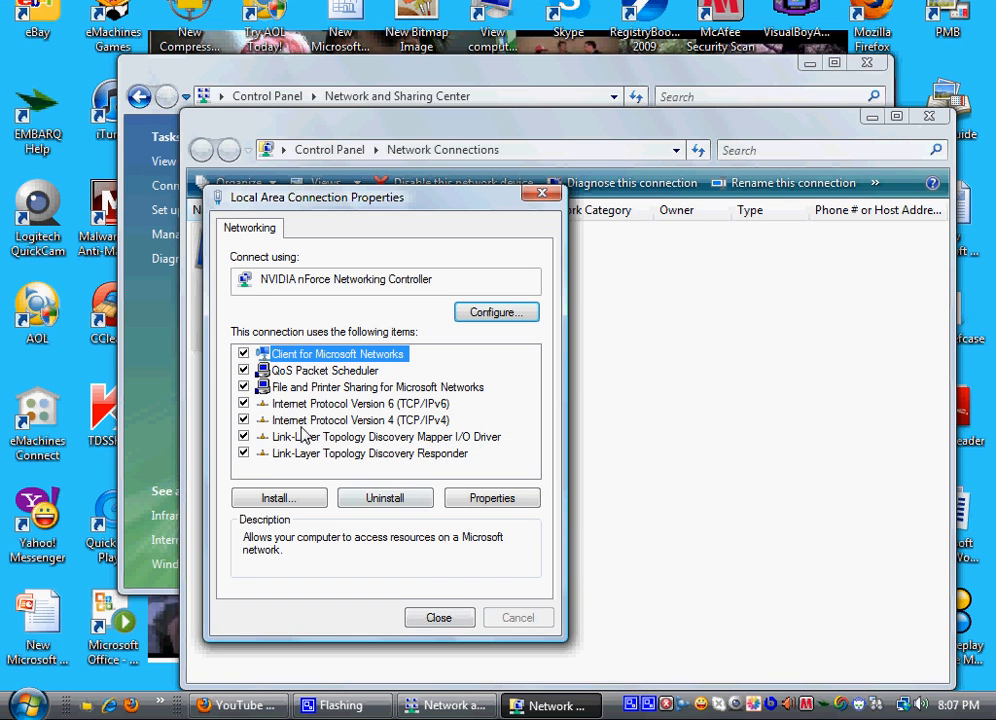
pyautogui.moveTo(467, 430)
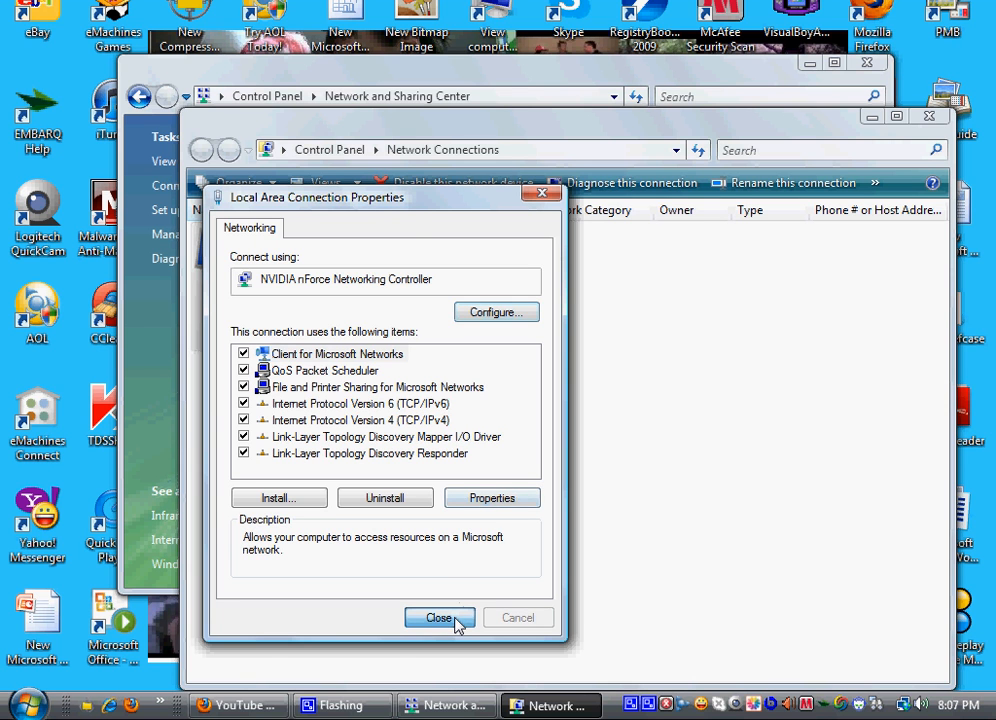
pyautogui.click(439, 617)
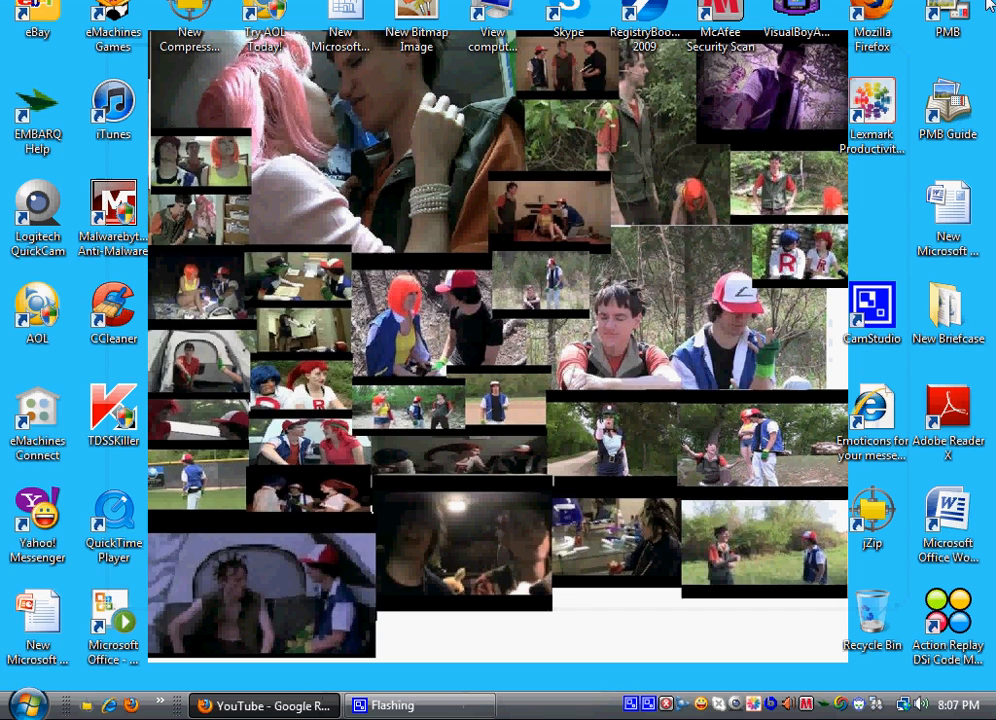
# - Browse from Computer through Local Disk (C:), Windows, System32 and drivers into etc
pyautogui.click(20, 700)
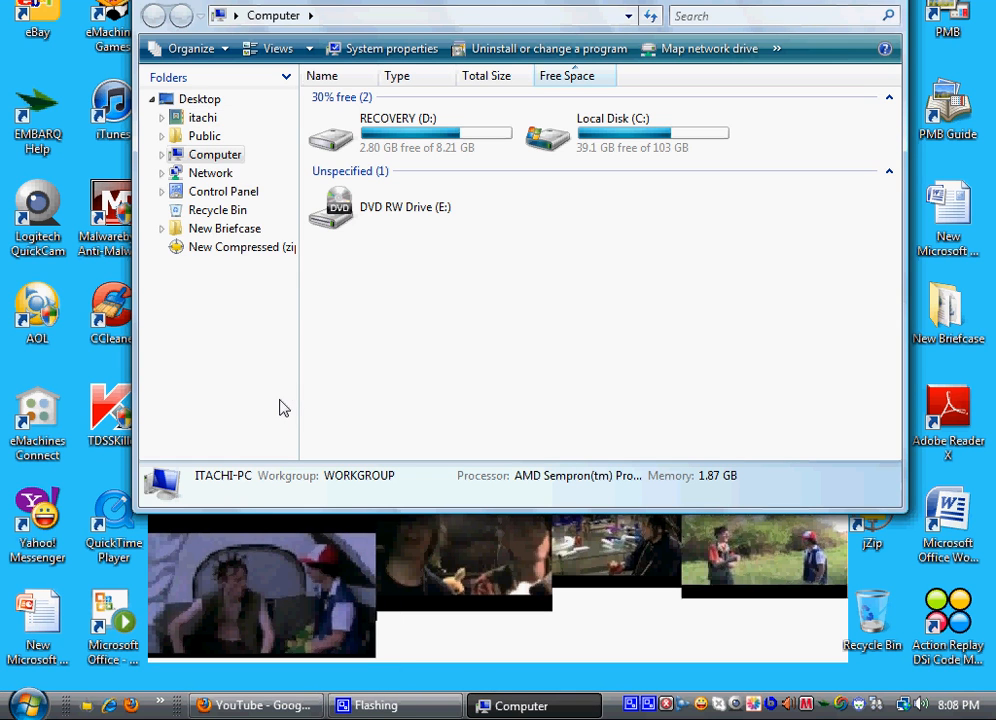
pyautogui.click(163, 154)
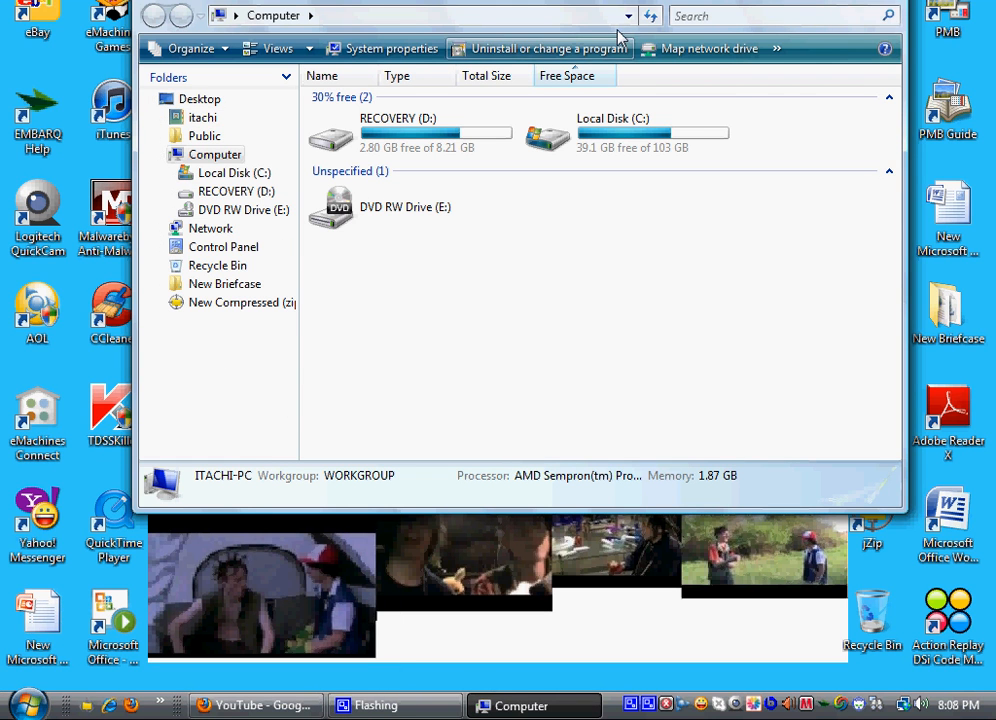
pyautogui.doubleClick(612, 135)
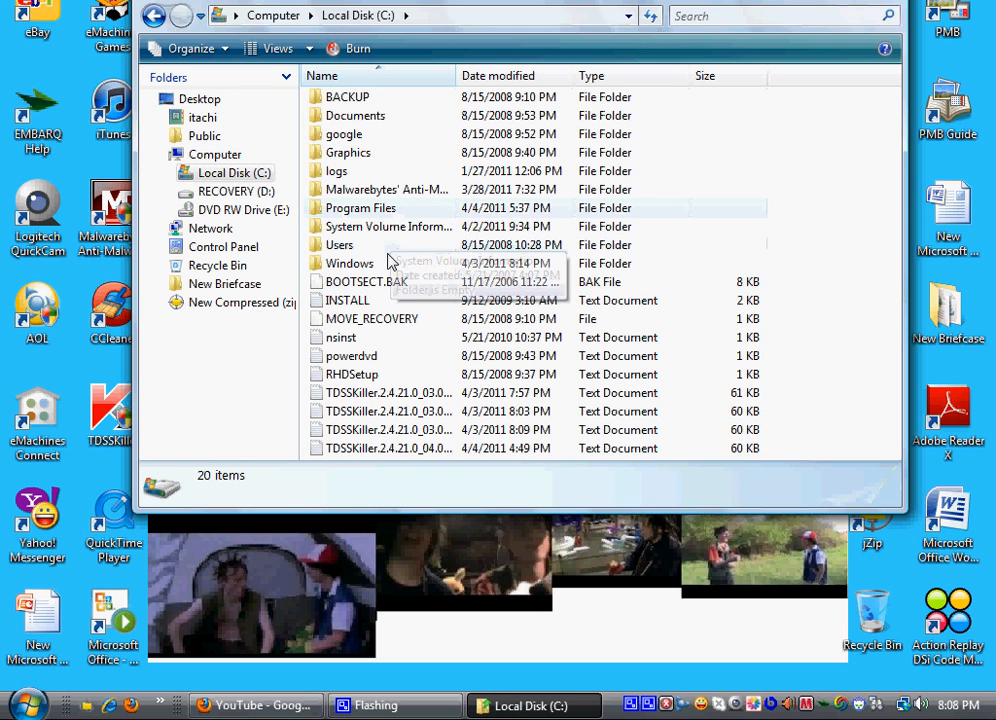
pyautogui.doubleClick(349, 263)
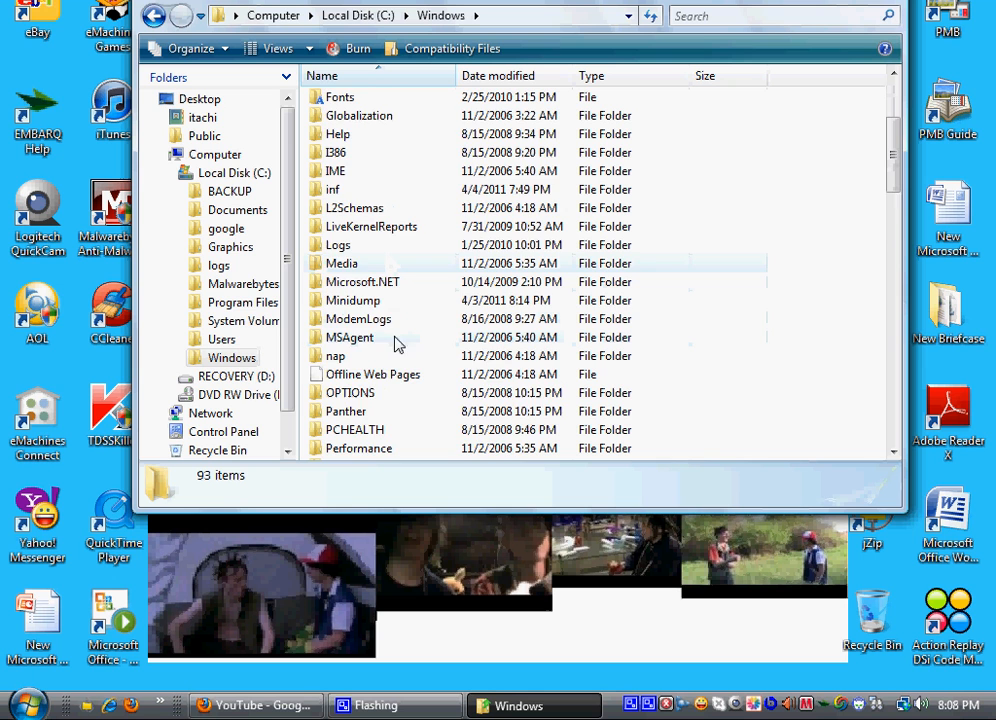
pyautogui.scroll(-3)
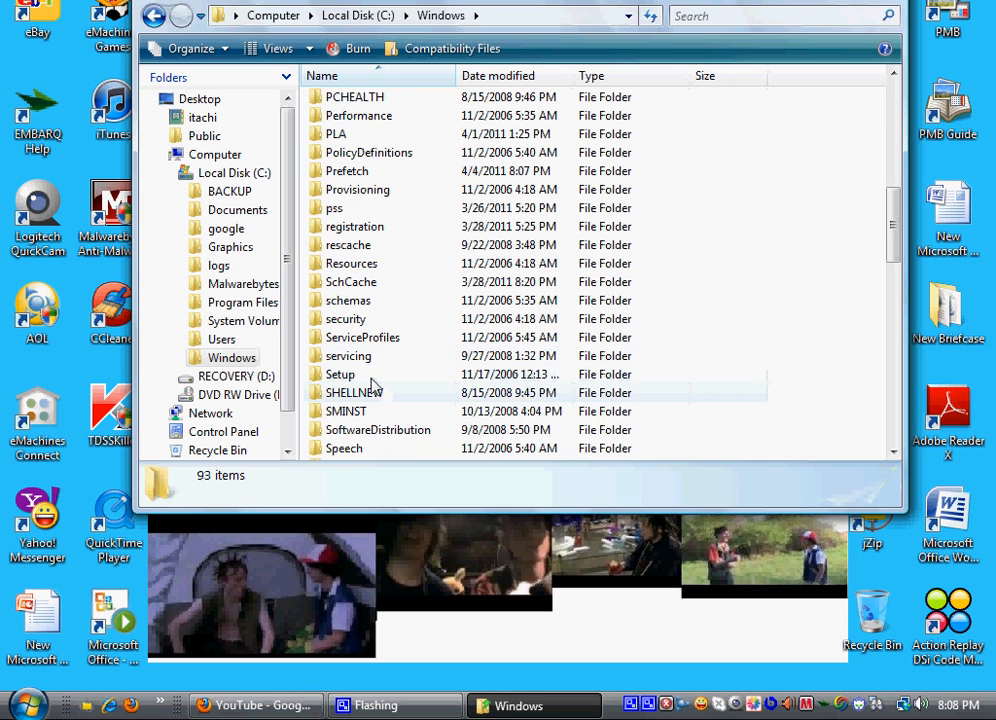
pyautogui.scroll(-3)
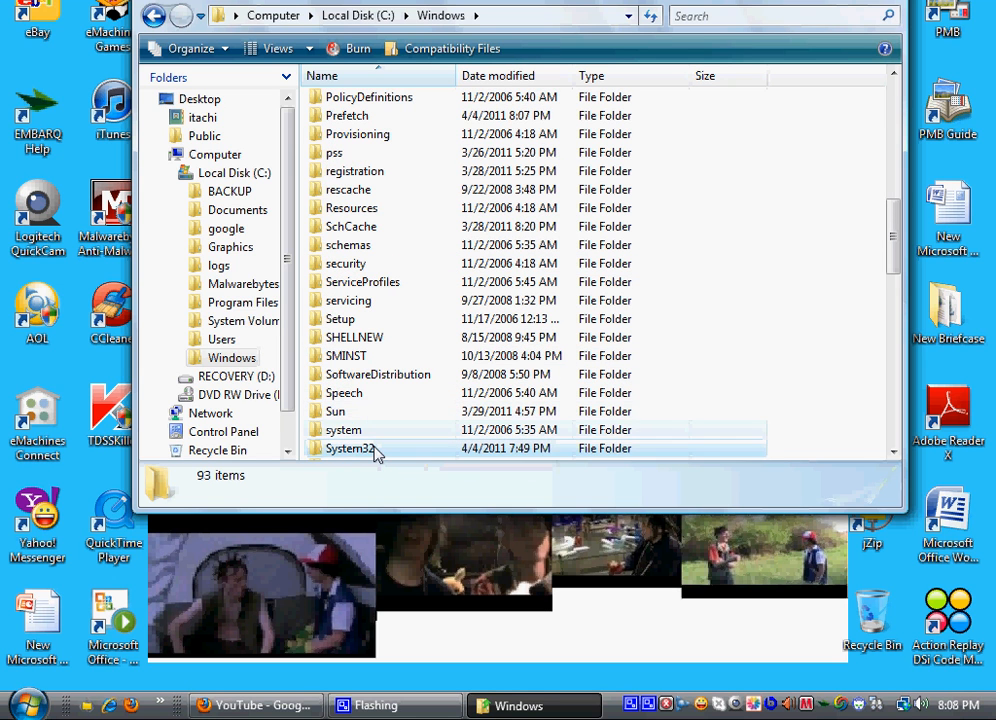
pyautogui.doubleClick(349, 448)
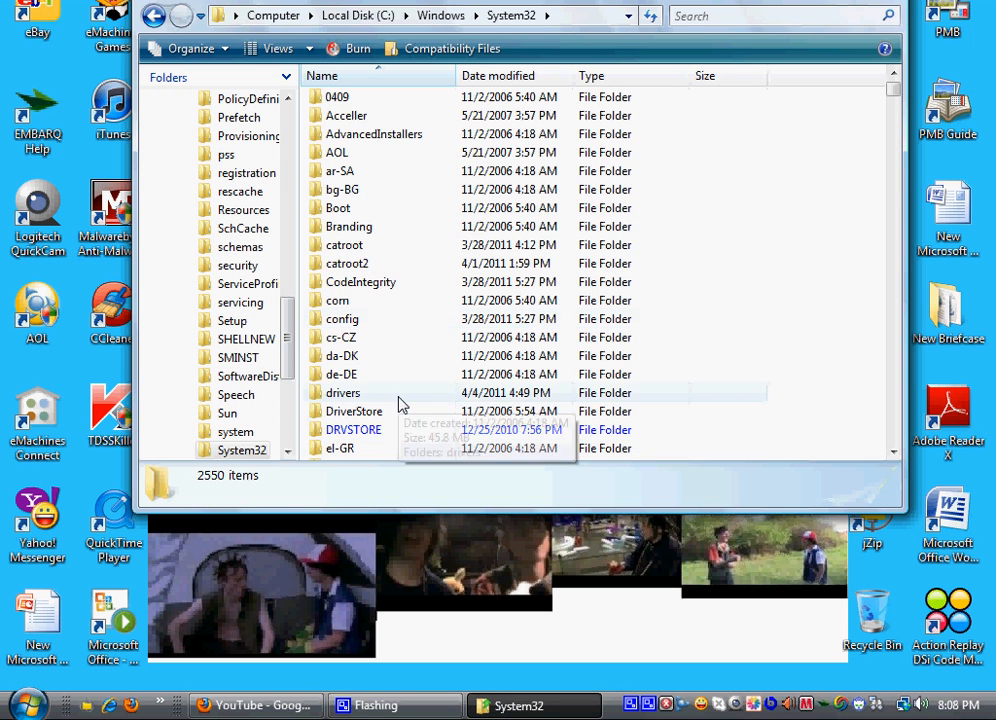
pyautogui.doubleClick(343, 392)
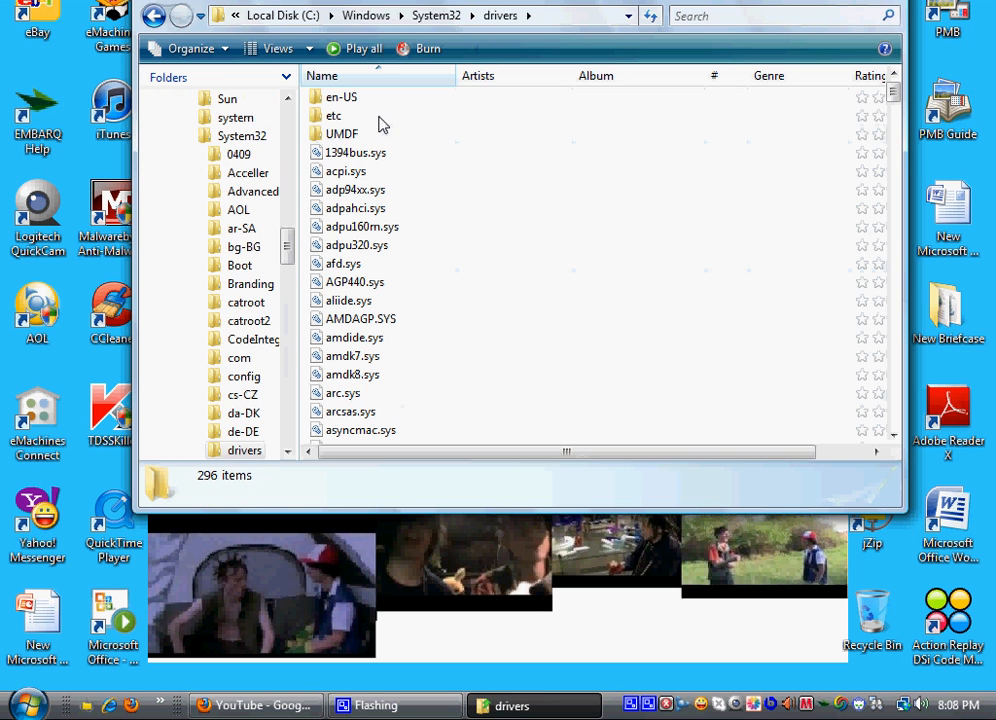
pyautogui.click(333, 114)
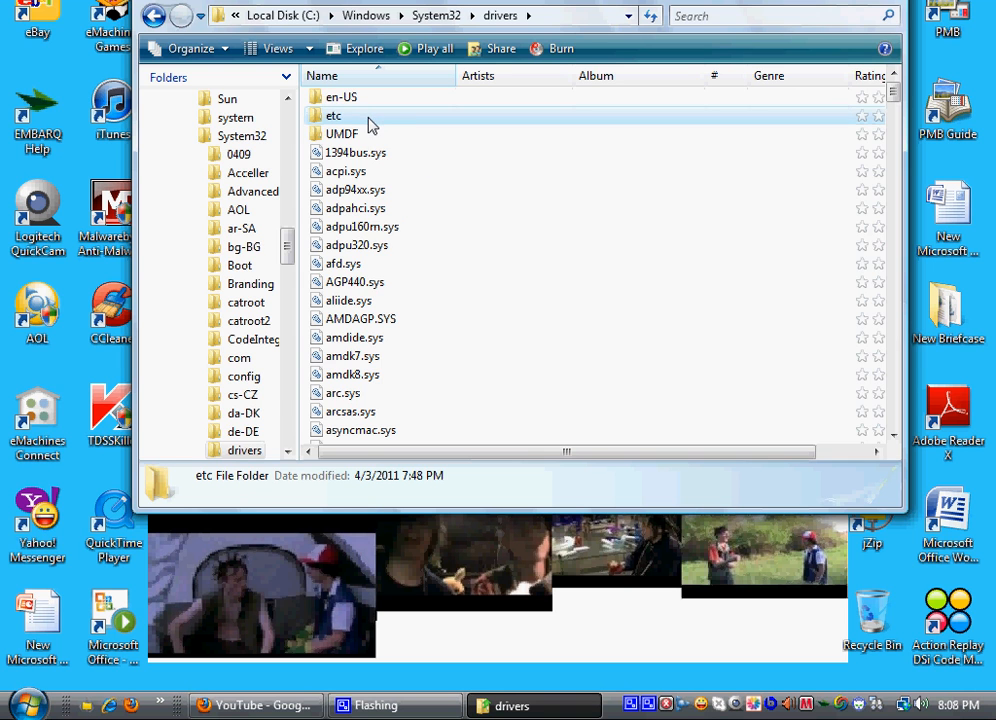
pyautogui.doubleClick(333, 120)
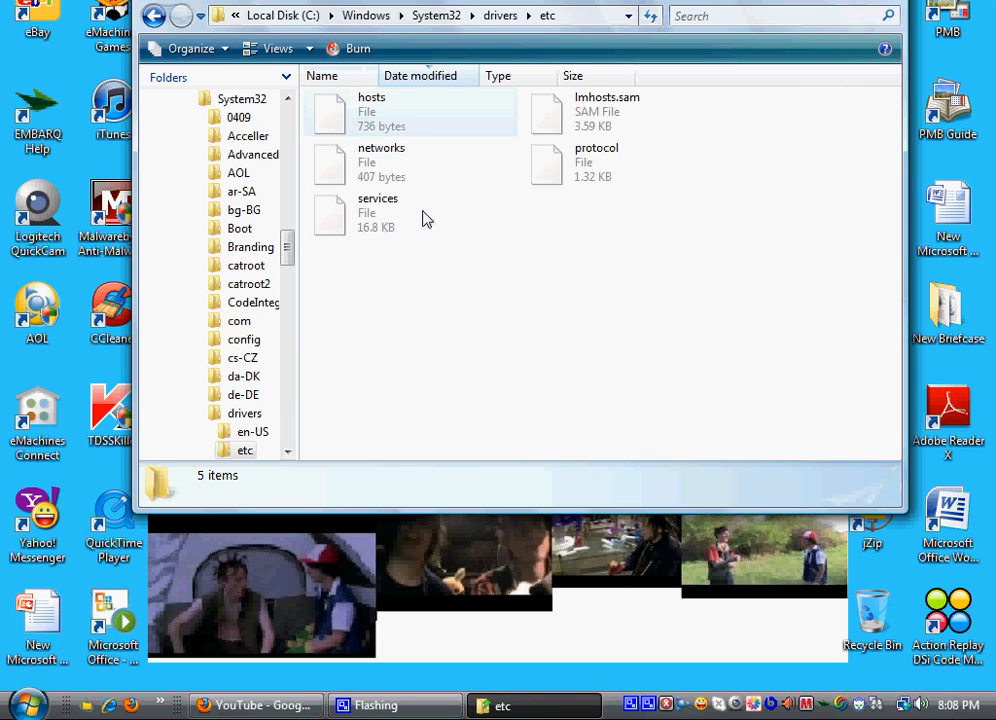
# - Open the hosts file with Notepad through the Open With dialog
pyautogui.click(371, 111)
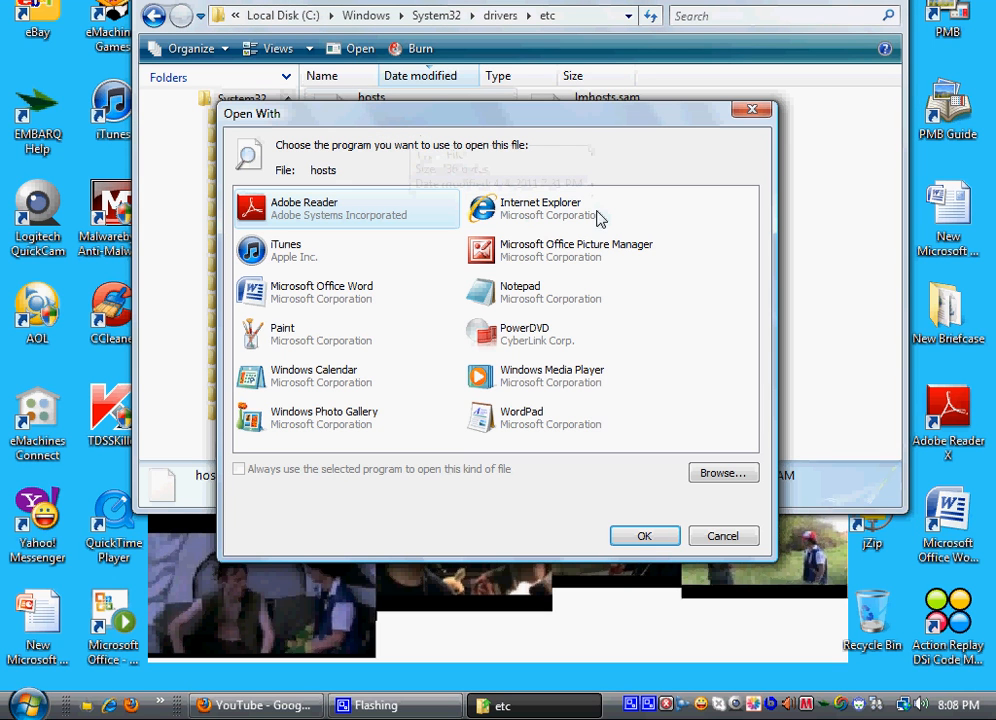
pyautogui.moveTo(401, 393)
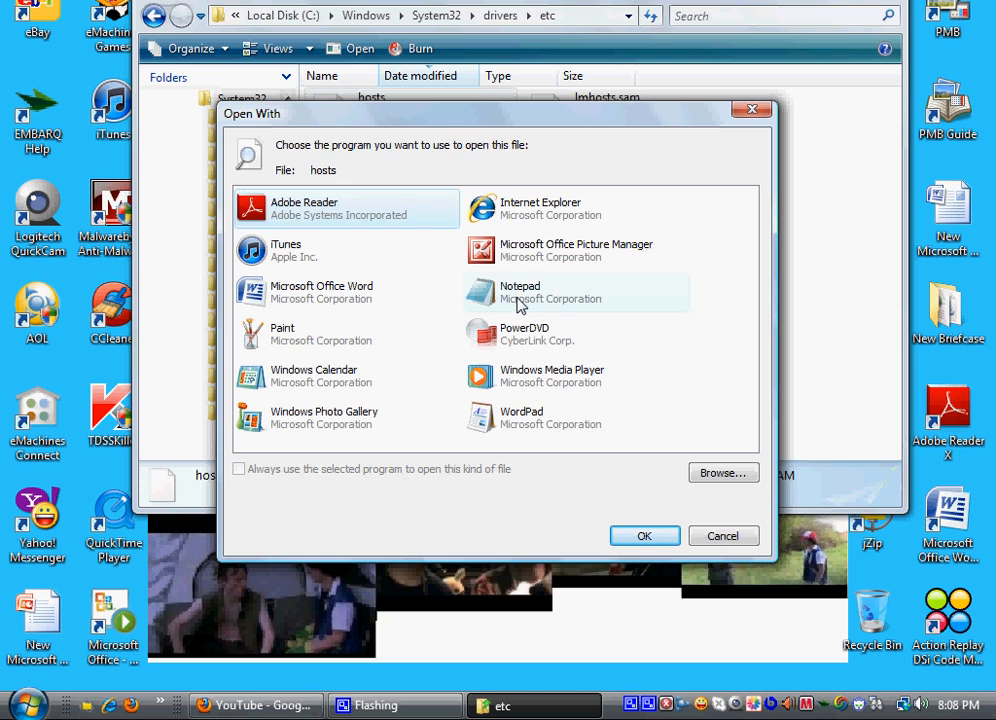
pyautogui.click(644, 535)
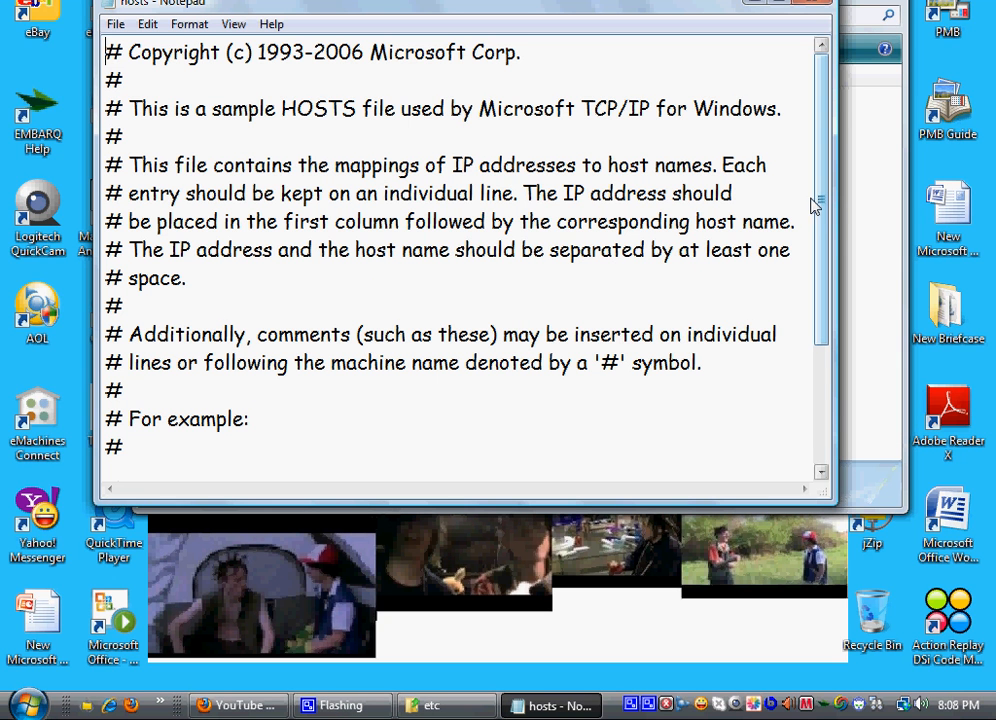
pyautogui.moveTo(102, 63)
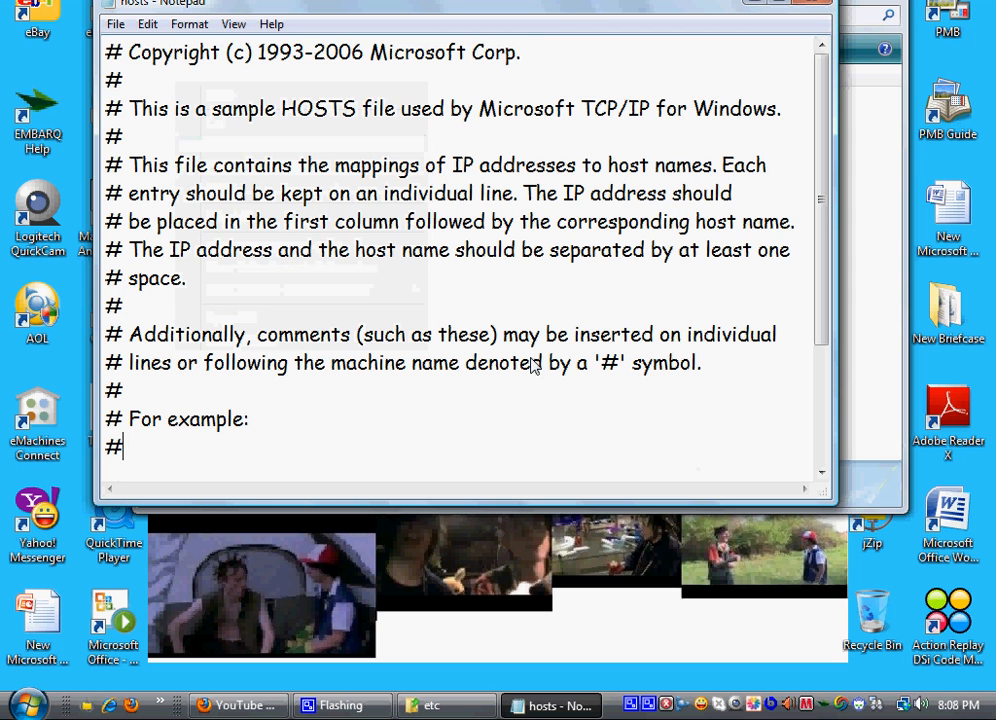
# - Jump to the end of hosts, type ::1 and delete it, leaving 127.0.0.1 localhost last
pyautogui.press('ctrl+a')
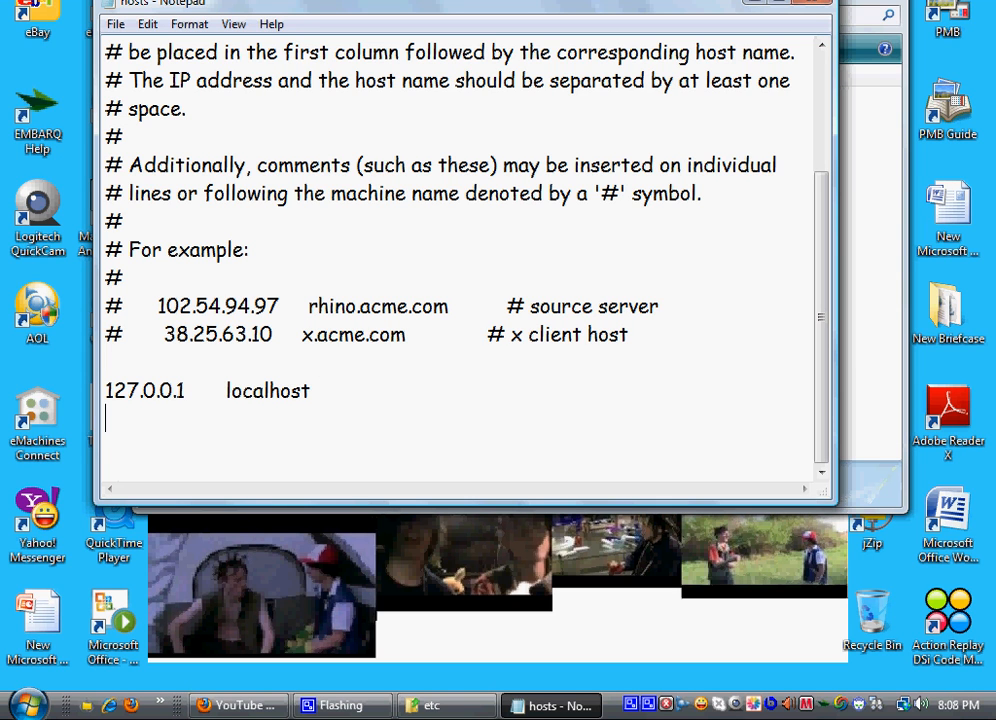
pyautogui.write(':')
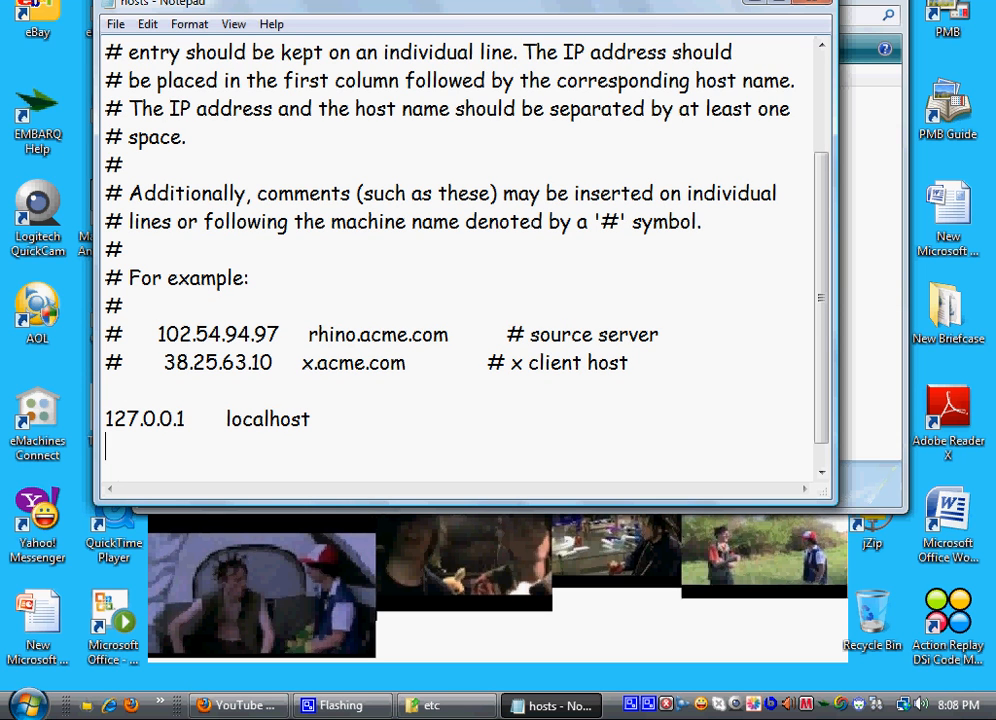
pyautogui.write('::')
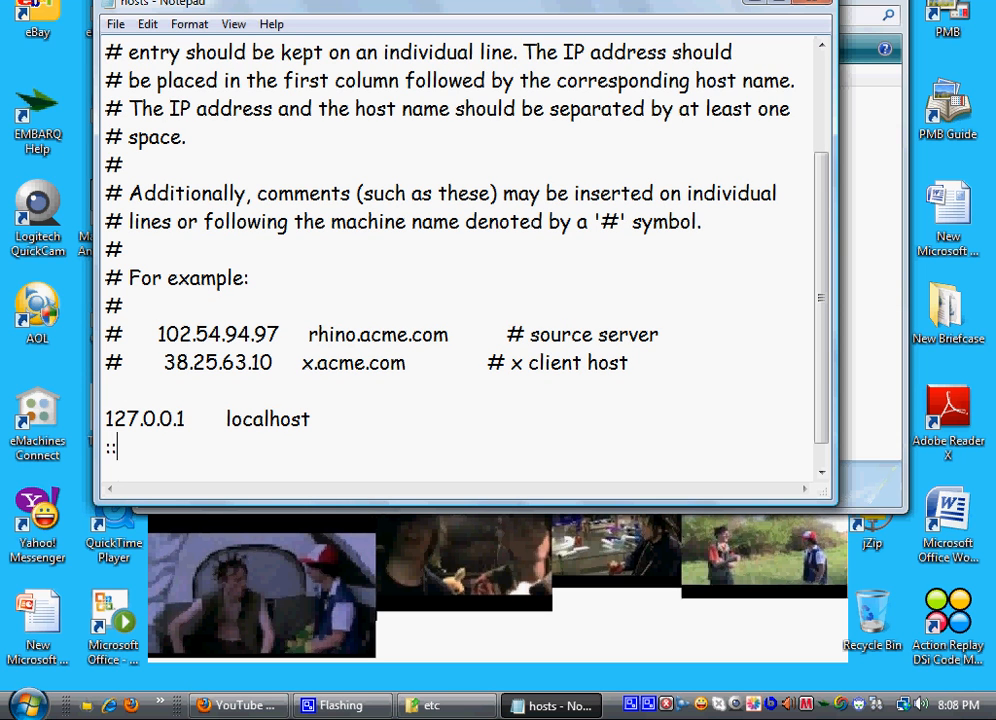
pyautogui.write('1')
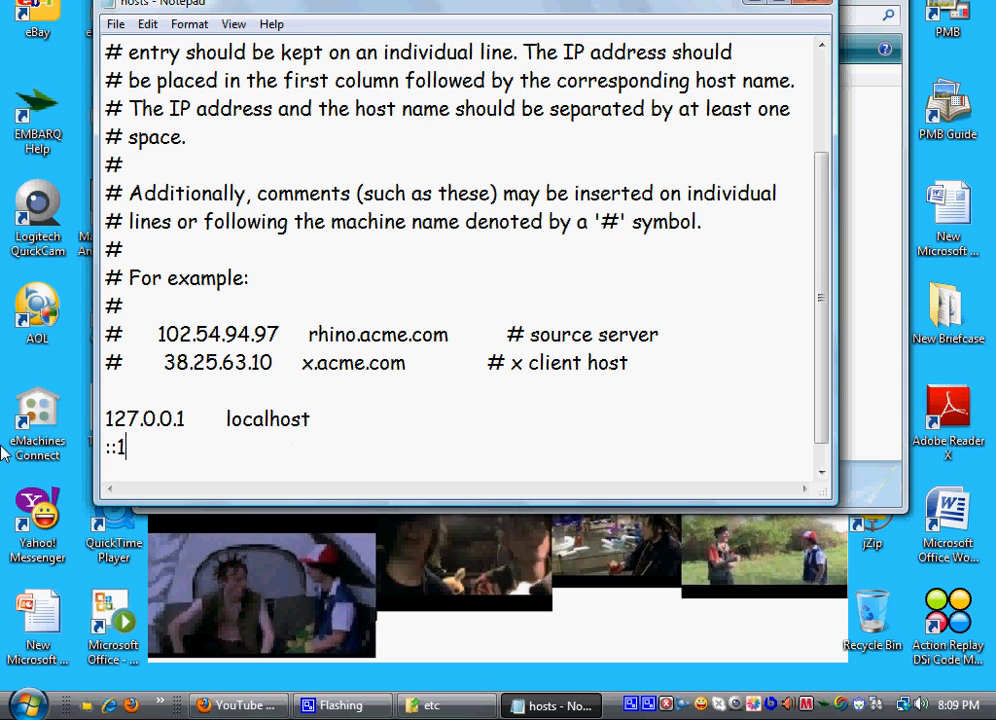
pyautogui.press('BackSpace')
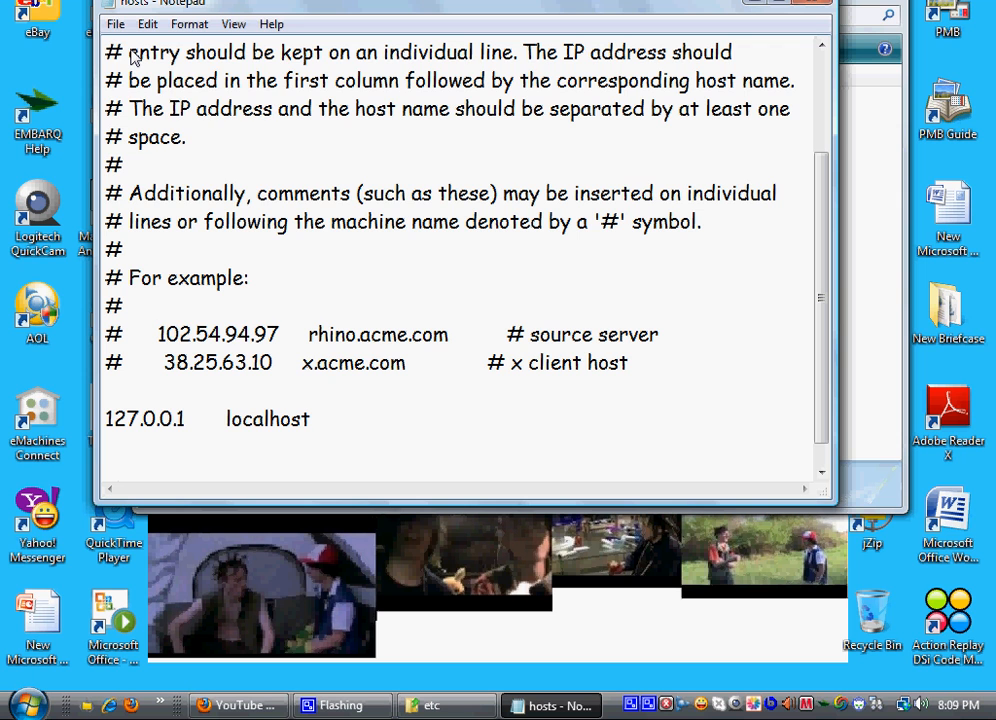
# - Save the edited hosts file over the original and dismiss the resulting cannot-create error
pyautogui.click(120, 24)
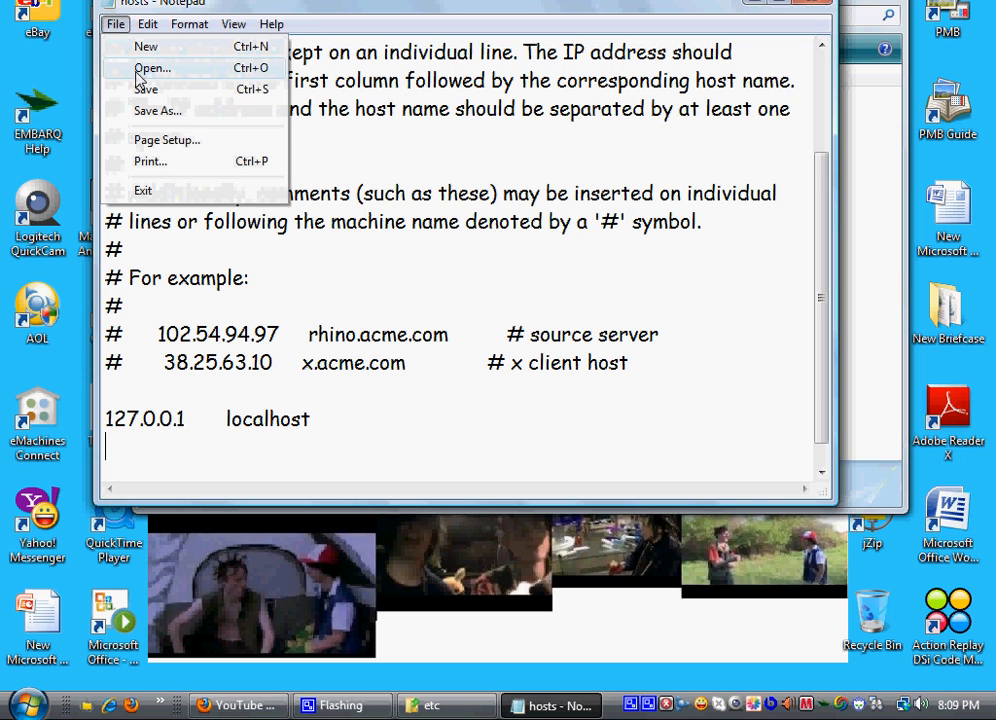
pyautogui.click(168, 111)
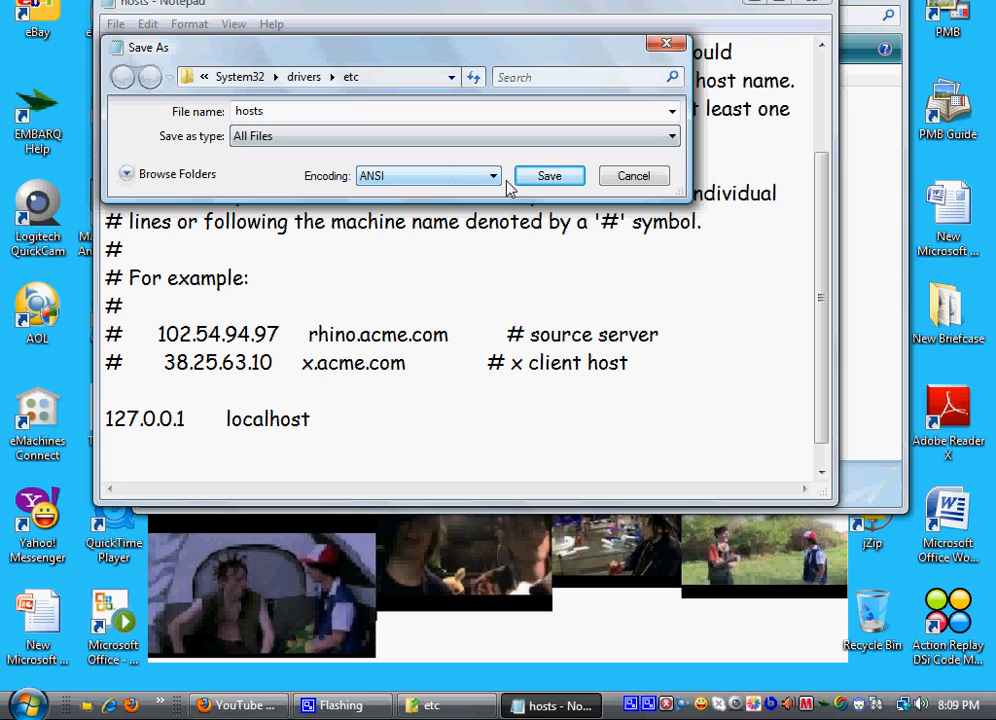
pyautogui.click(549, 175)
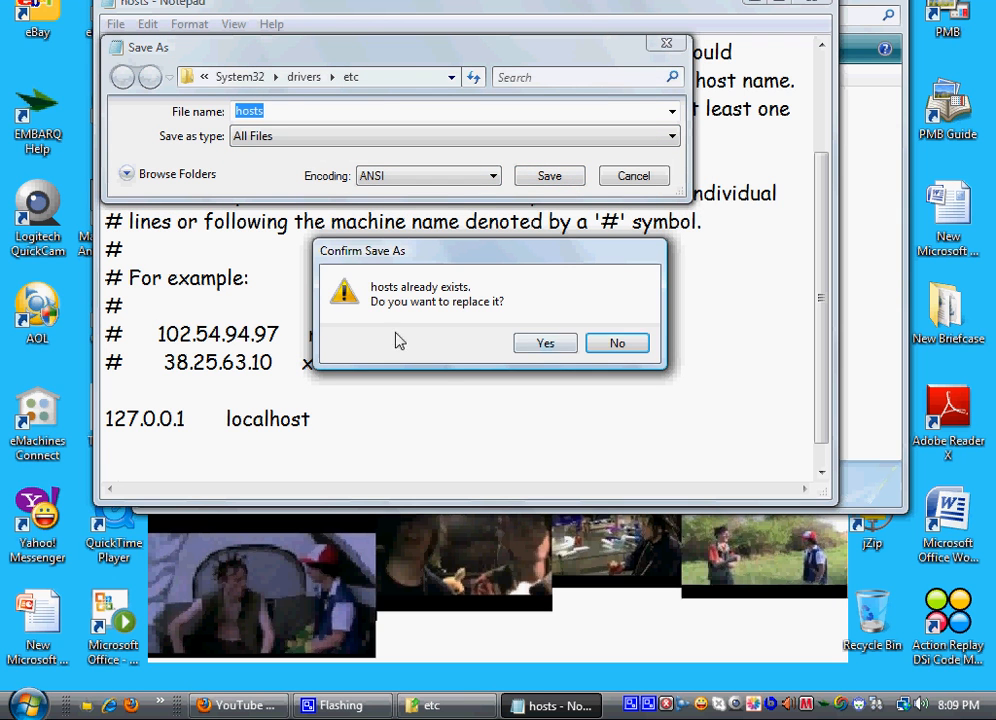
pyautogui.click(545, 343)
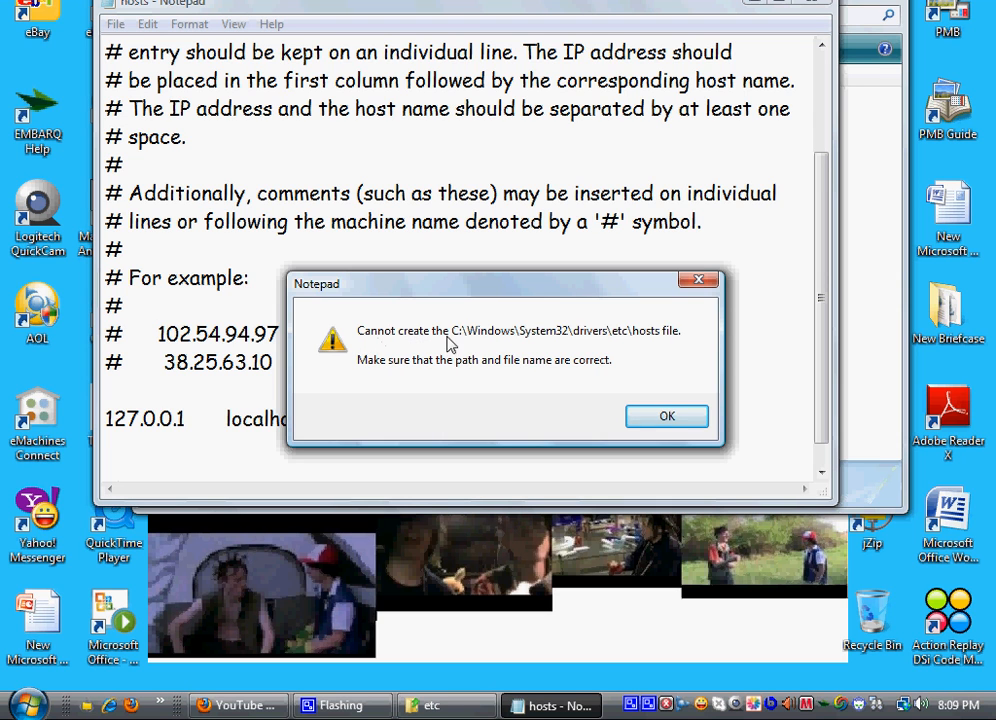
pyautogui.moveTo(596, 343)
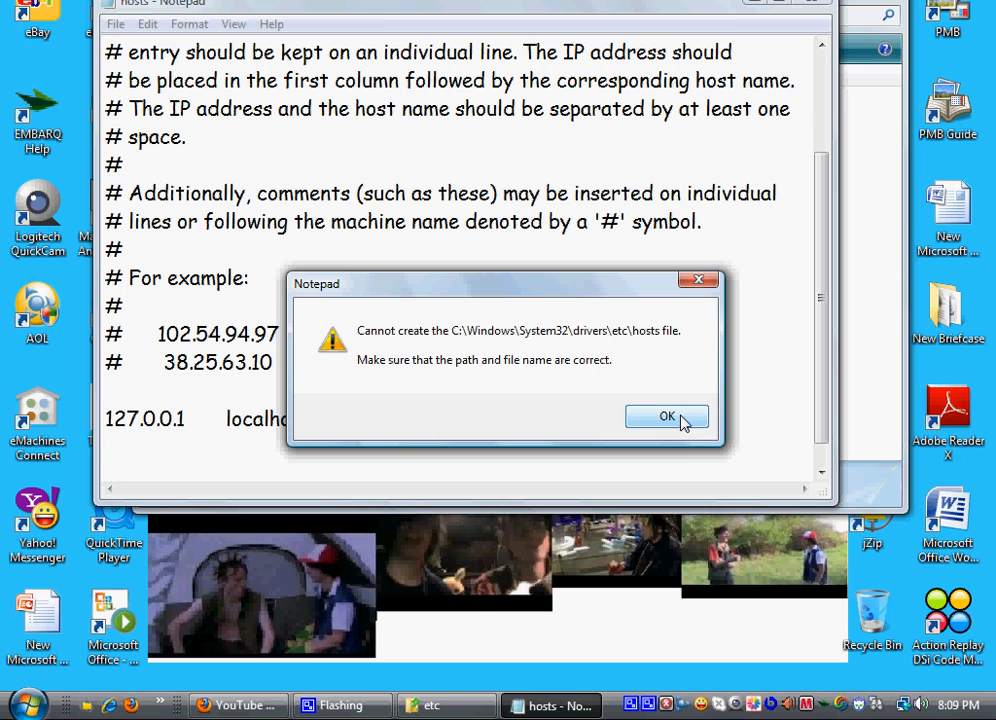
pyautogui.click(659, 416)
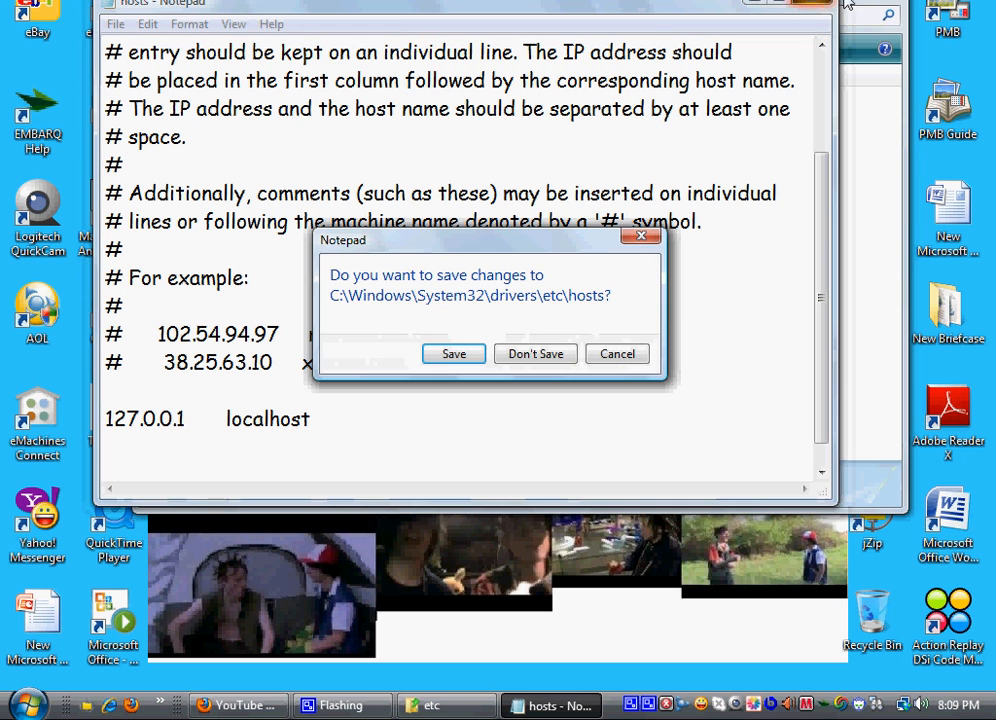
# - Close Notepad with Don't Save and scroll the Explorer folder tree at the etc folder
pyautogui.click(535, 353)
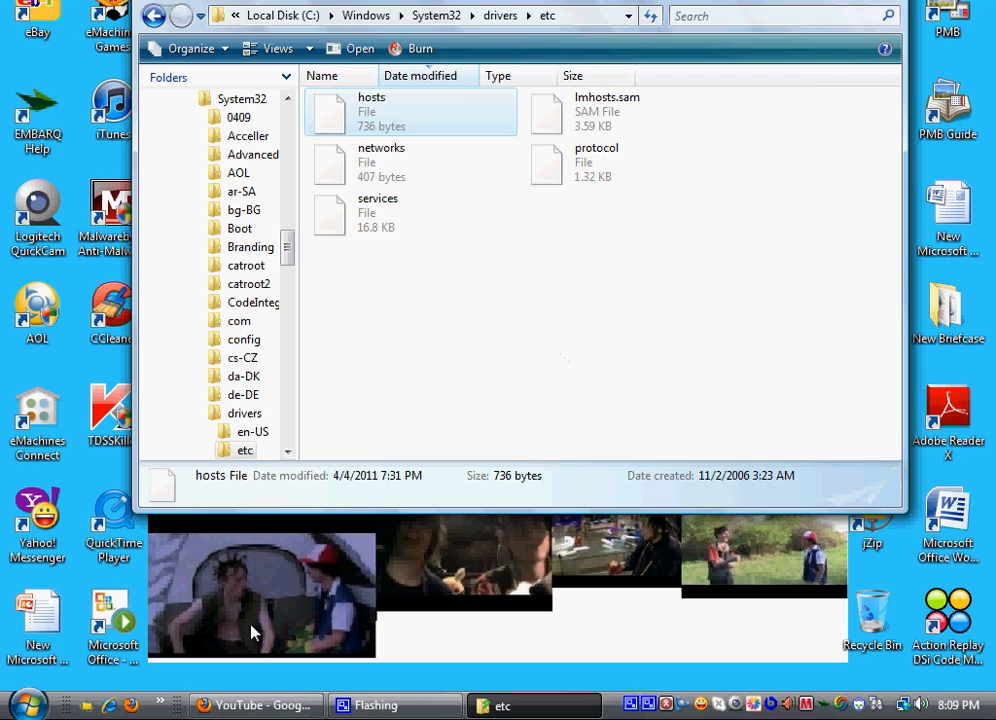
pyautogui.moveTo(350, 120)
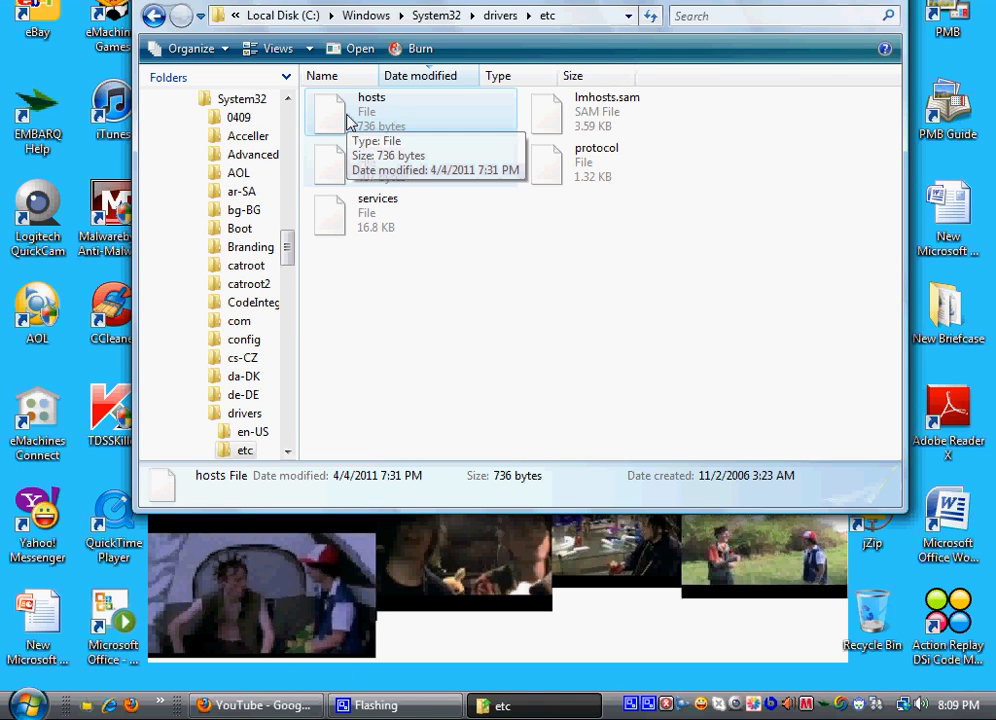
pyautogui.moveTo(388, 128)
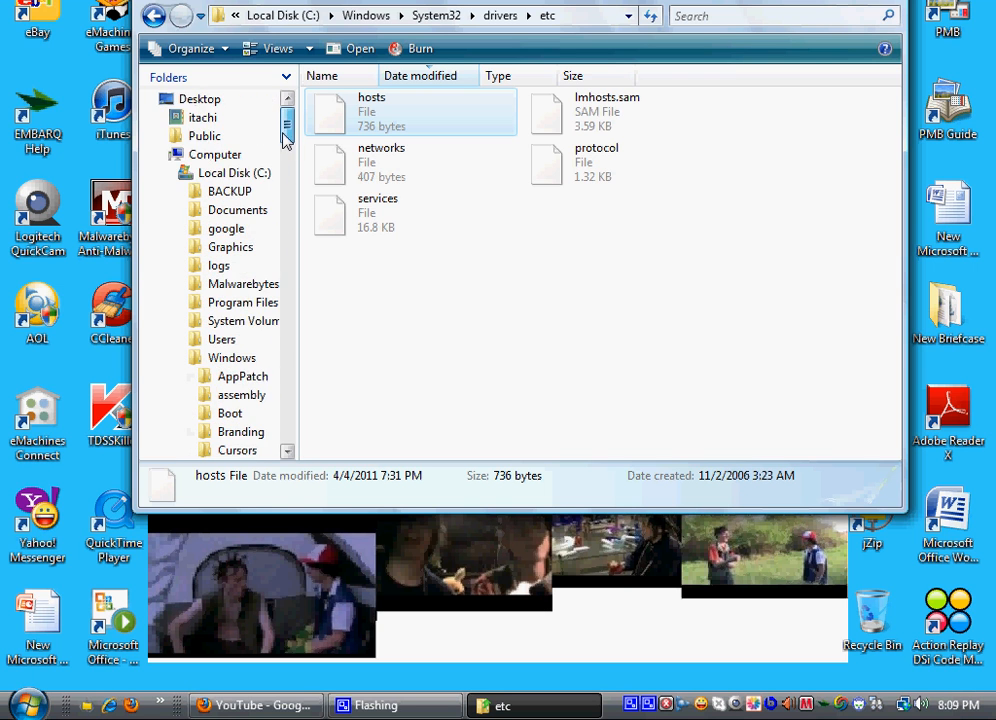
pyautogui.scroll(-3)
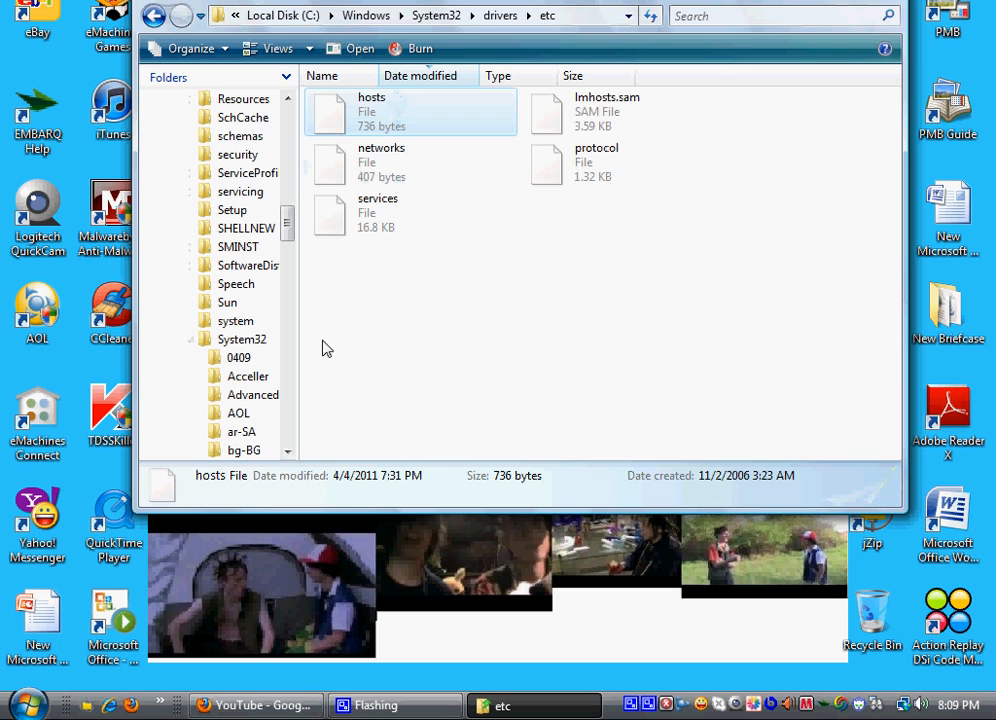
# - Read the 'Windows 7 hosts file: access denied' article in Firefox down to the cannot-create section
pyautogui.click(256, 705)
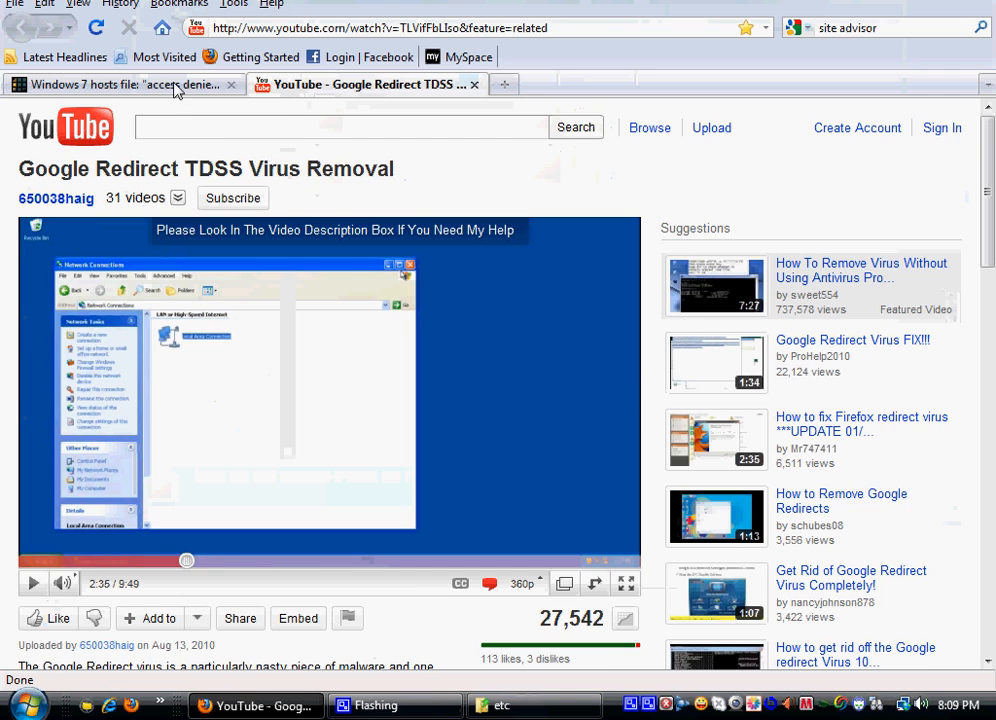
pyautogui.click(130, 84)
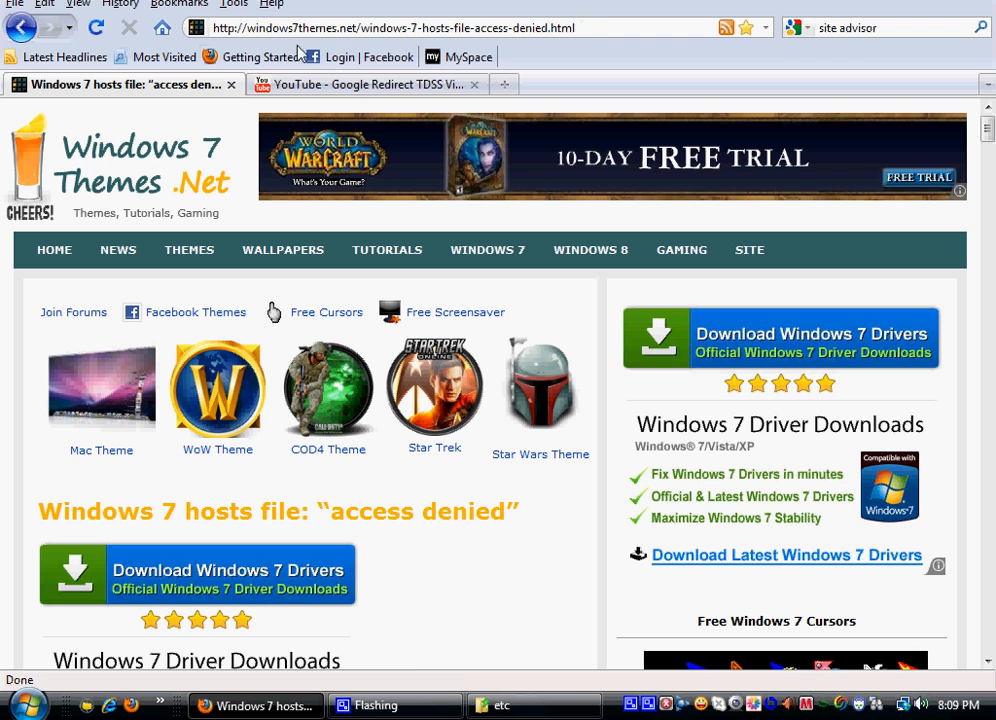
pyautogui.scroll(-3)
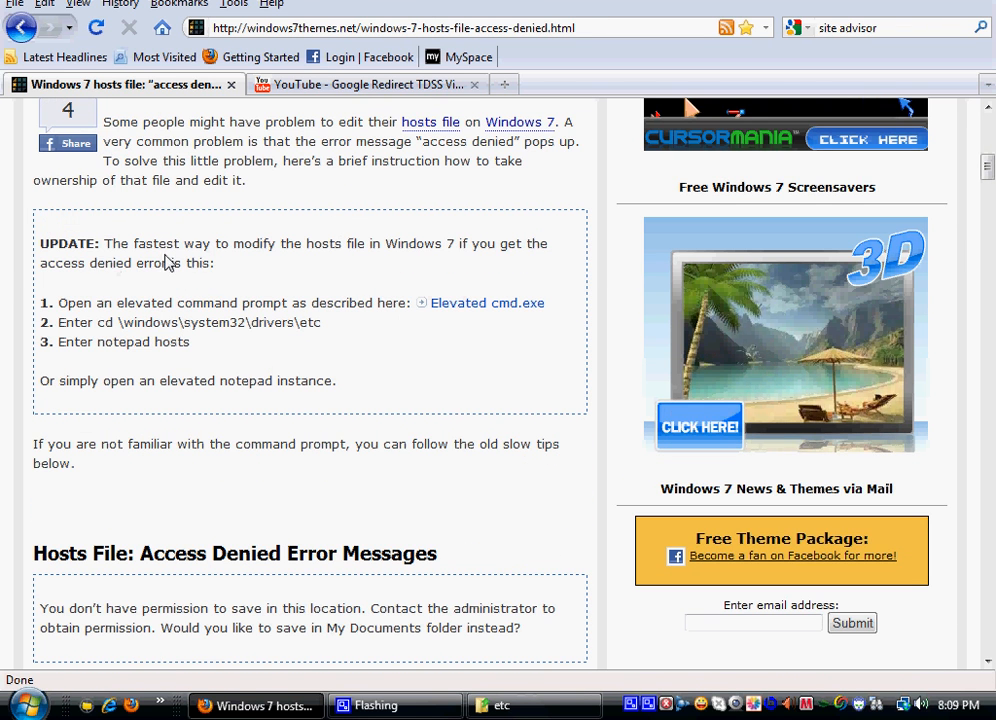
pyautogui.moveTo(466, 302)
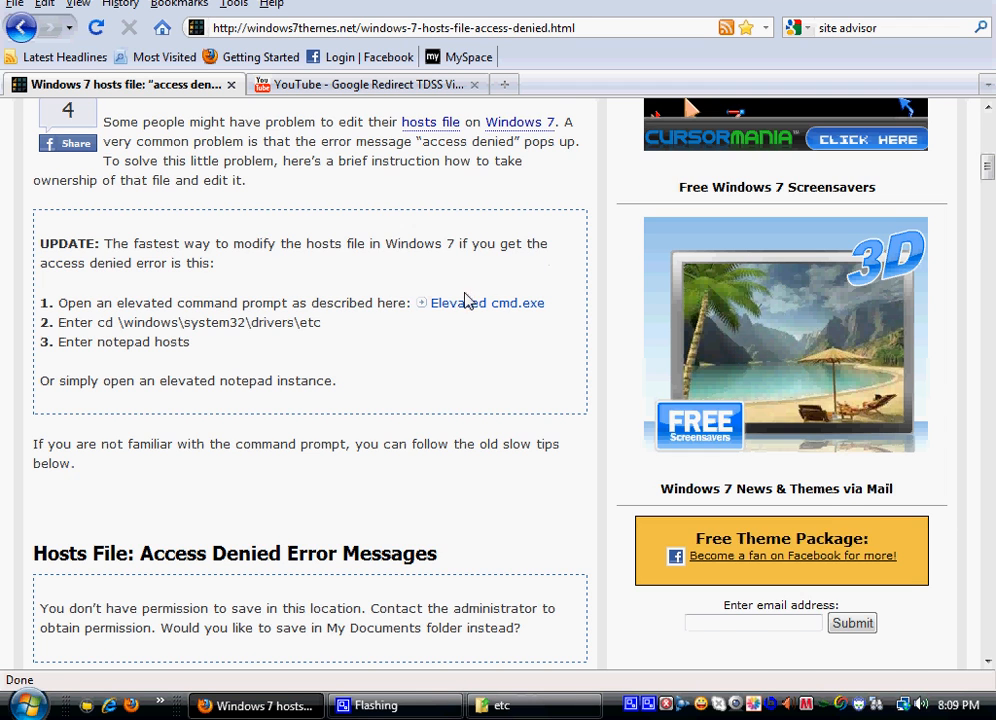
pyautogui.scroll(-3)
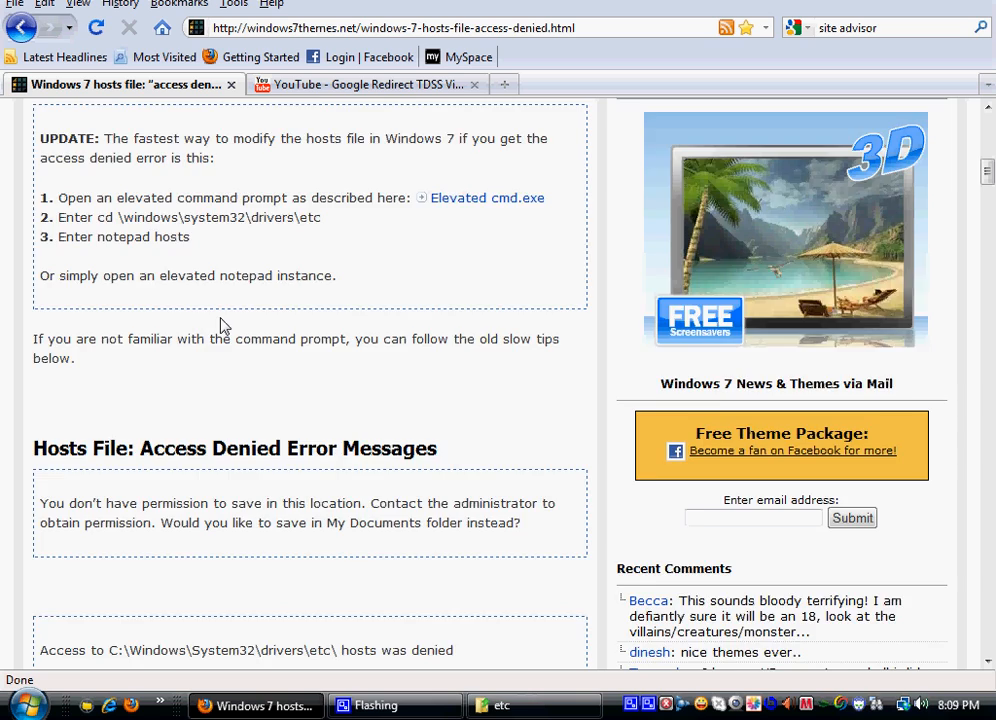
pyautogui.scroll(-3)
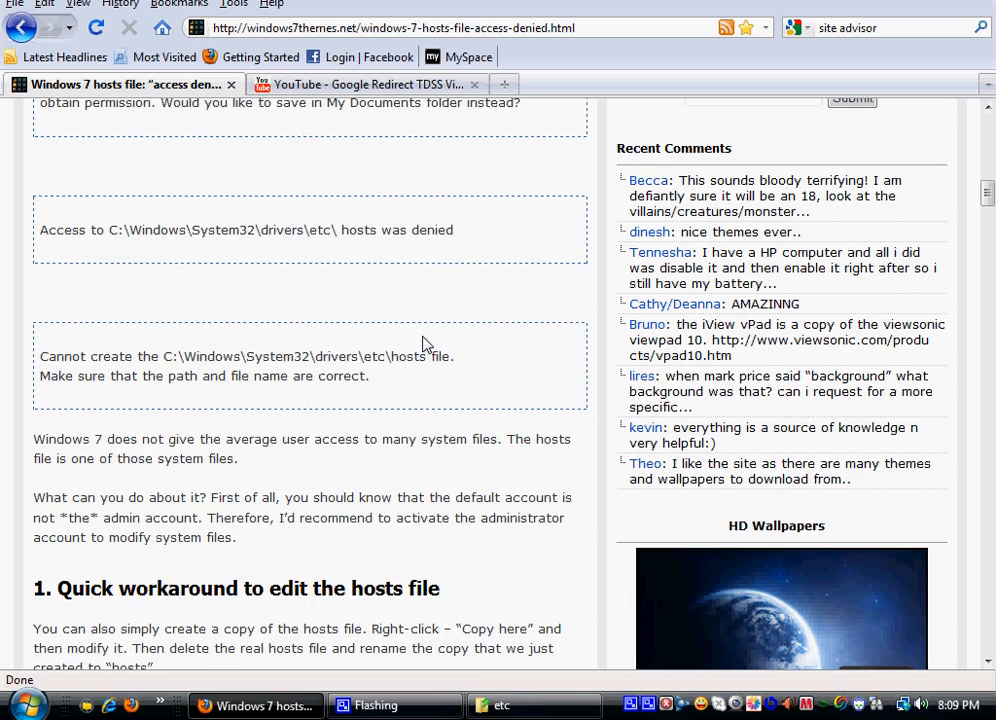
pyautogui.scroll(-3)
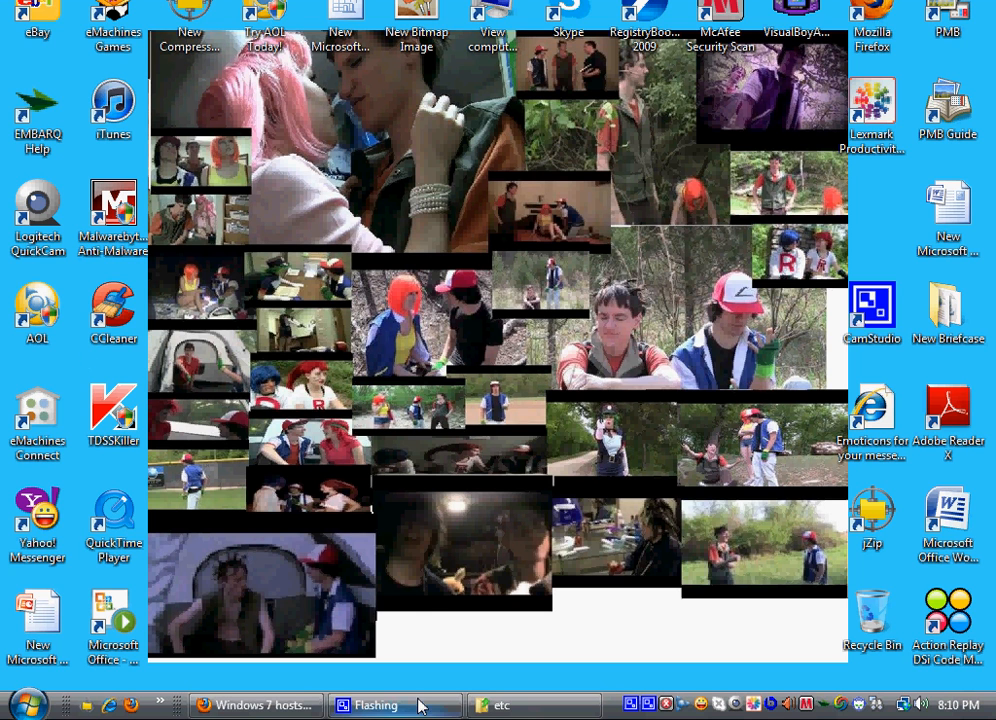
pyautogui.moveTo(843, 320)
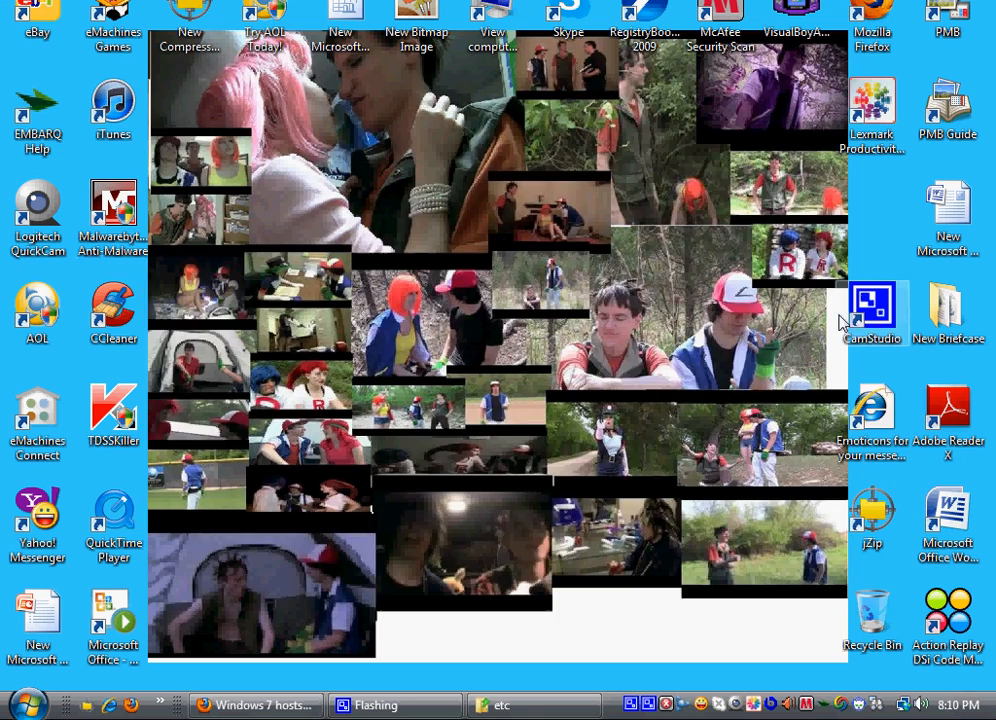
pyautogui.doubleClick(113, 217)
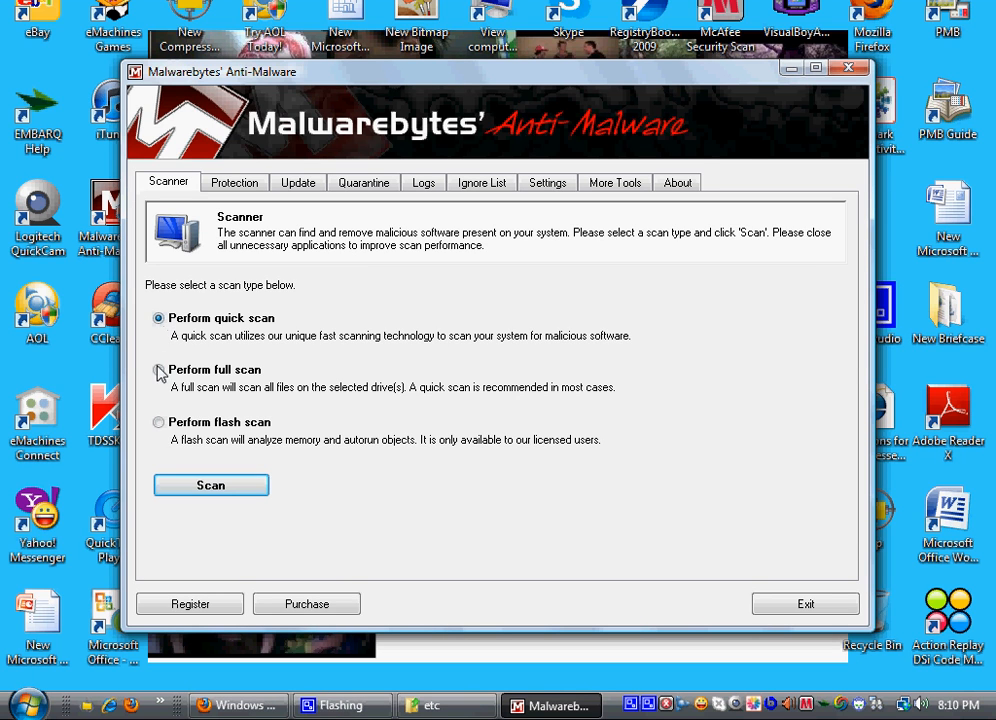
pyautogui.moveTo(160, 371)
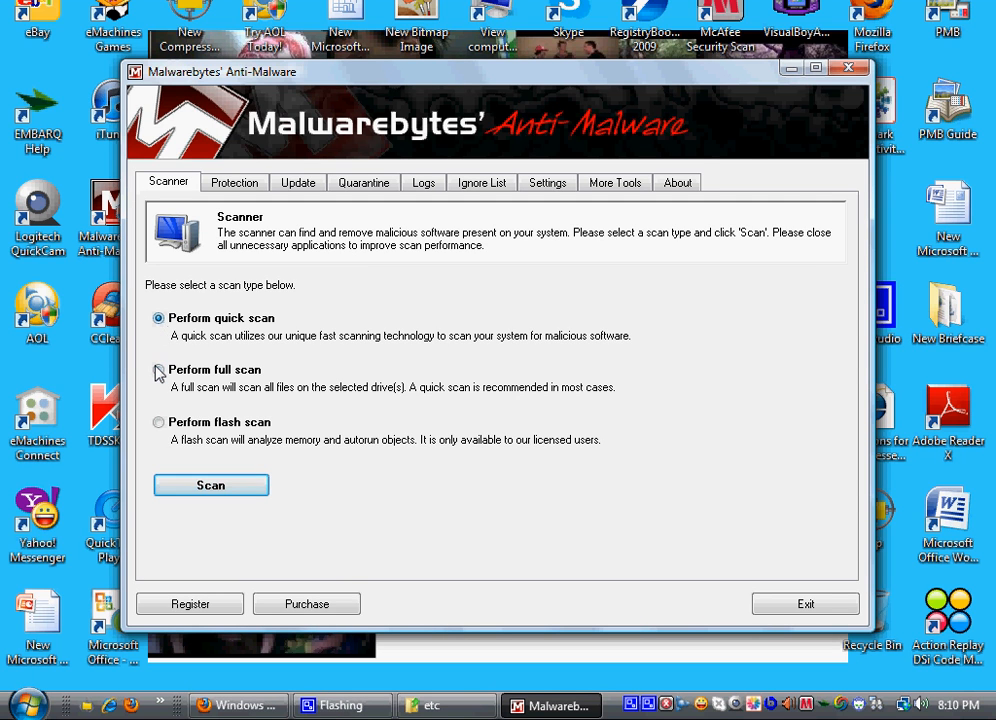
pyautogui.click(158, 369)
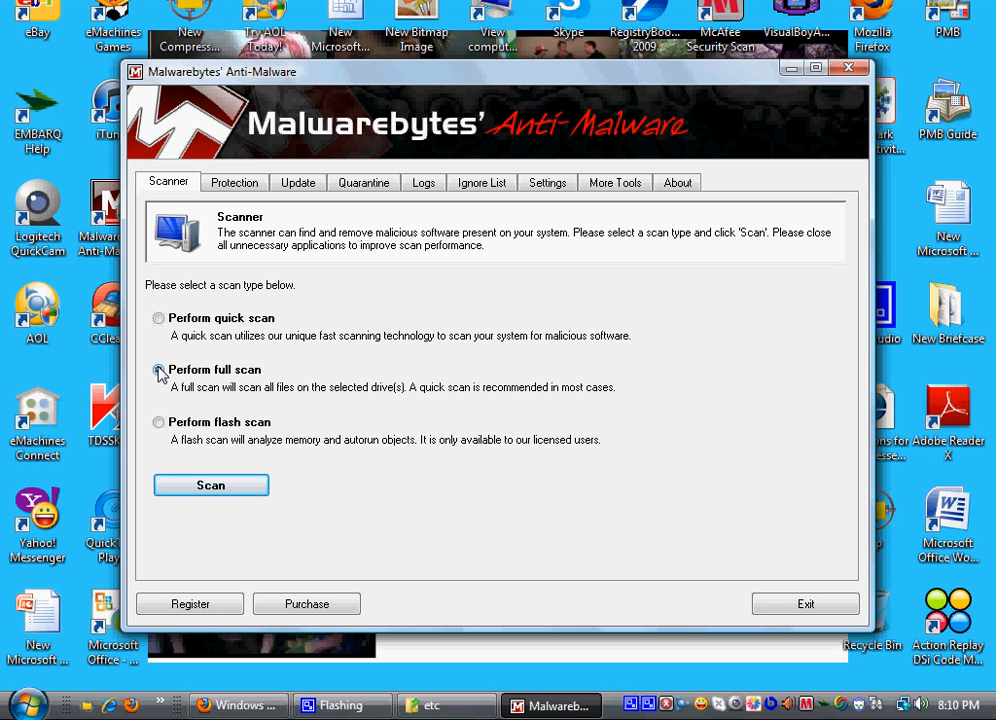
pyautogui.click(159, 318)
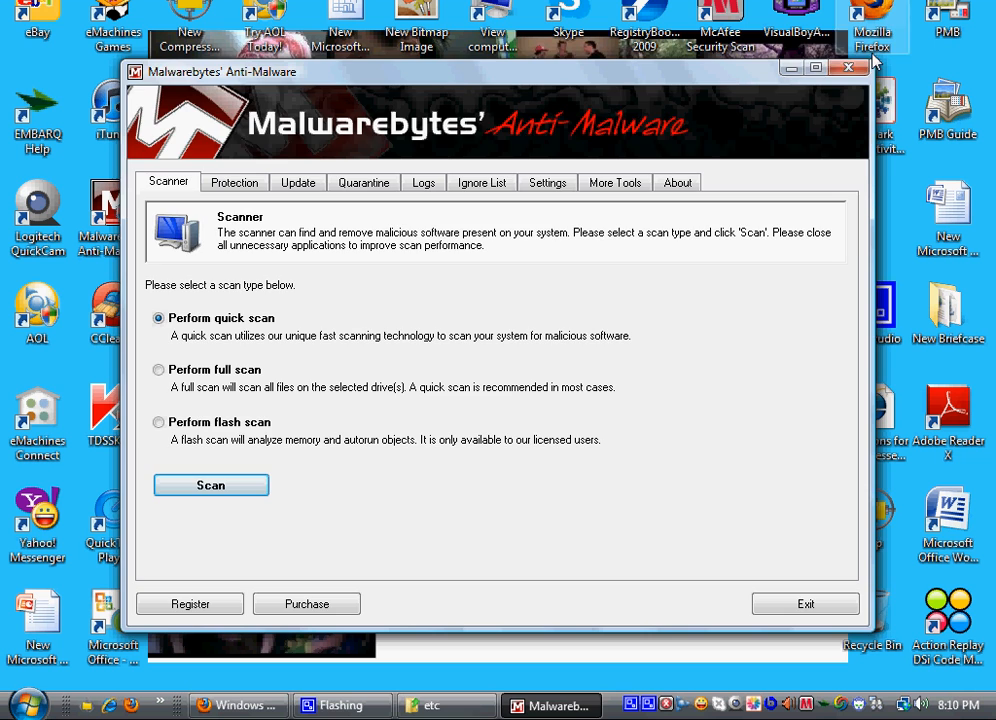
pyautogui.click(847, 68)
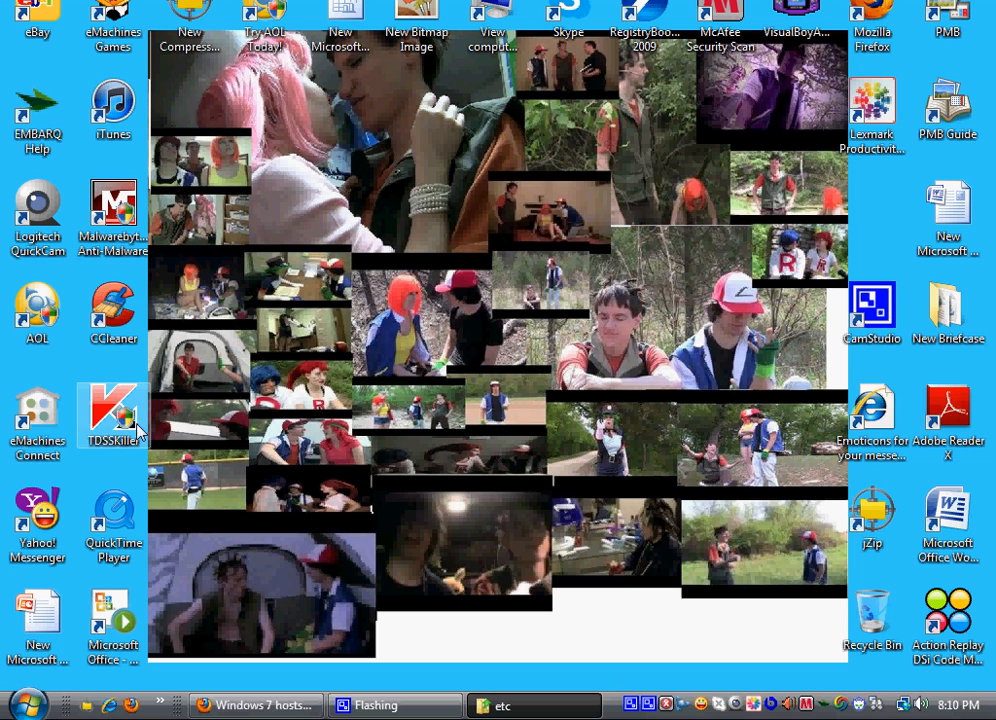
pyautogui.moveTo(109, 455)
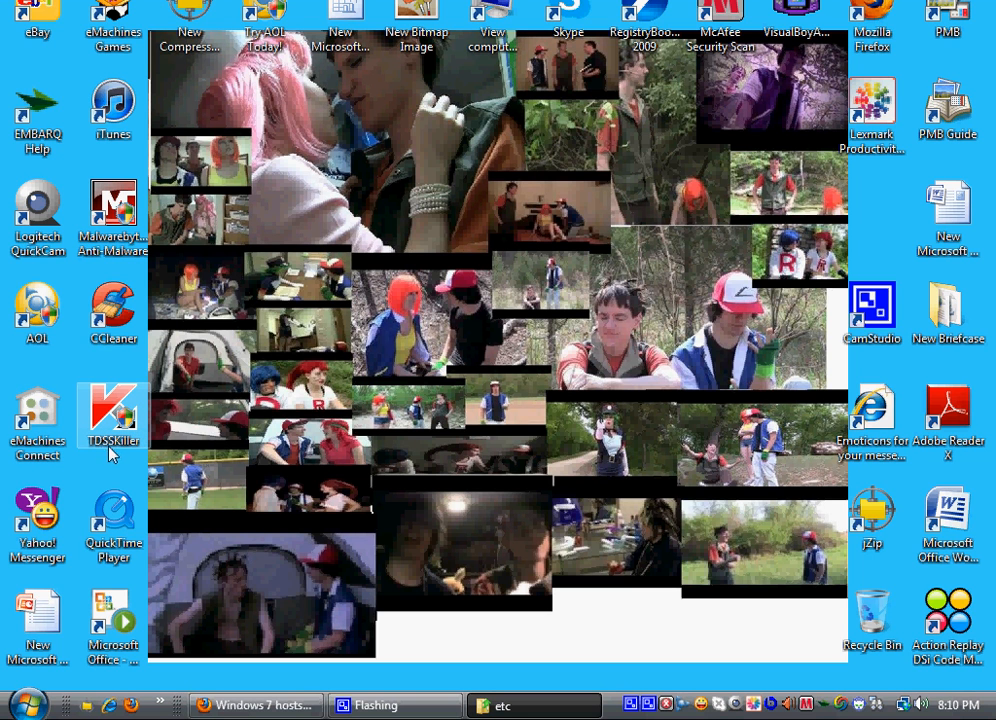
pyautogui.moveTo(121, 433)
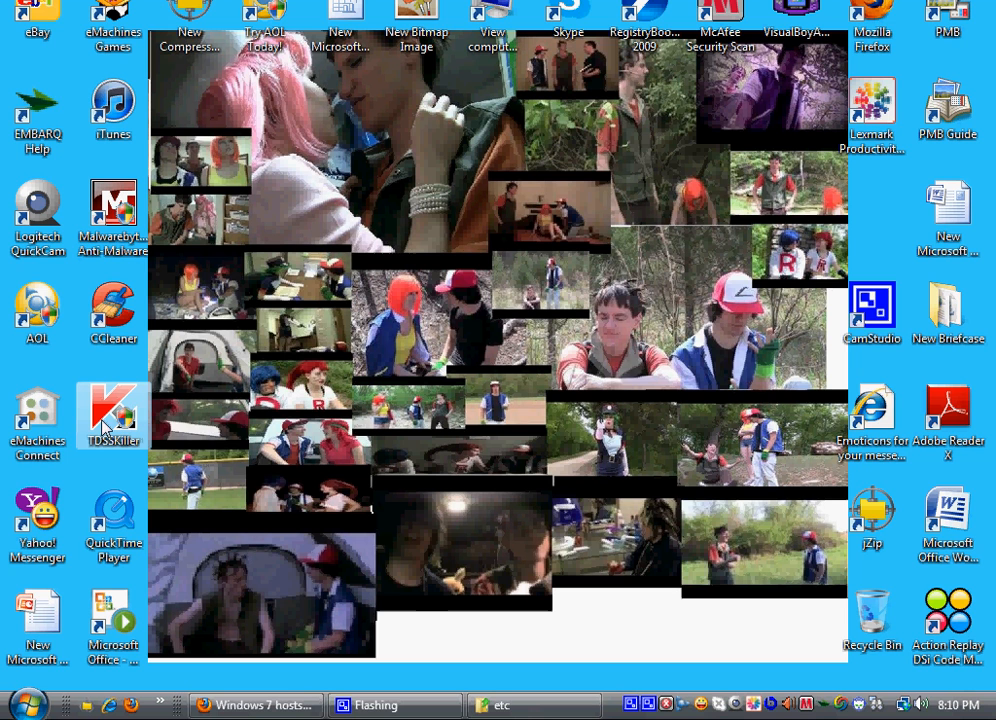
pyautogui.moveTo(560, 385)
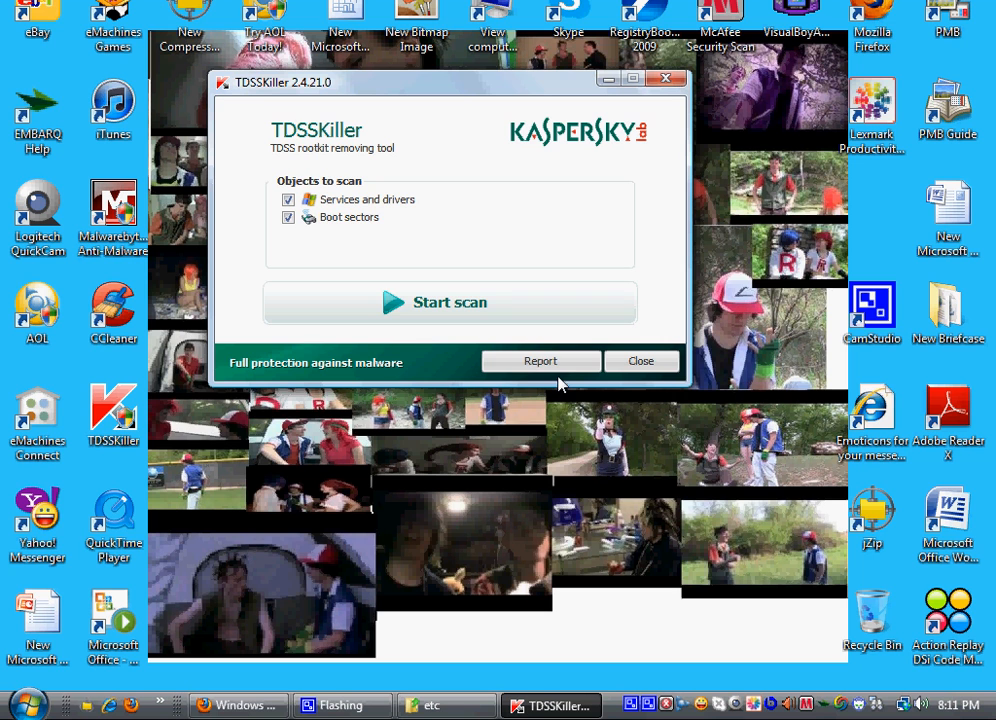
pyautogui.moveTo(509, 328)
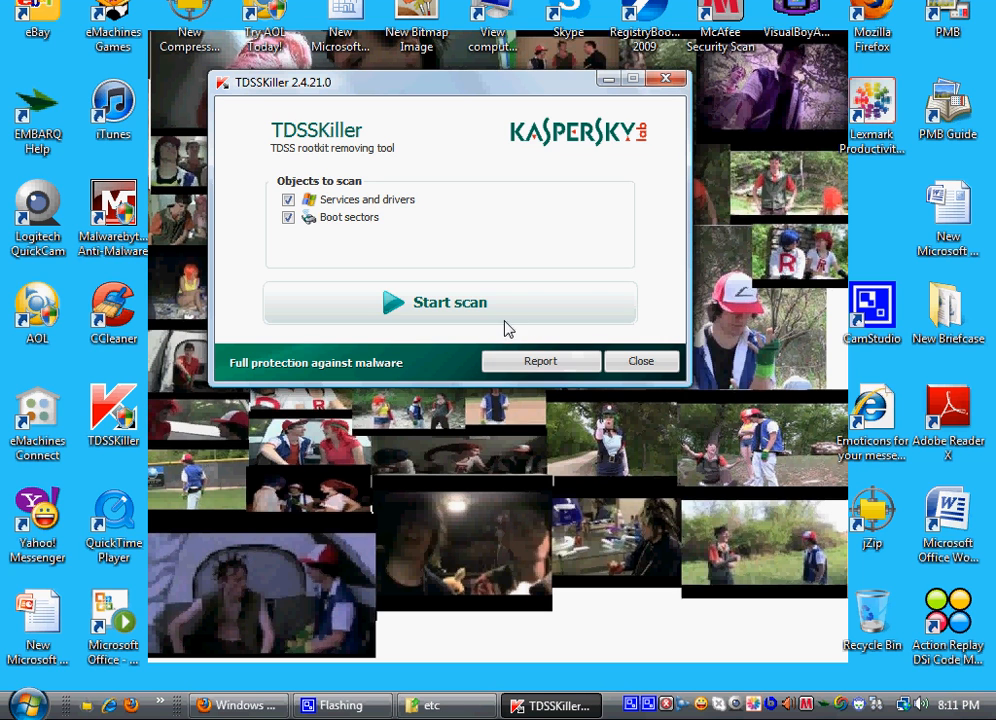
# - Run the TDSSKiller rootkit scan (243 objects, no infection) and close the tool
pyautogui.click(449, 302)
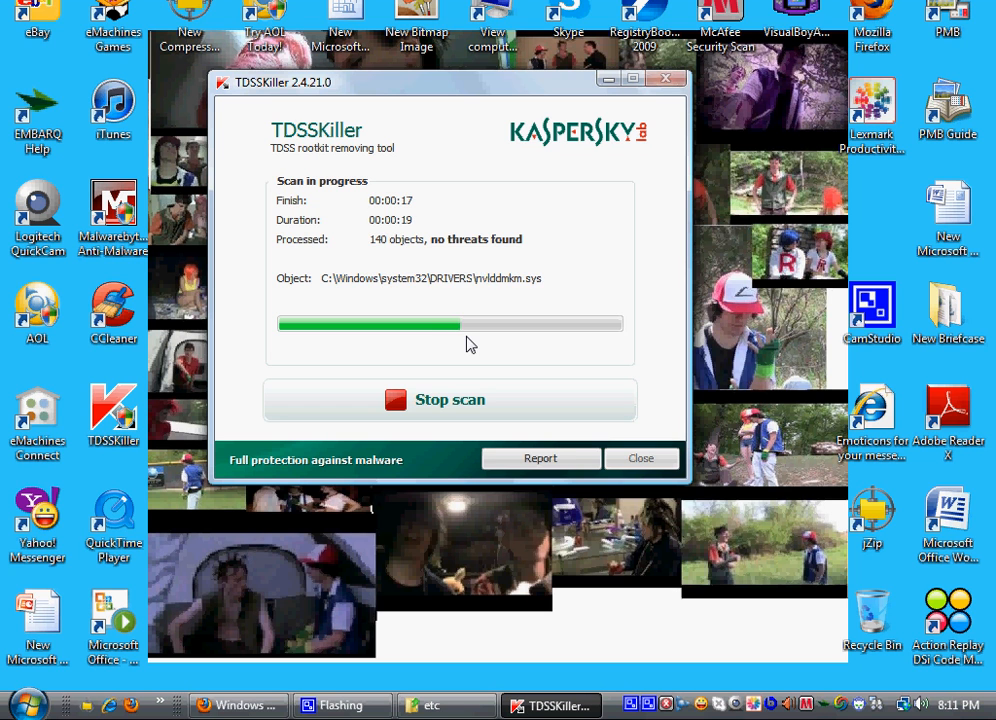
pyautogui.moveTo(428, 140)
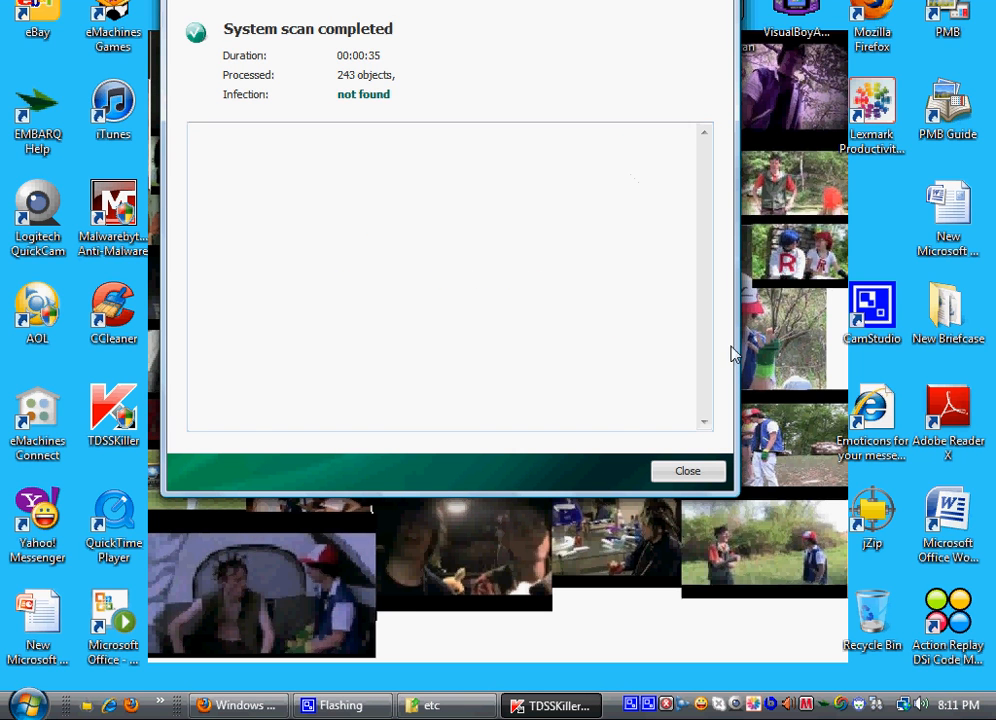
pyautogui.moveTo(264, 104)
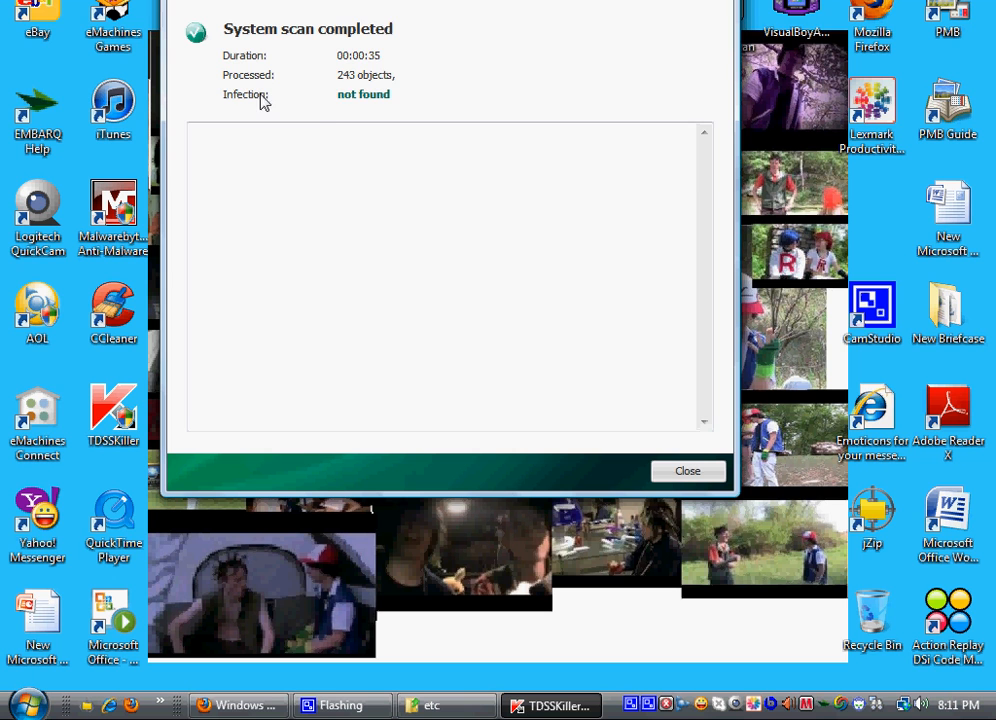
pyautogui.moveTo(257, 208)
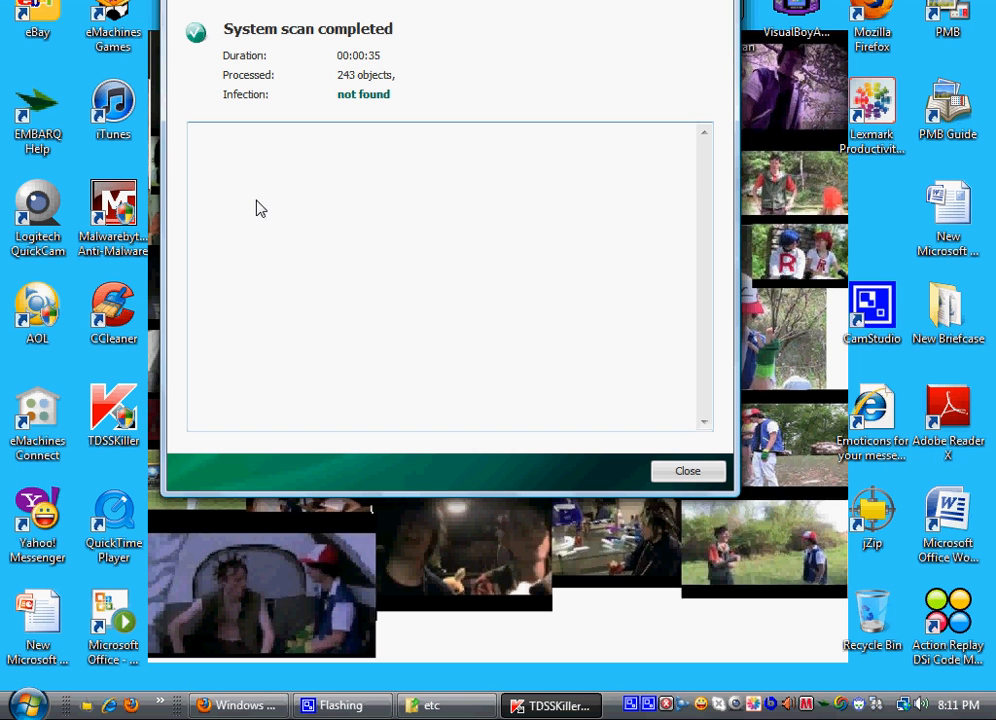
pyautogui.click(687, 470)
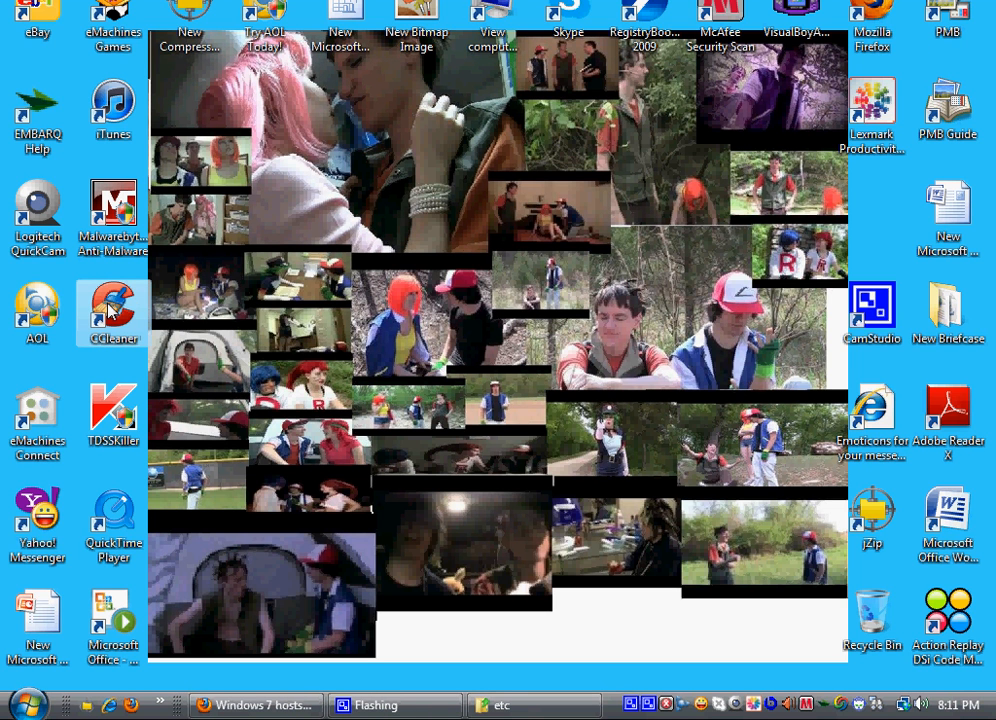
pyautogui.moveTo(553, 359)
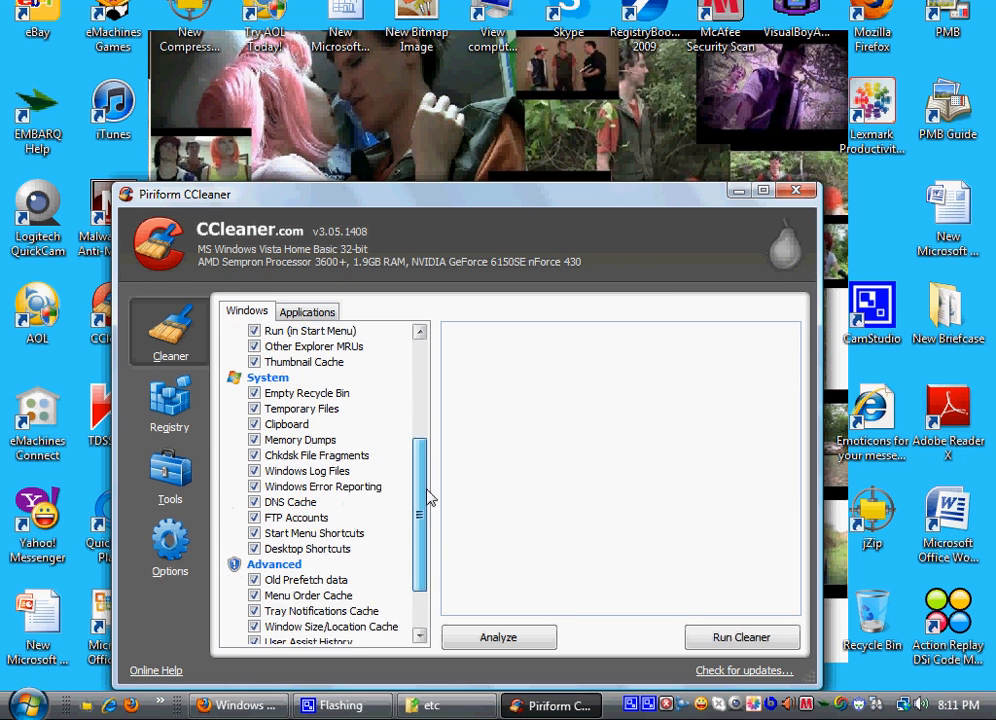
# - Return to CCleaner's Cleaner section and scroll through the temporary file options
pyautogui.click(170, 405)
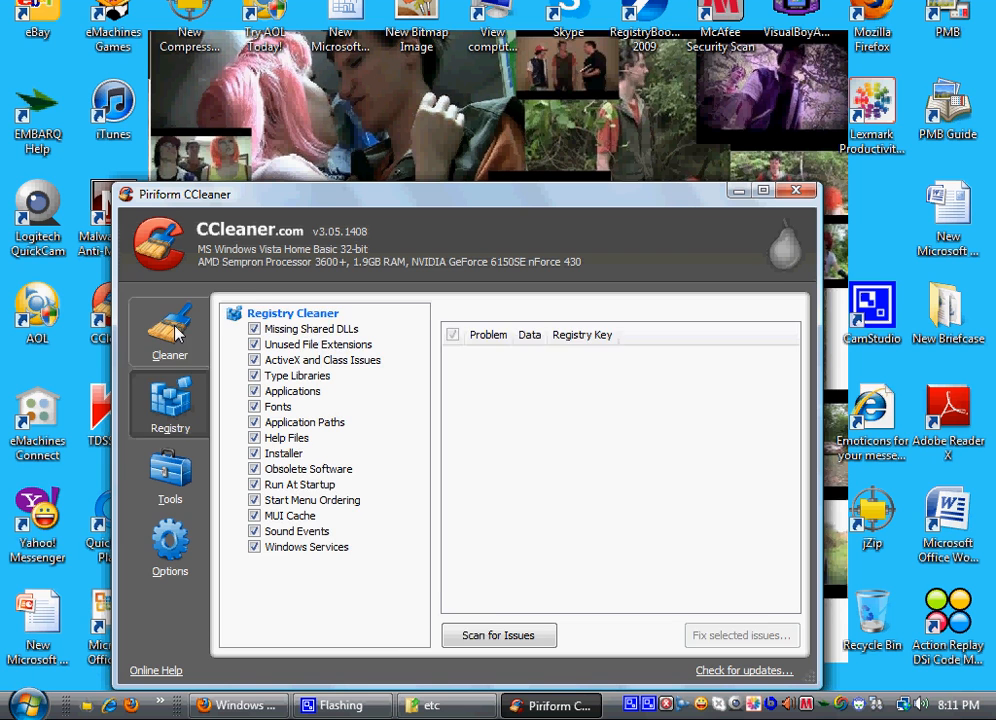
pyautogui.click(170, 333)
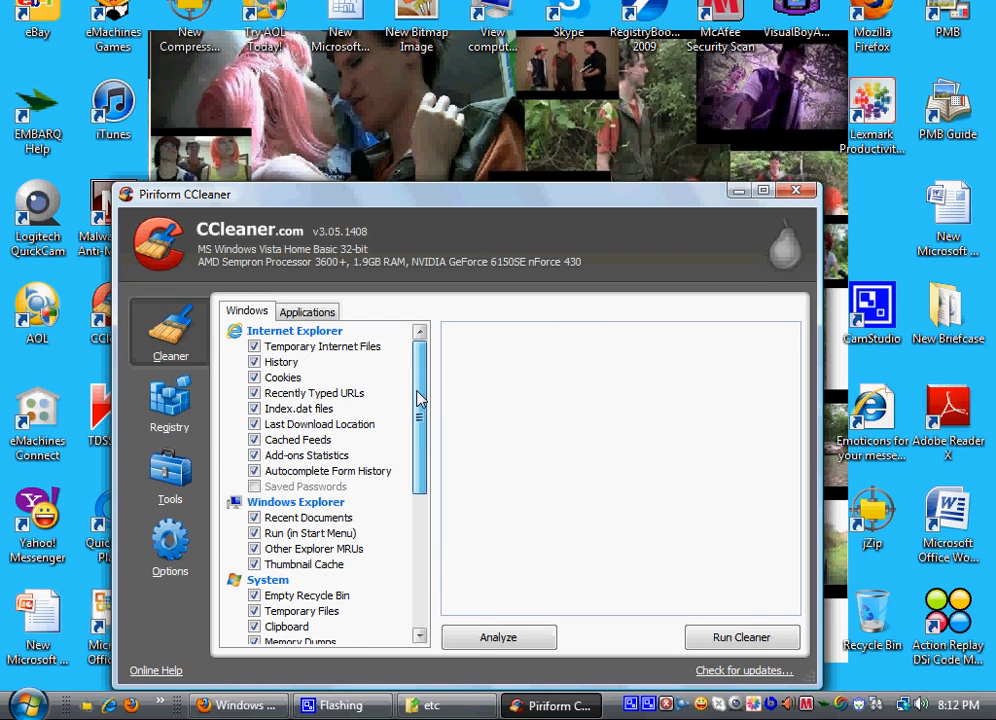
pyautogui.moveTo(198, 338)
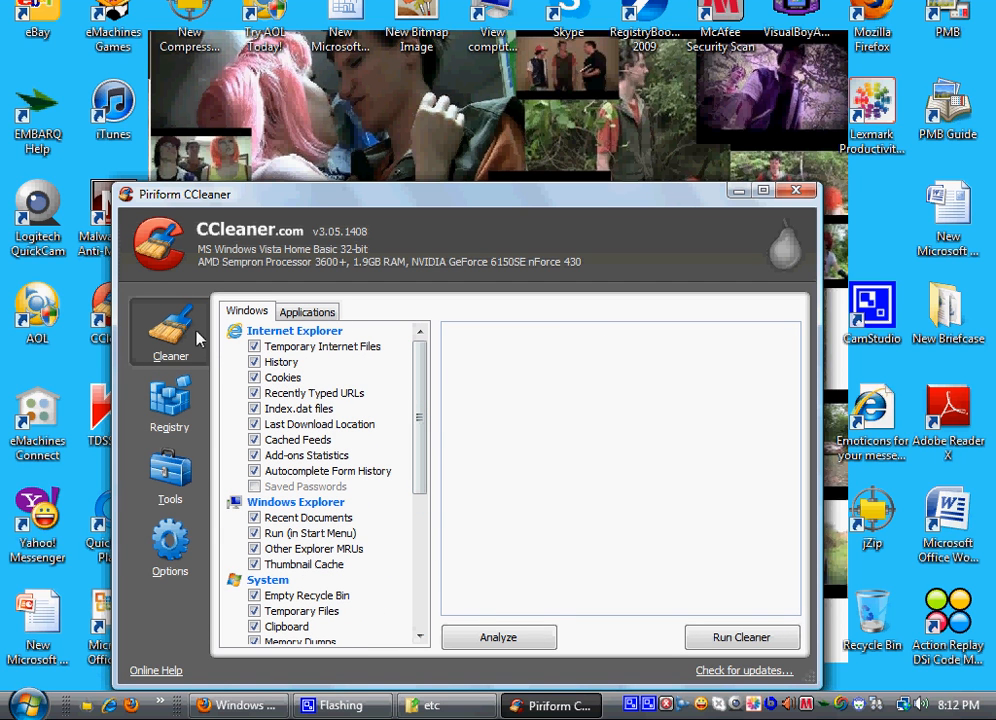
pyautogui.moveTo(386, 396)
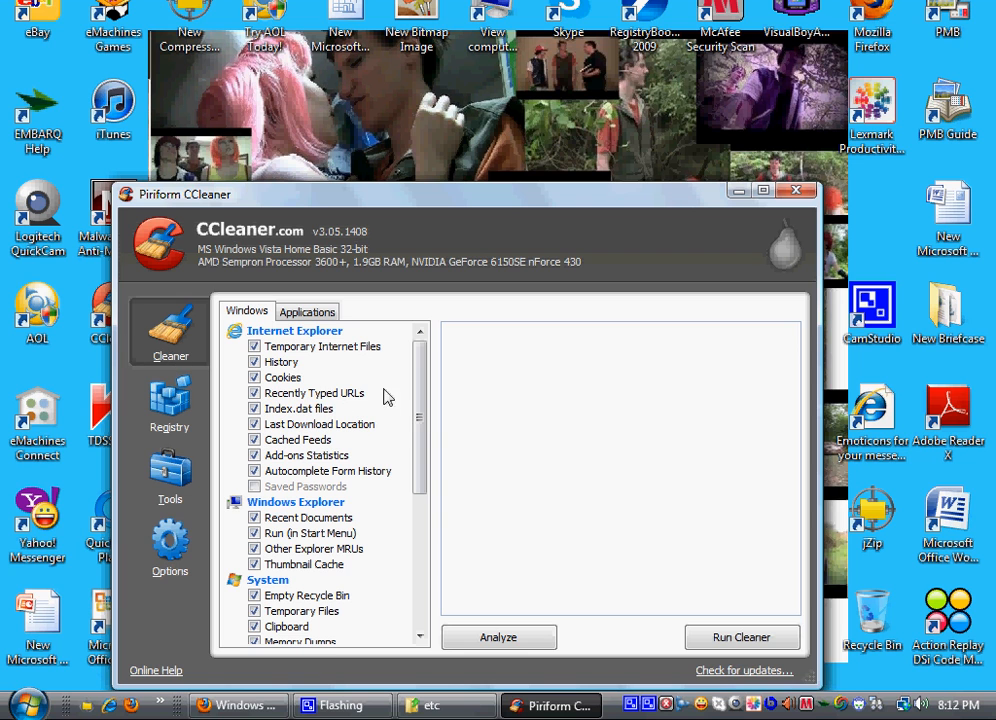
pyautogui.moveTo(447, 368)
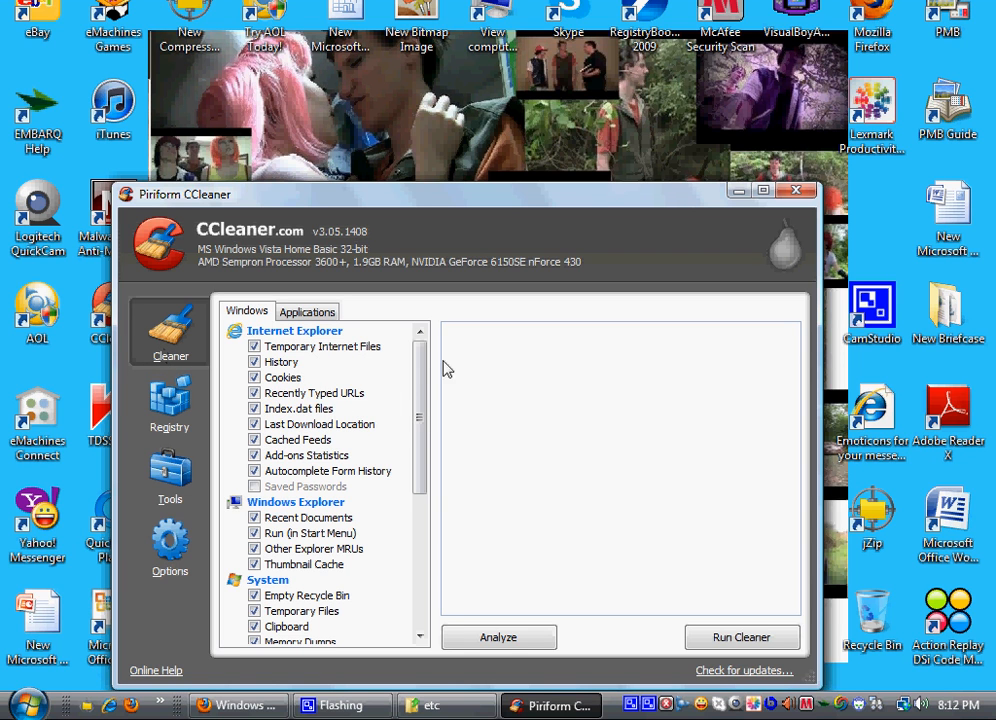
pyautogui.moveTo(433, 367)
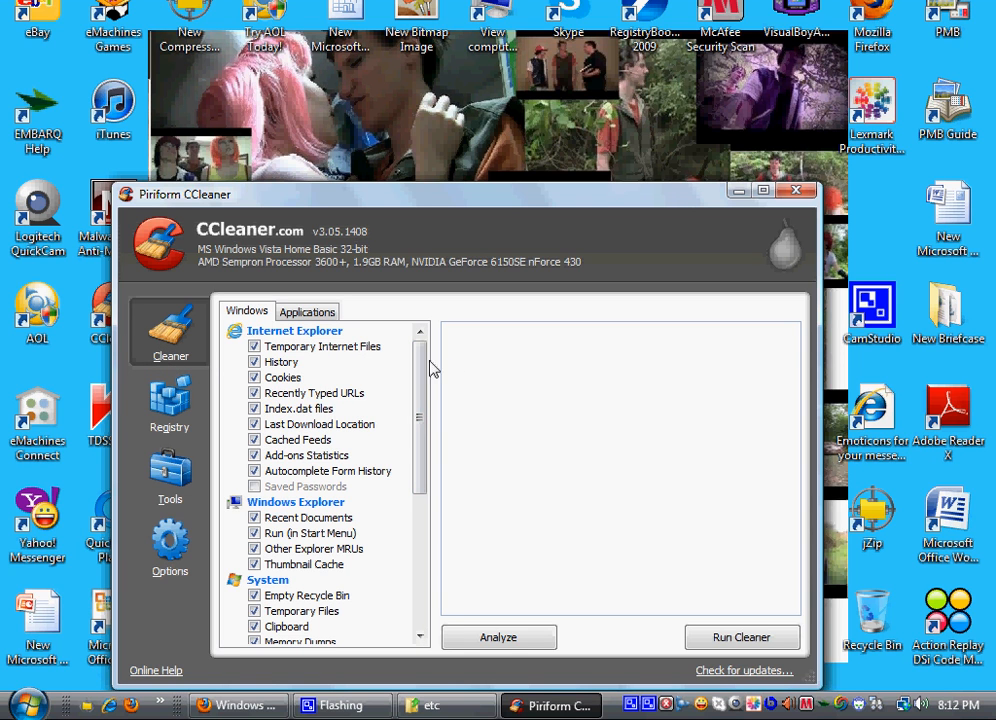
pyautogui.scroll(-3)
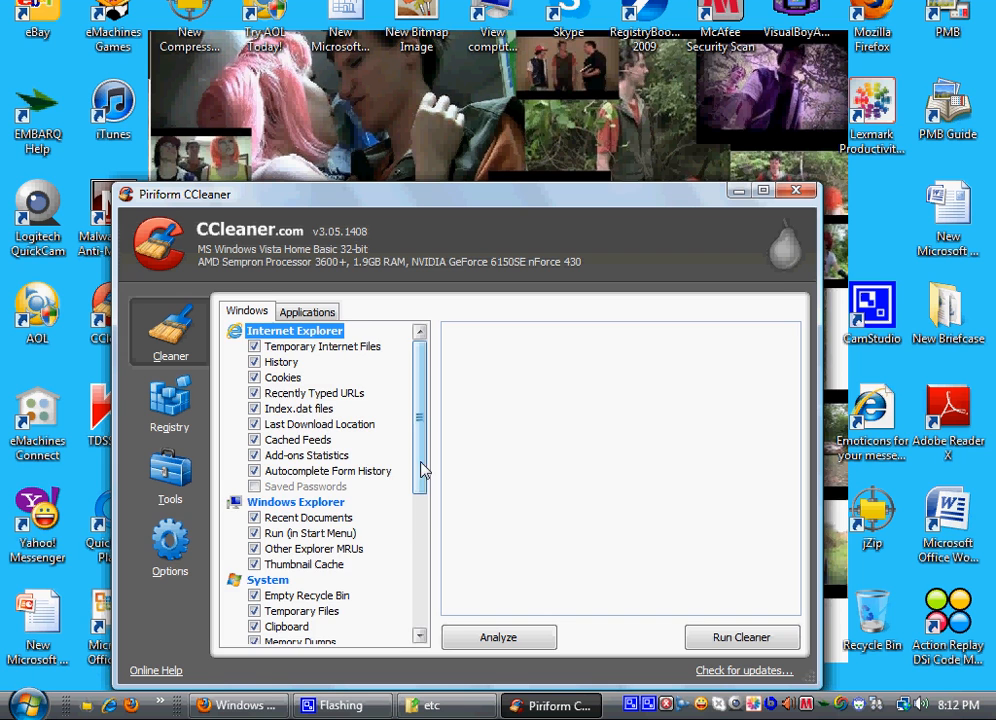
pyautogui.scroll(-3)
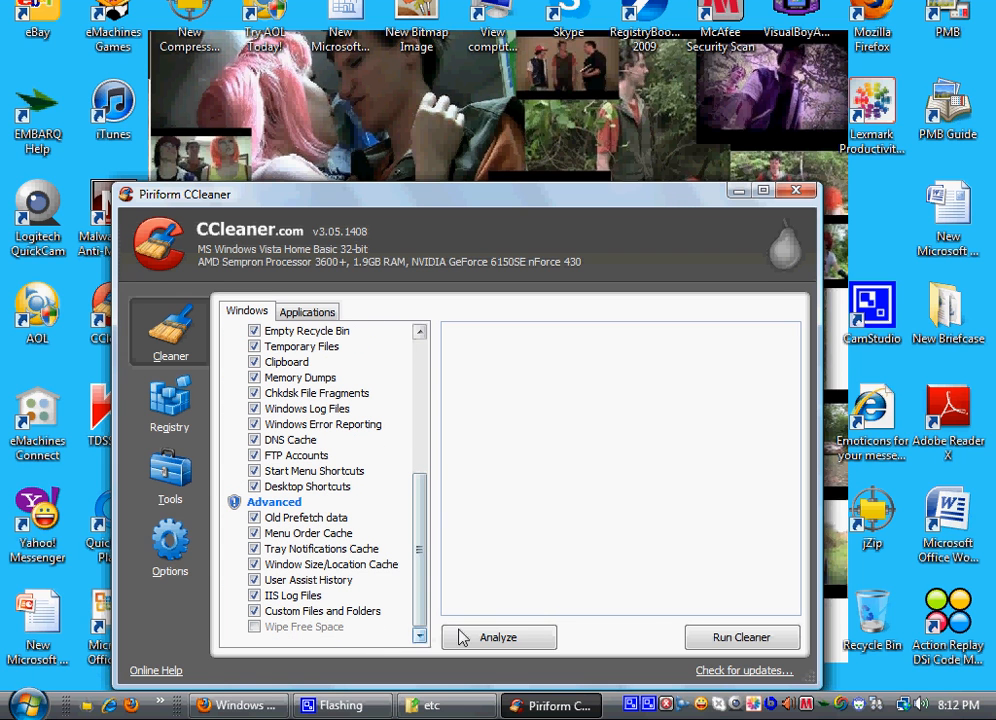
# - Analyse and delete 2.28 MB of temporary and cache files, accepting the Firefox warning
pyautogui.click(498, 637)
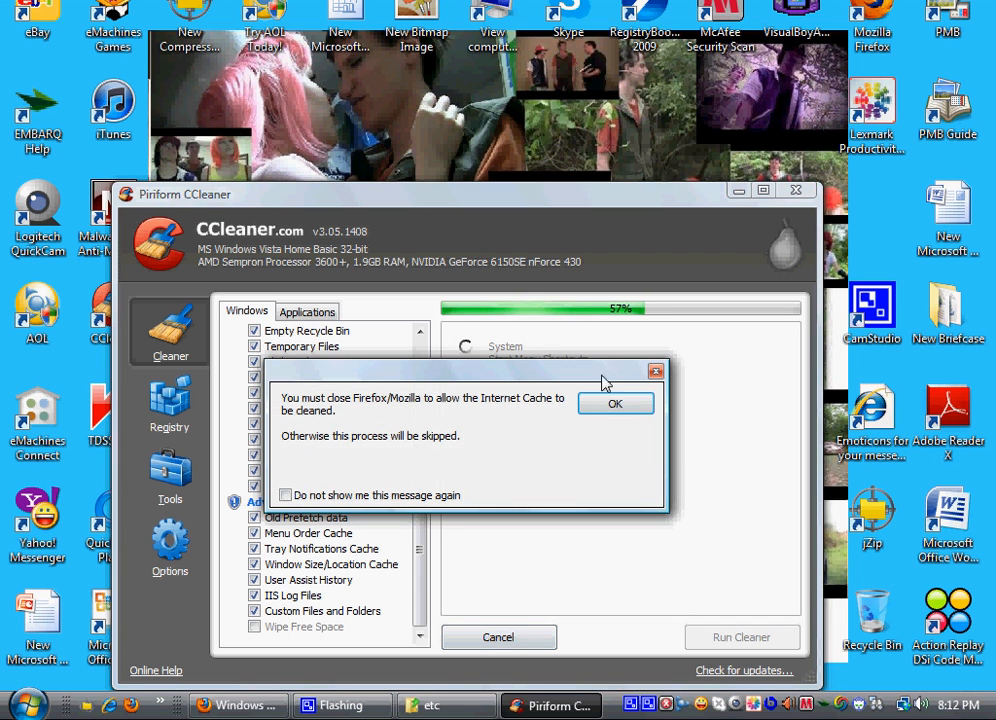
pyautogui.click(615, 403)
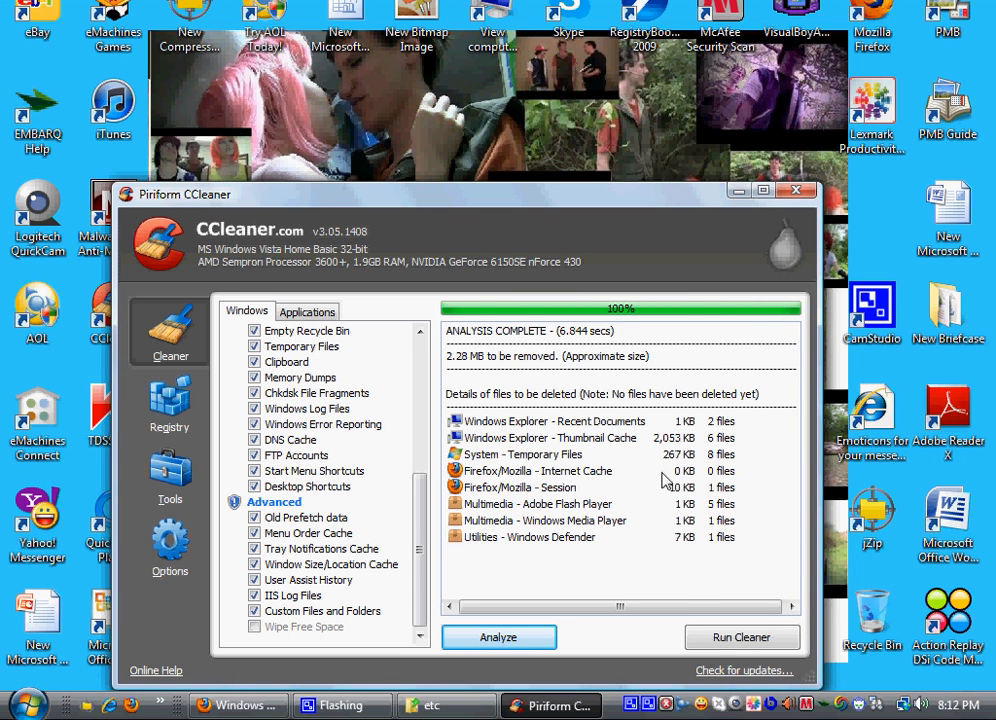
pyautogui.click(741, 636)
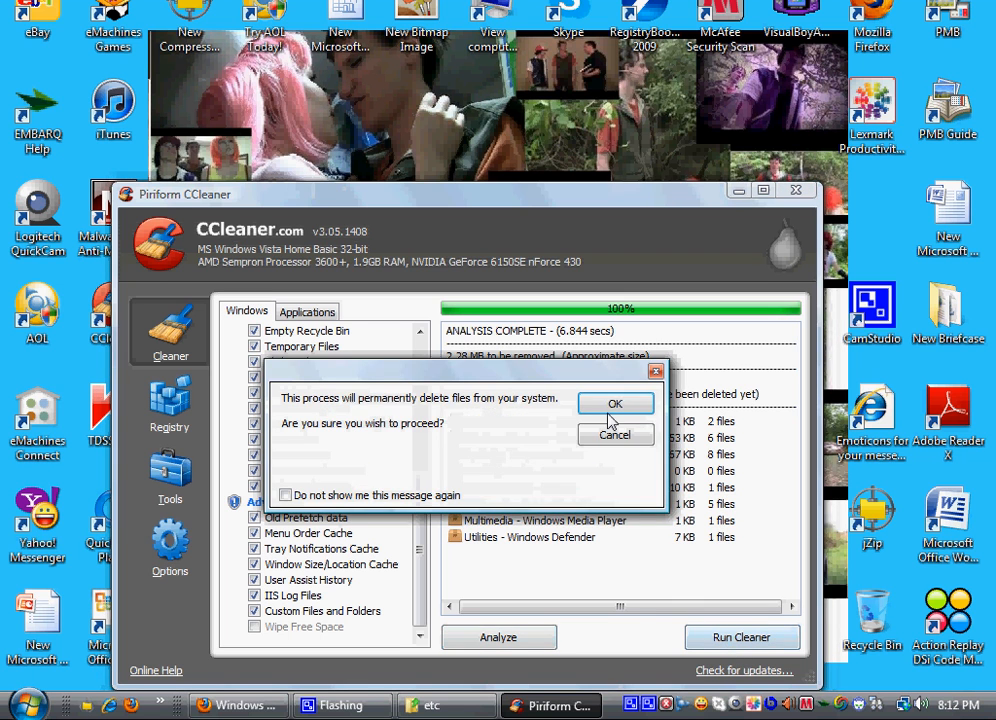
pyautogui.click(615, 403)
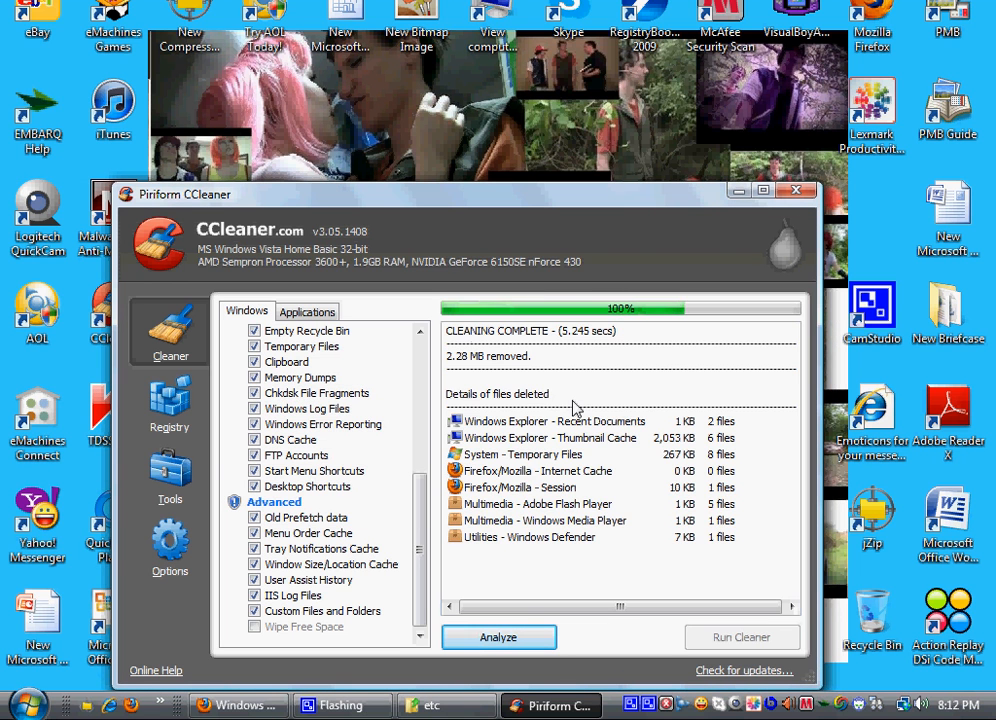
pyautogui.click(170, 405)
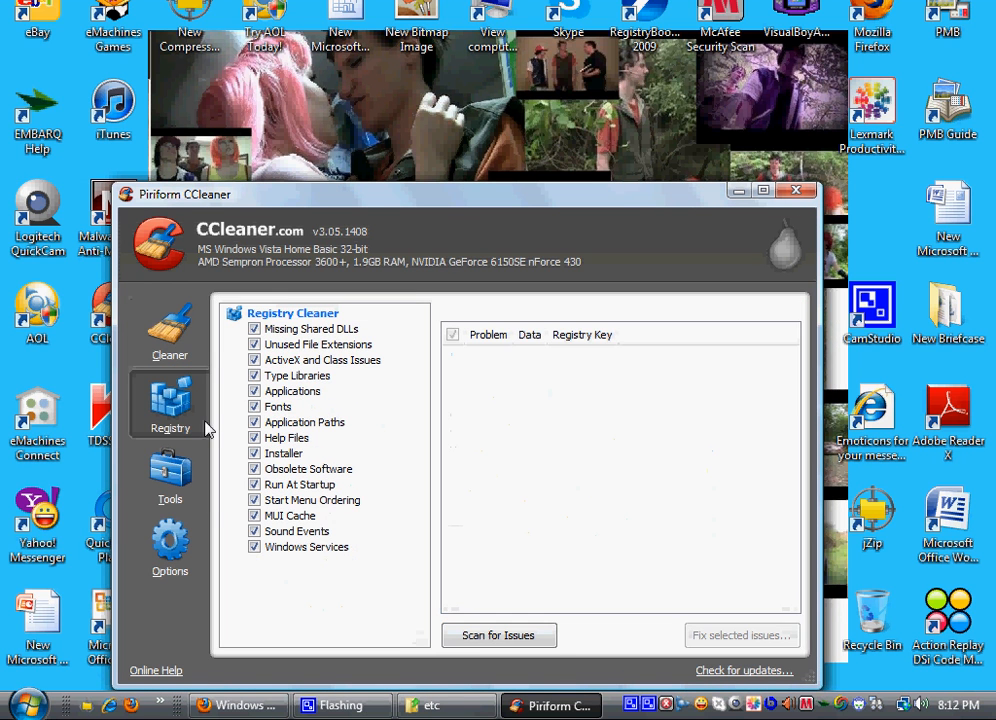
# - Start the registry Scan for Issues, then close the CCleaner window
pyautogui.click(499, 635)
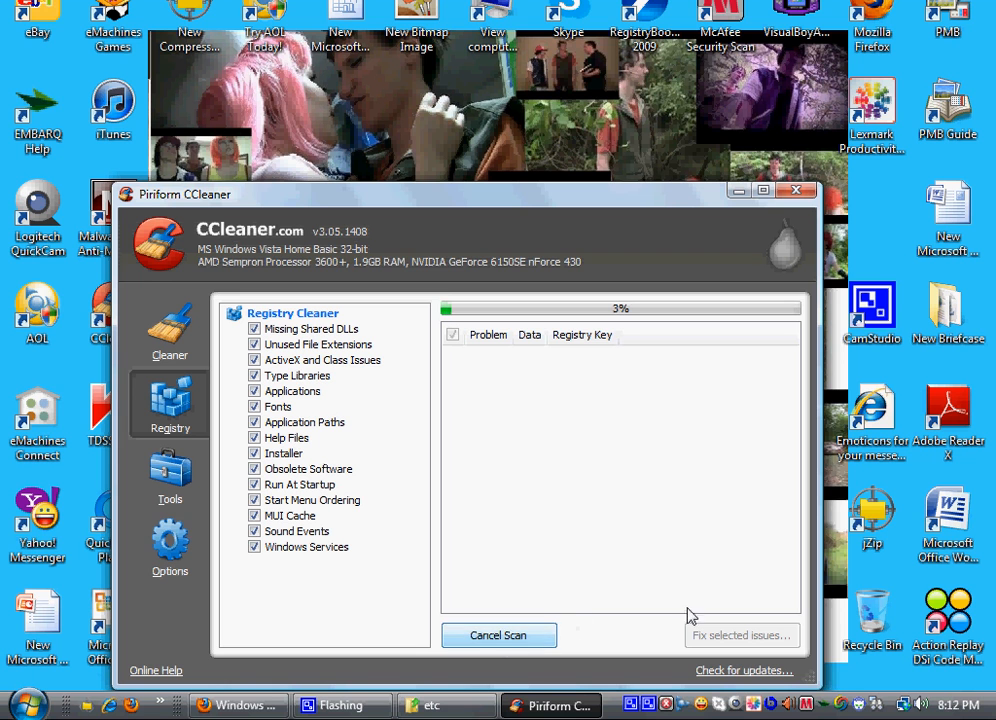
pyautogui.click(795, 190)
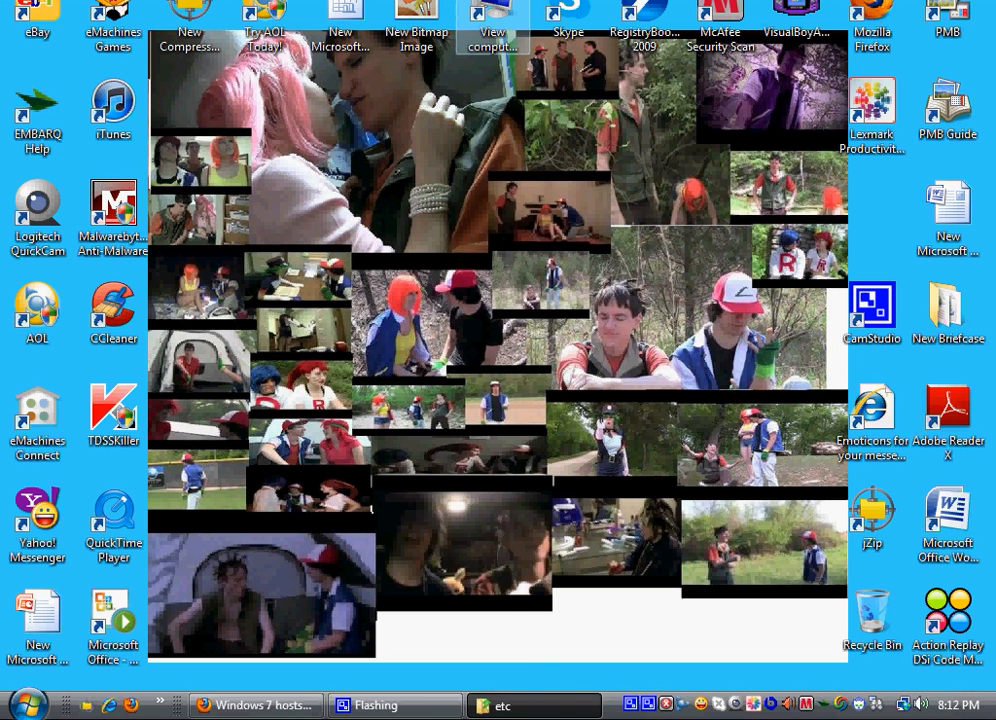